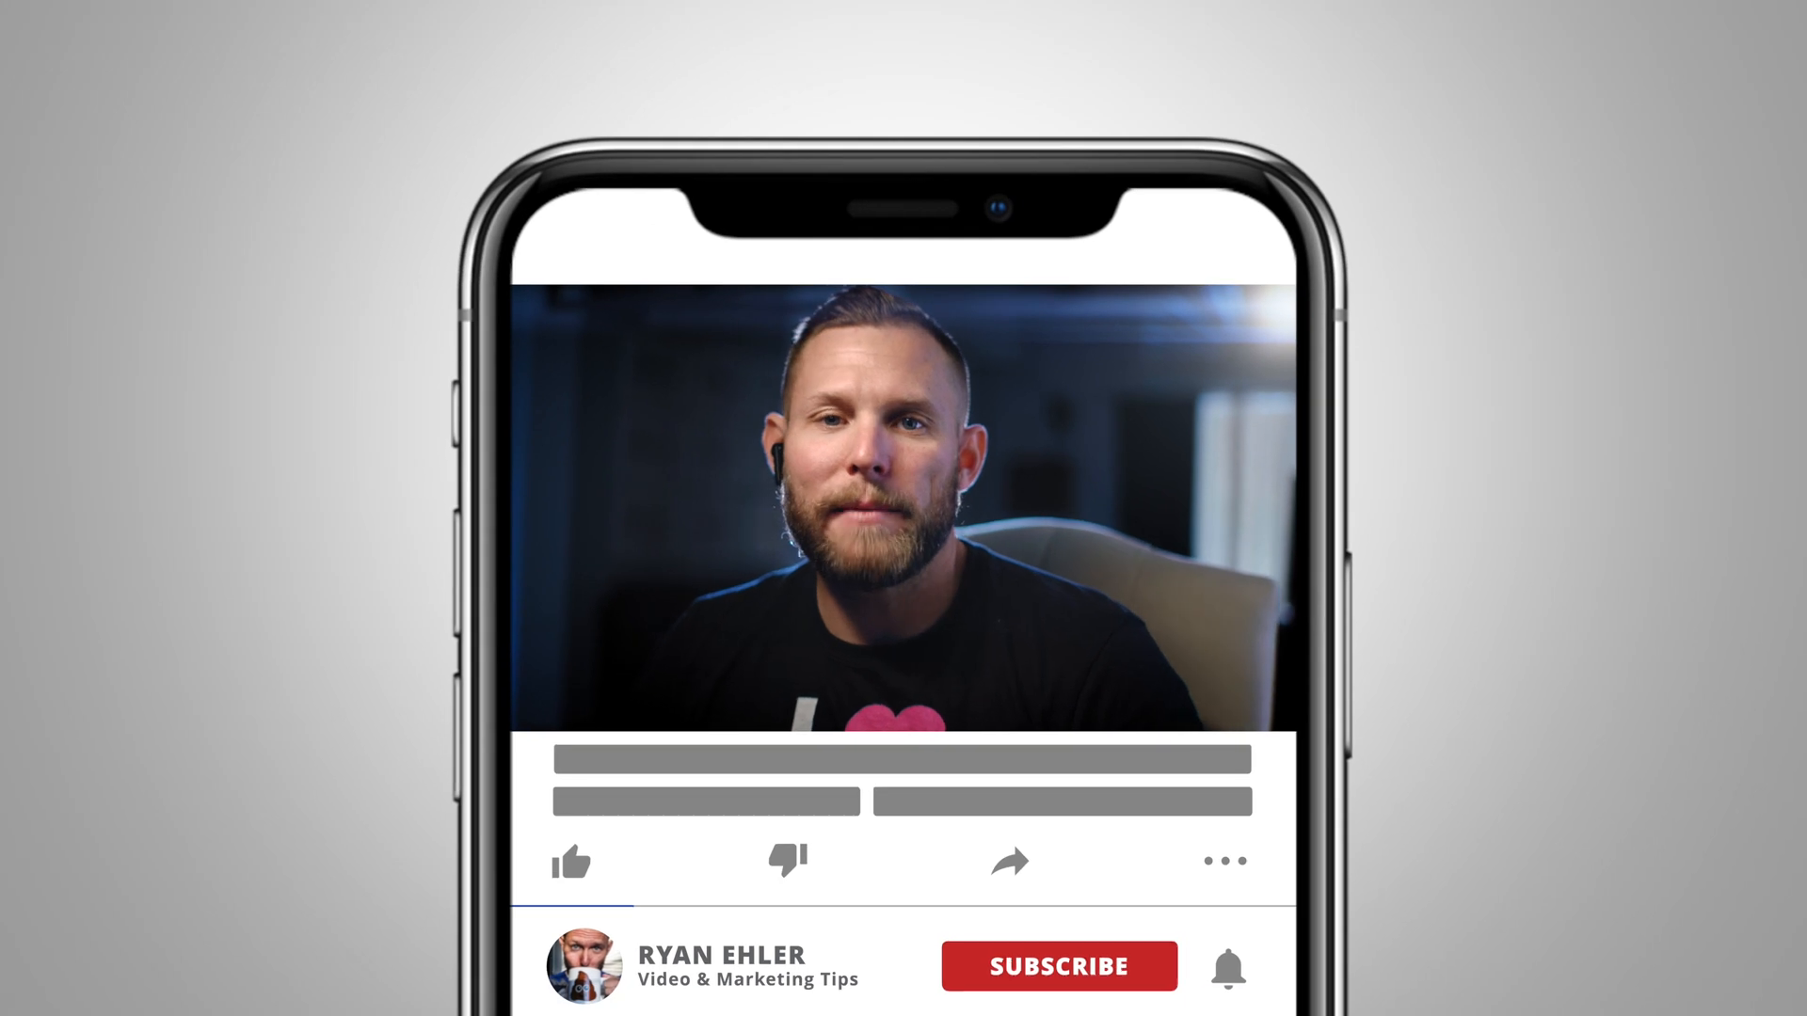
Apply a Ken Burns crop to the HOME BUYERS thumbnail with distinct start and end framings.
{"action": "left_click", "coordinate": [1056, 965]}
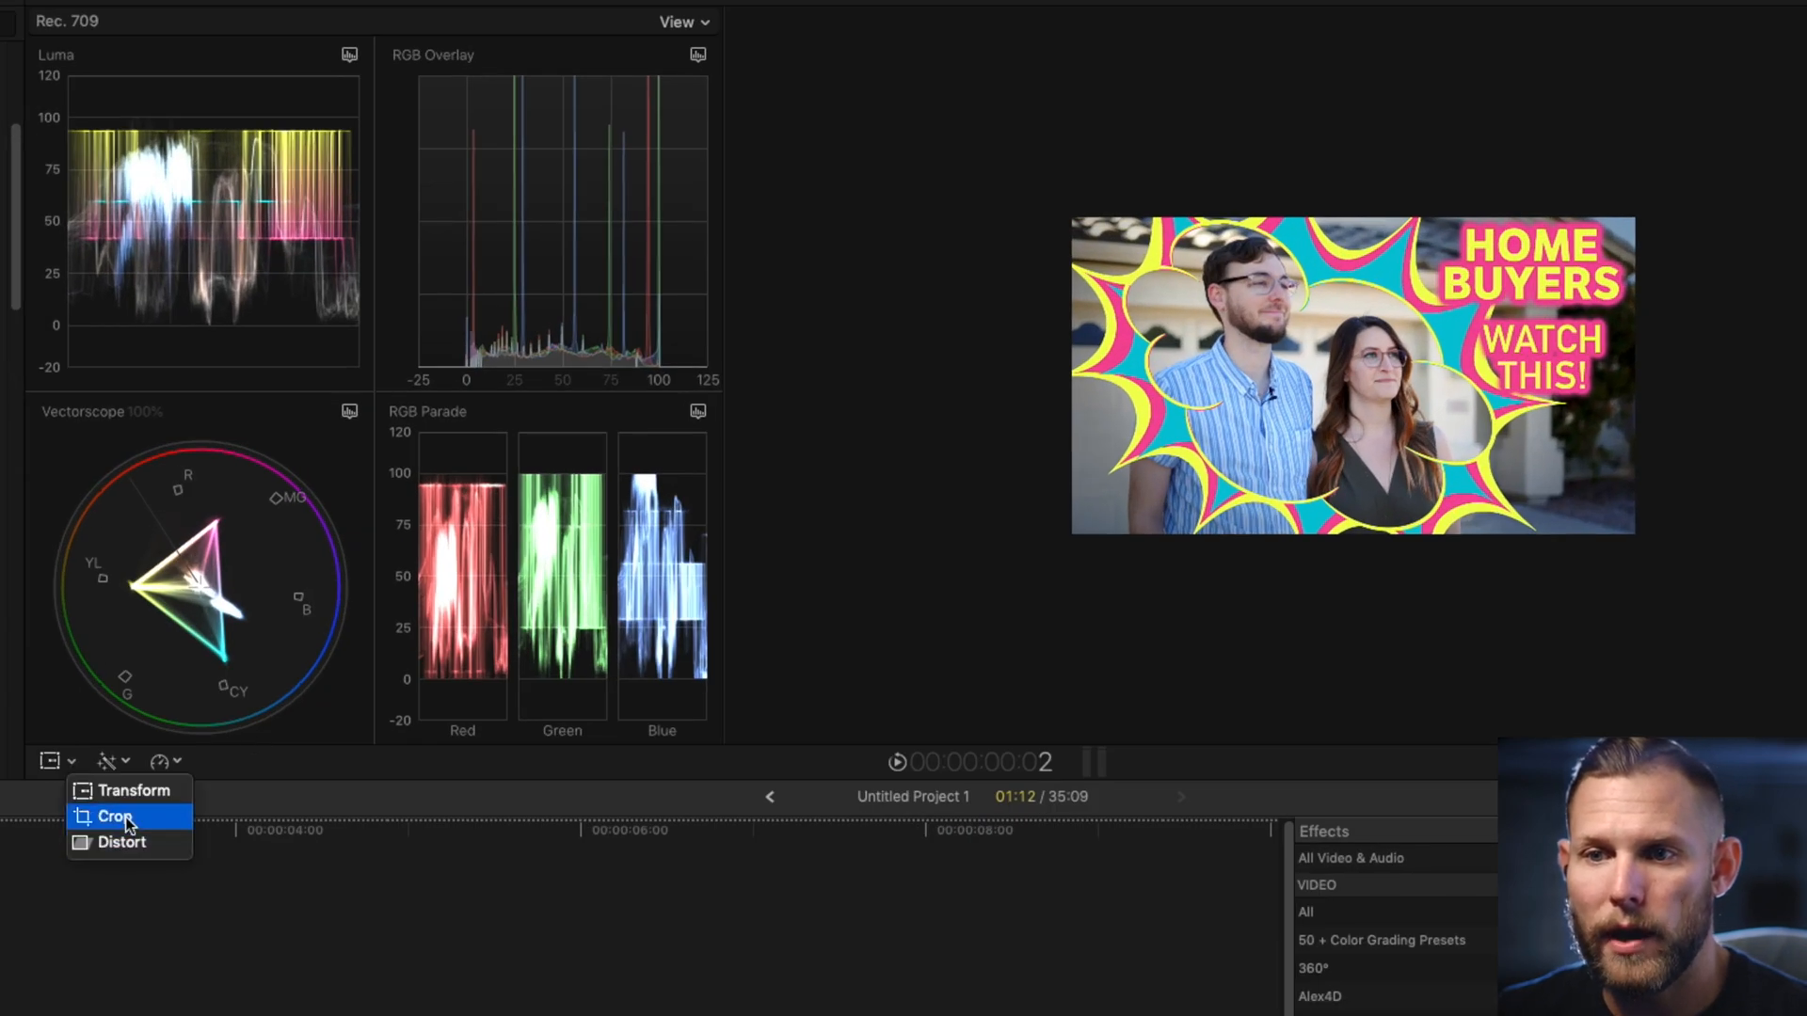
{"action": "left_click", "coordinate": [113, 815]}
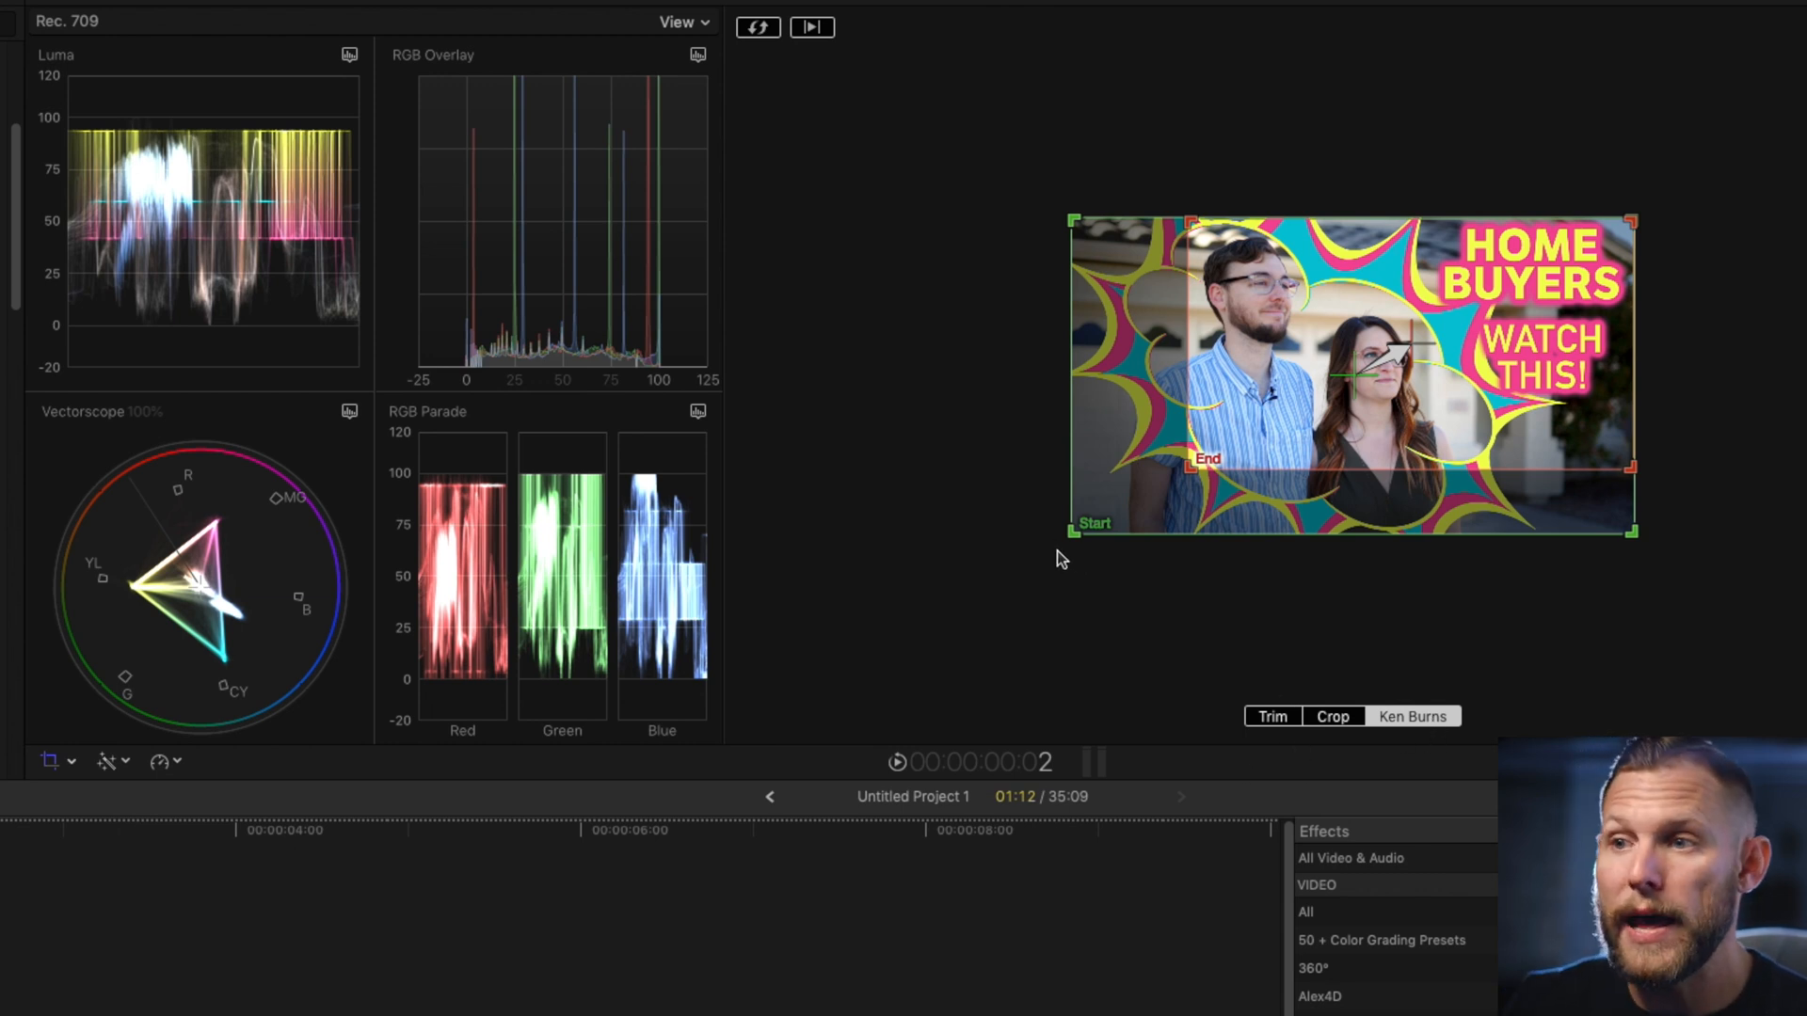
{"action": "mouse_move", "coordinate": [1095, 526]}
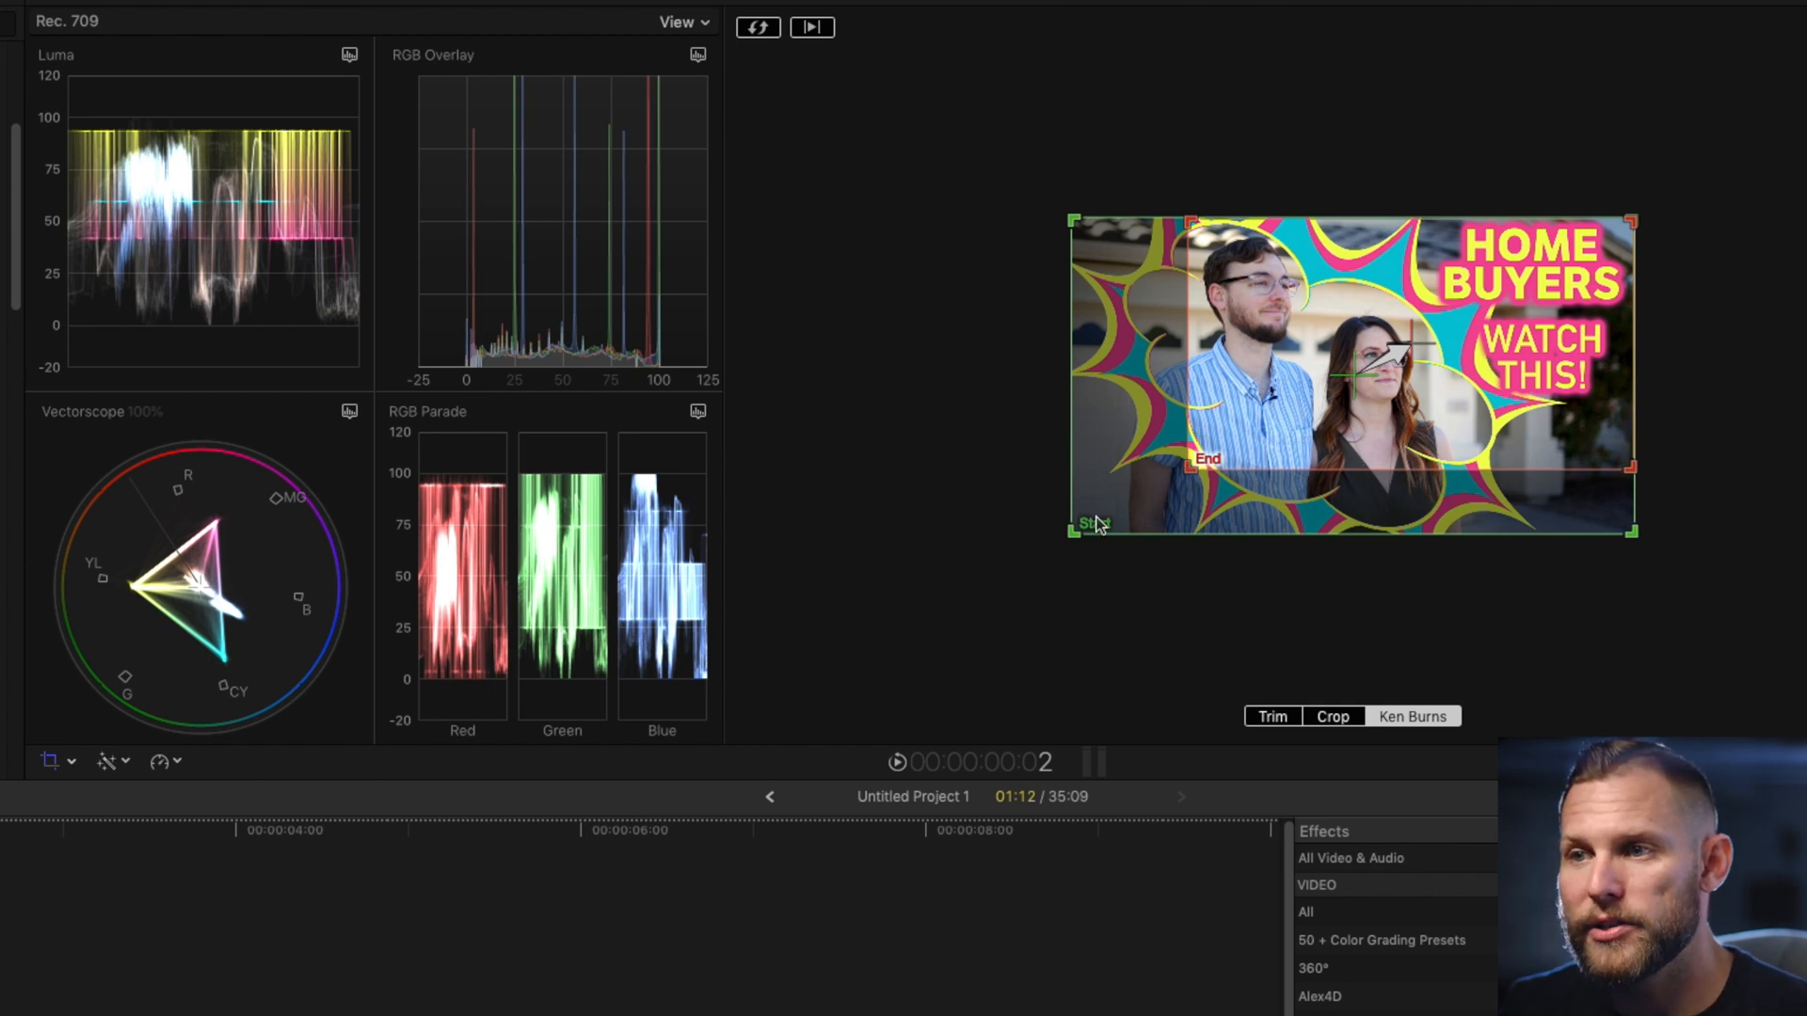
{"action": "mouse_move", "coordinate": [1103, 478]}
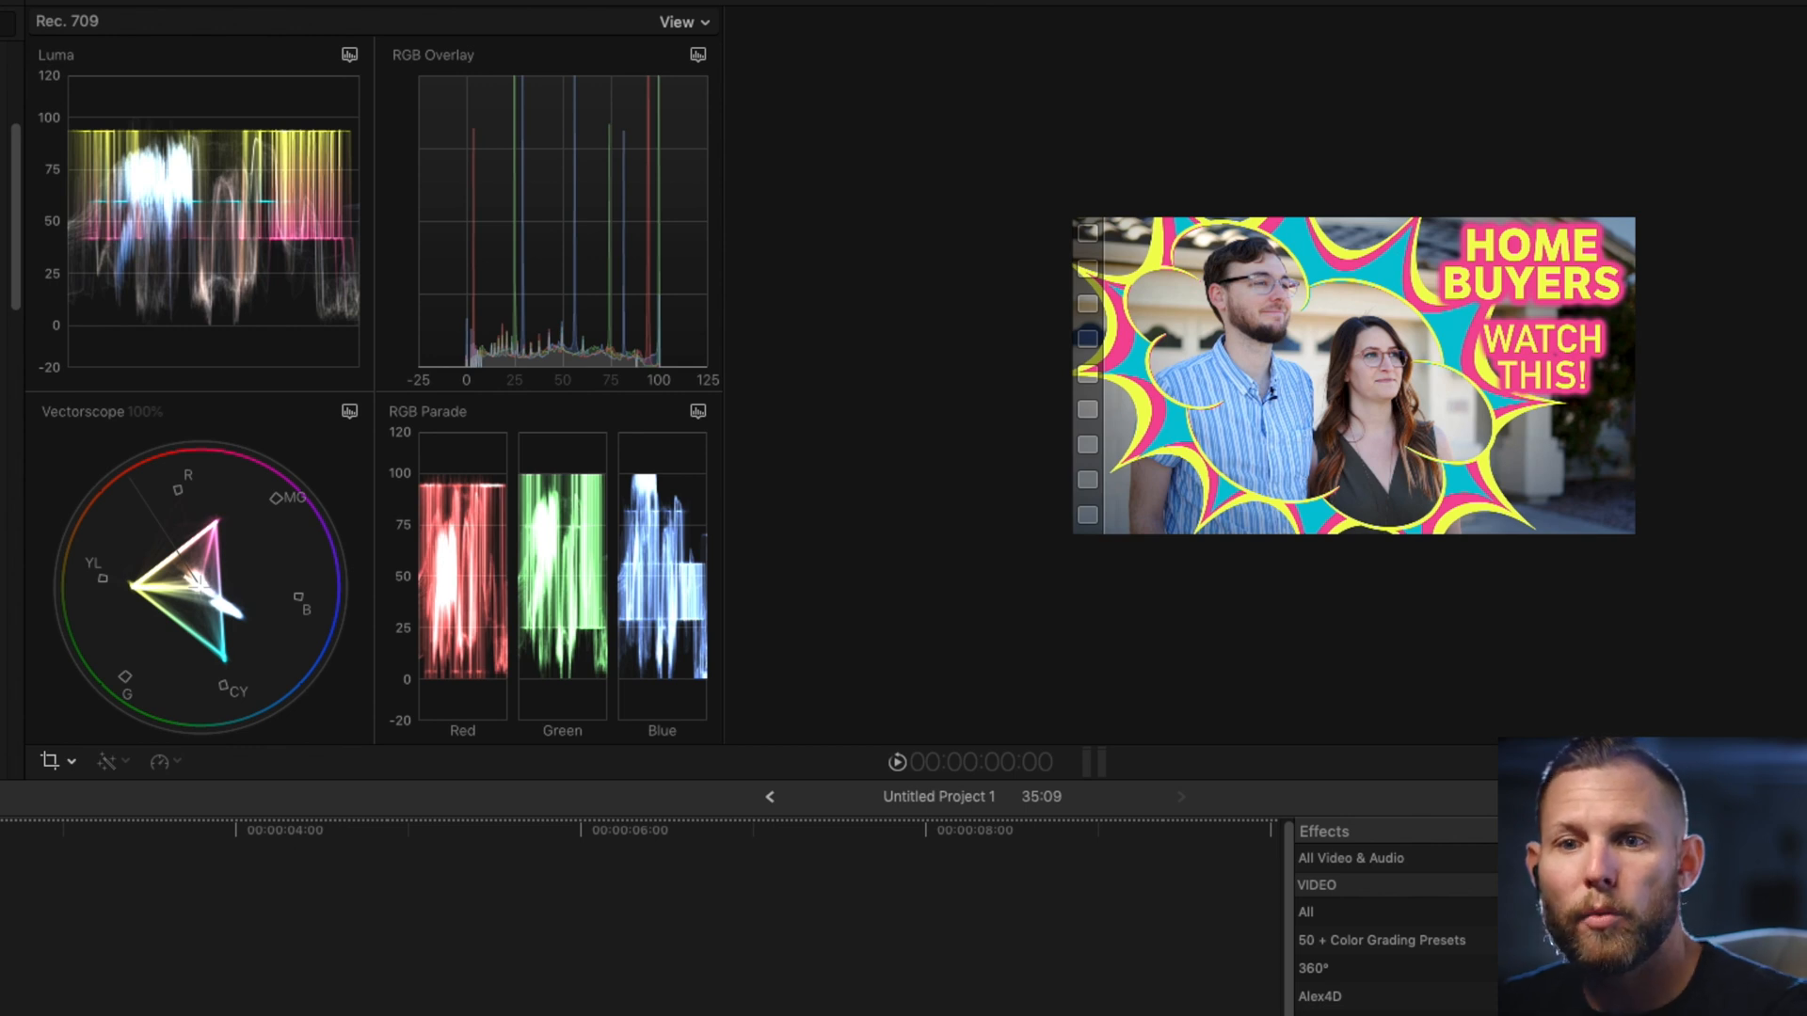
{"action": "left_click", "coordinate": [896, 762]}
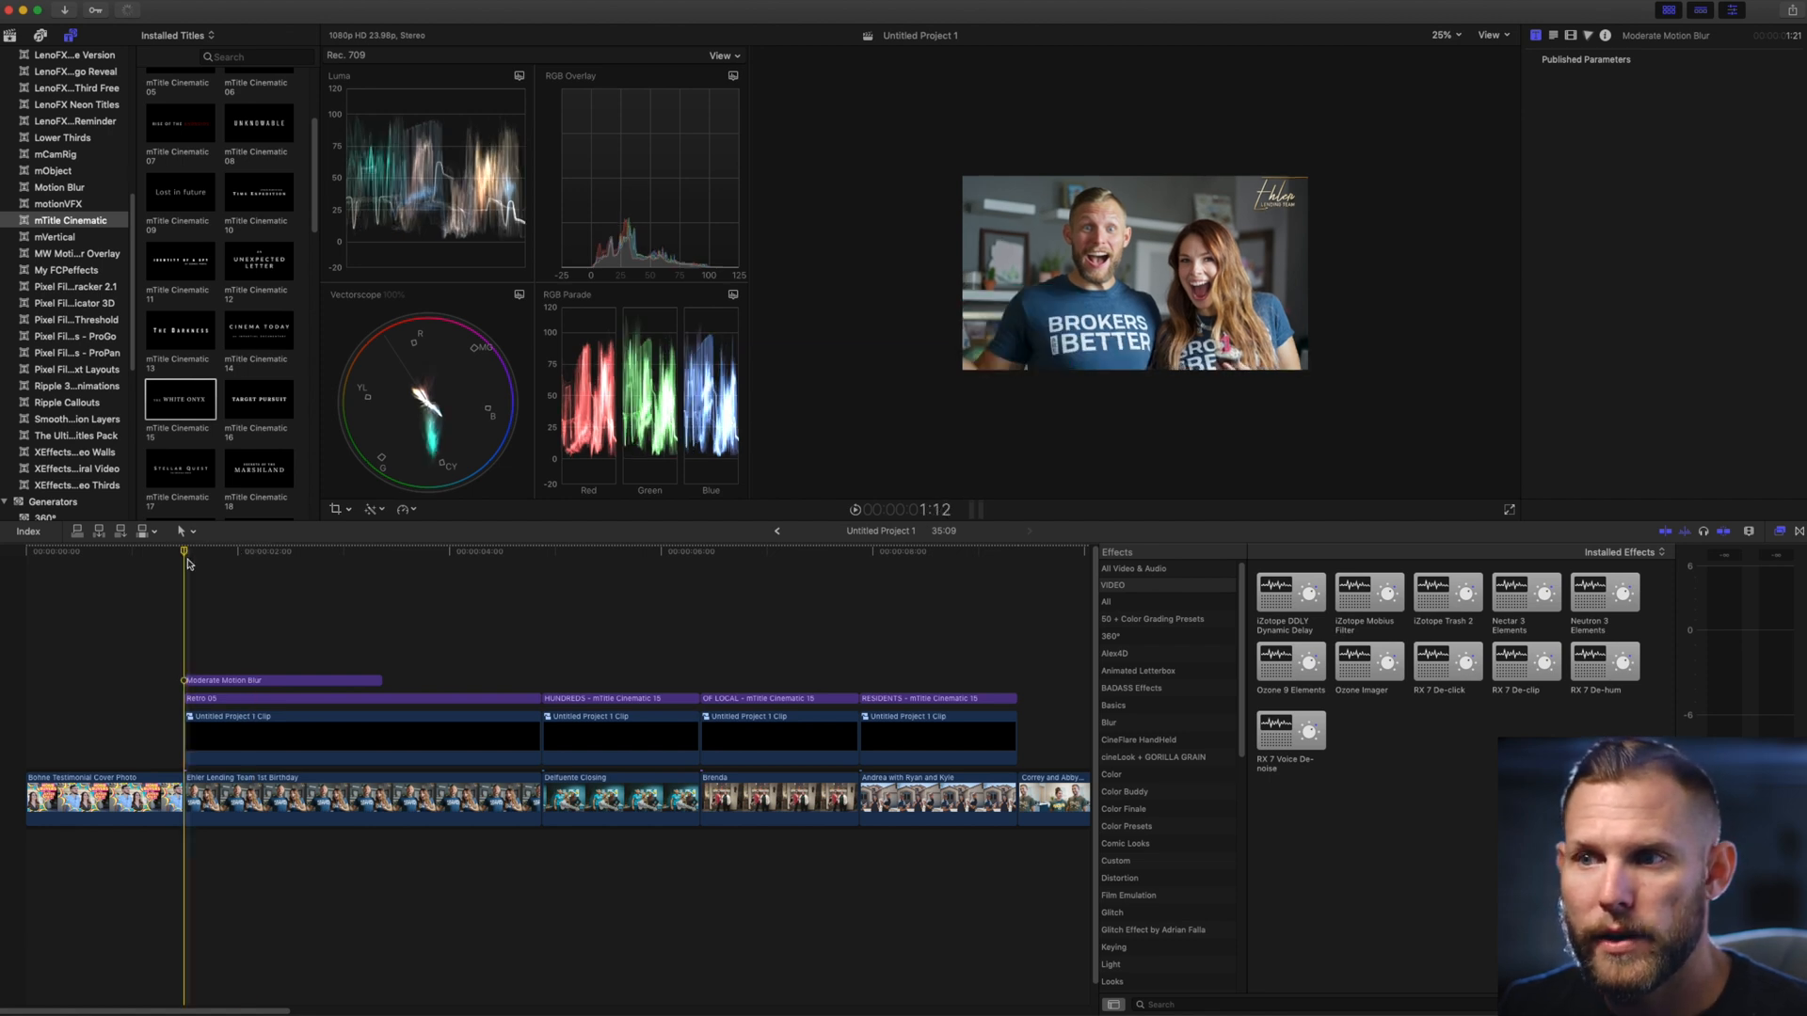
{"action": "left_click", "coordinate": [263, 552]}
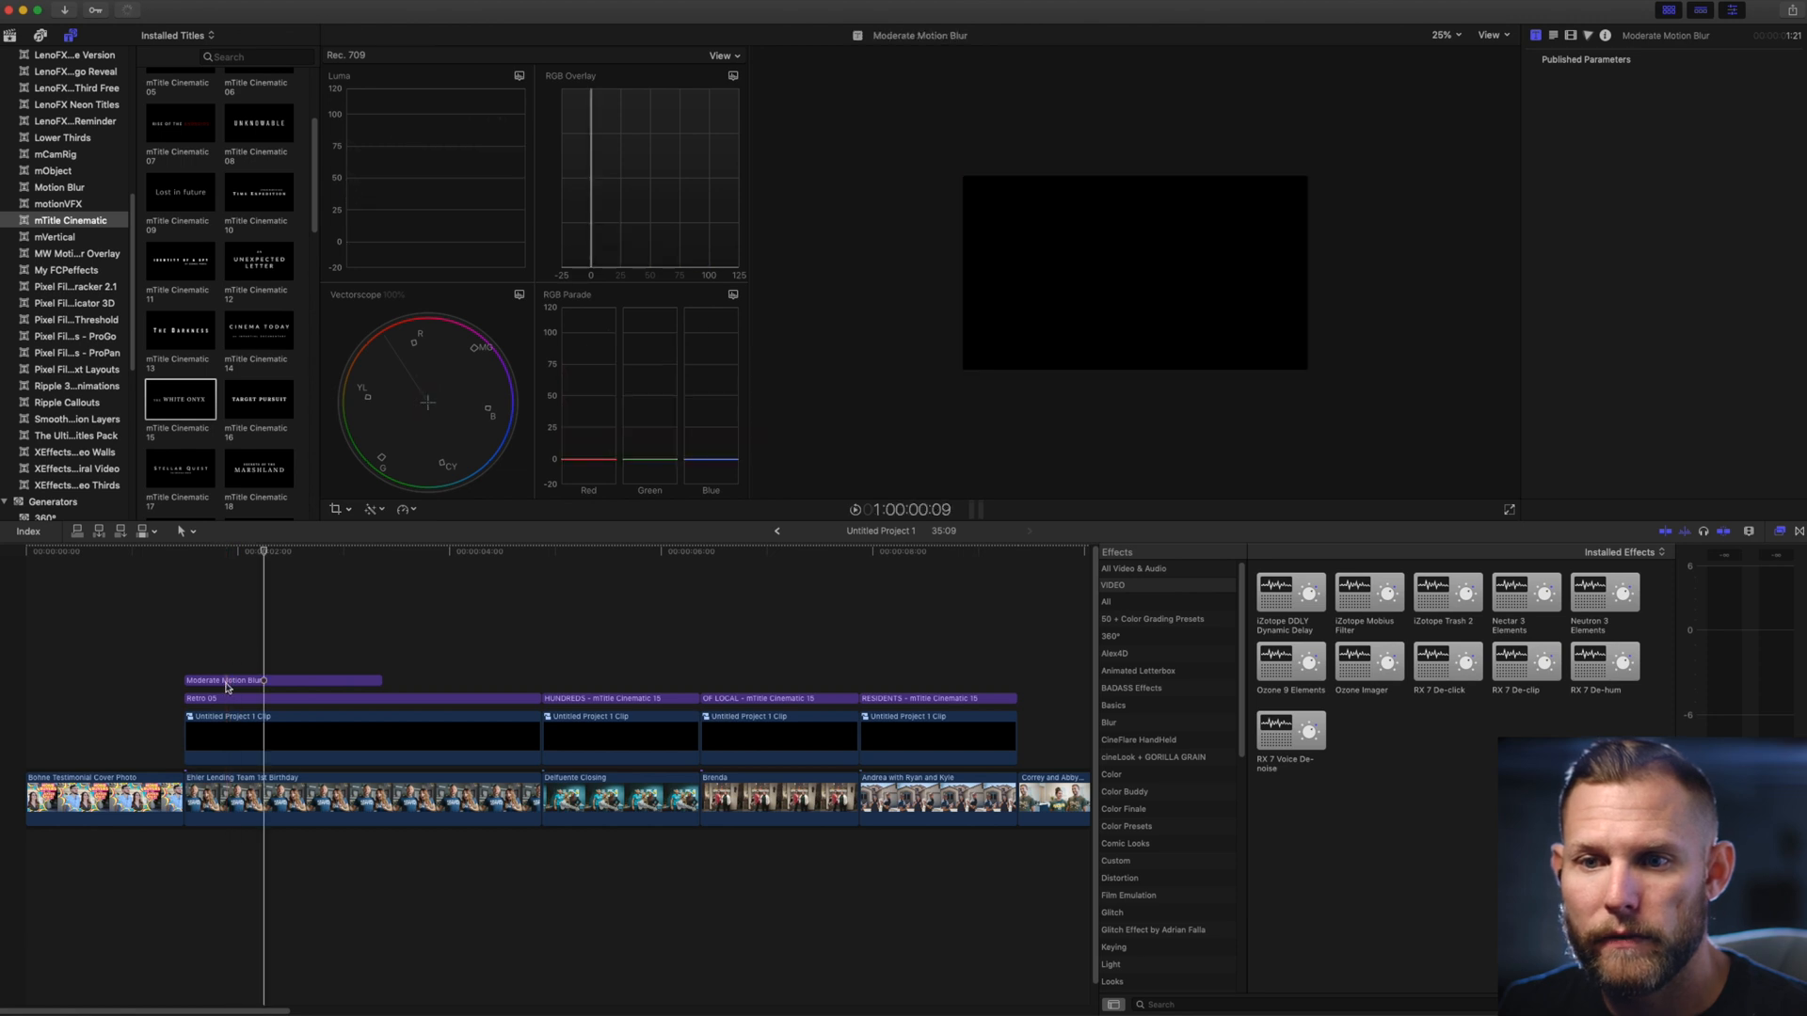
{"action": "left_click", "coordinate": [280, 680]}
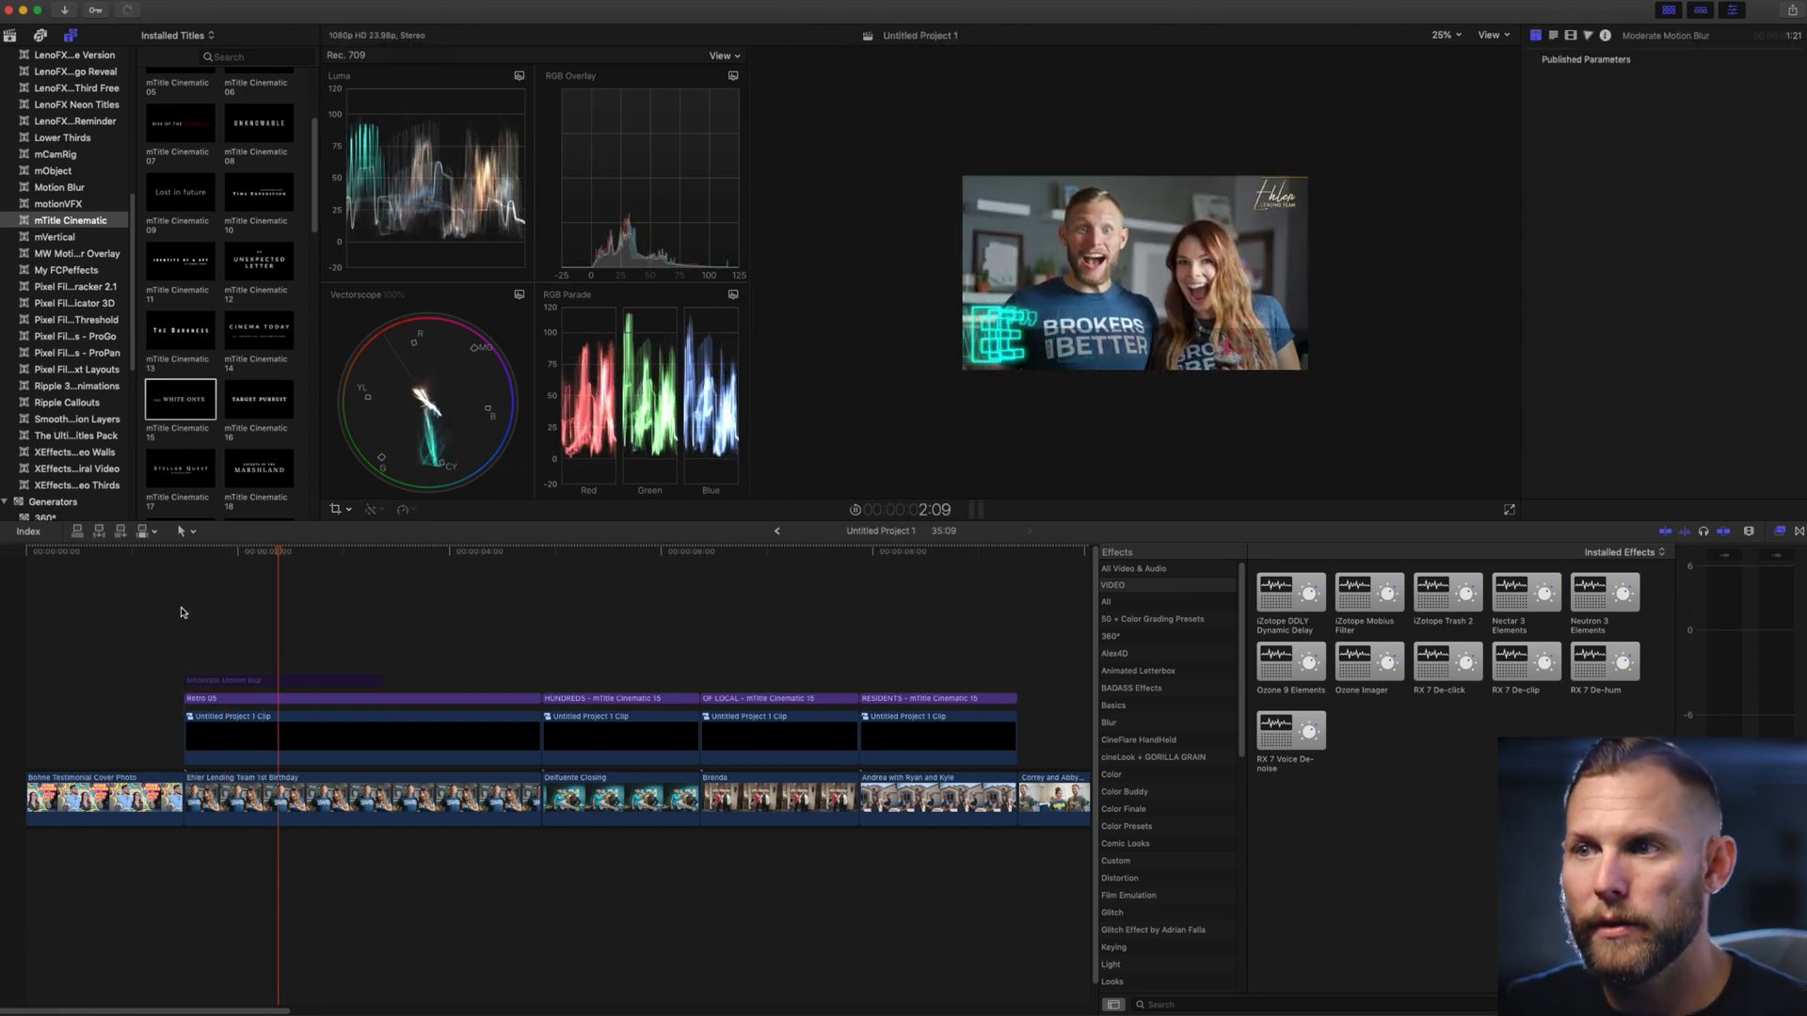
{"action": "left_click", "coordinate": [484, 552]}
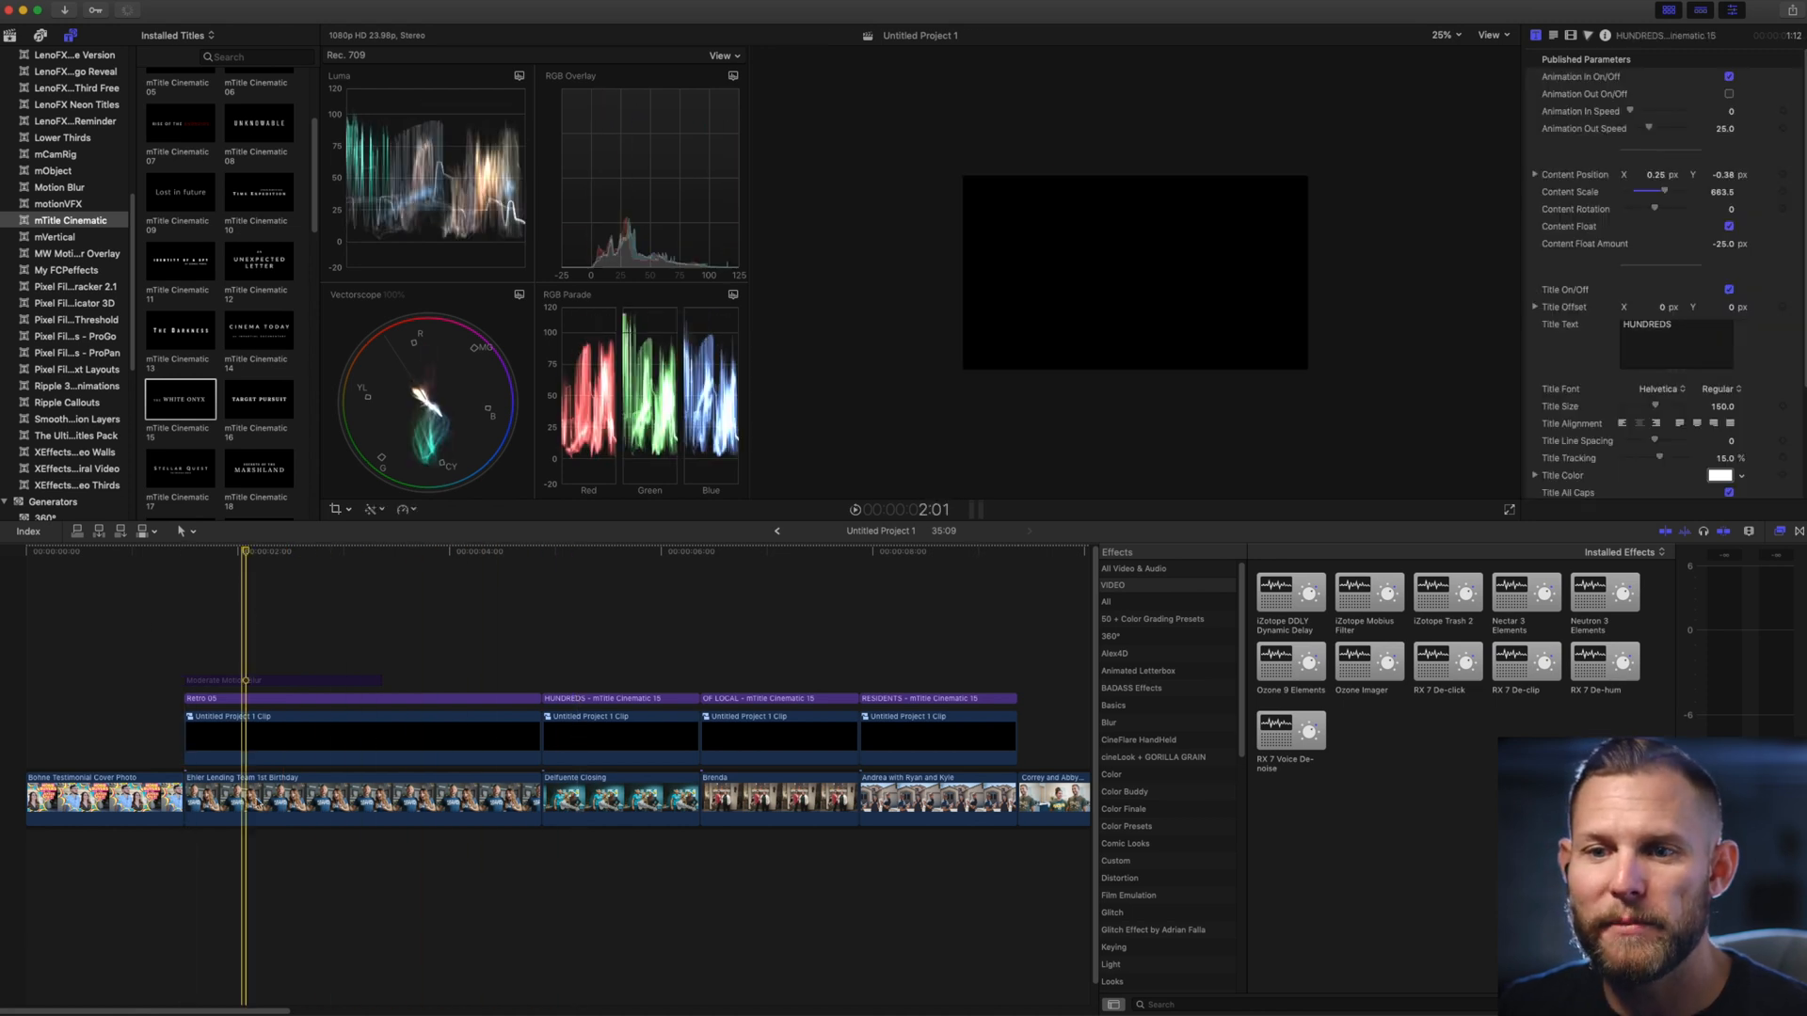
{"action": "left_click", "coordinate": [362, 798]}
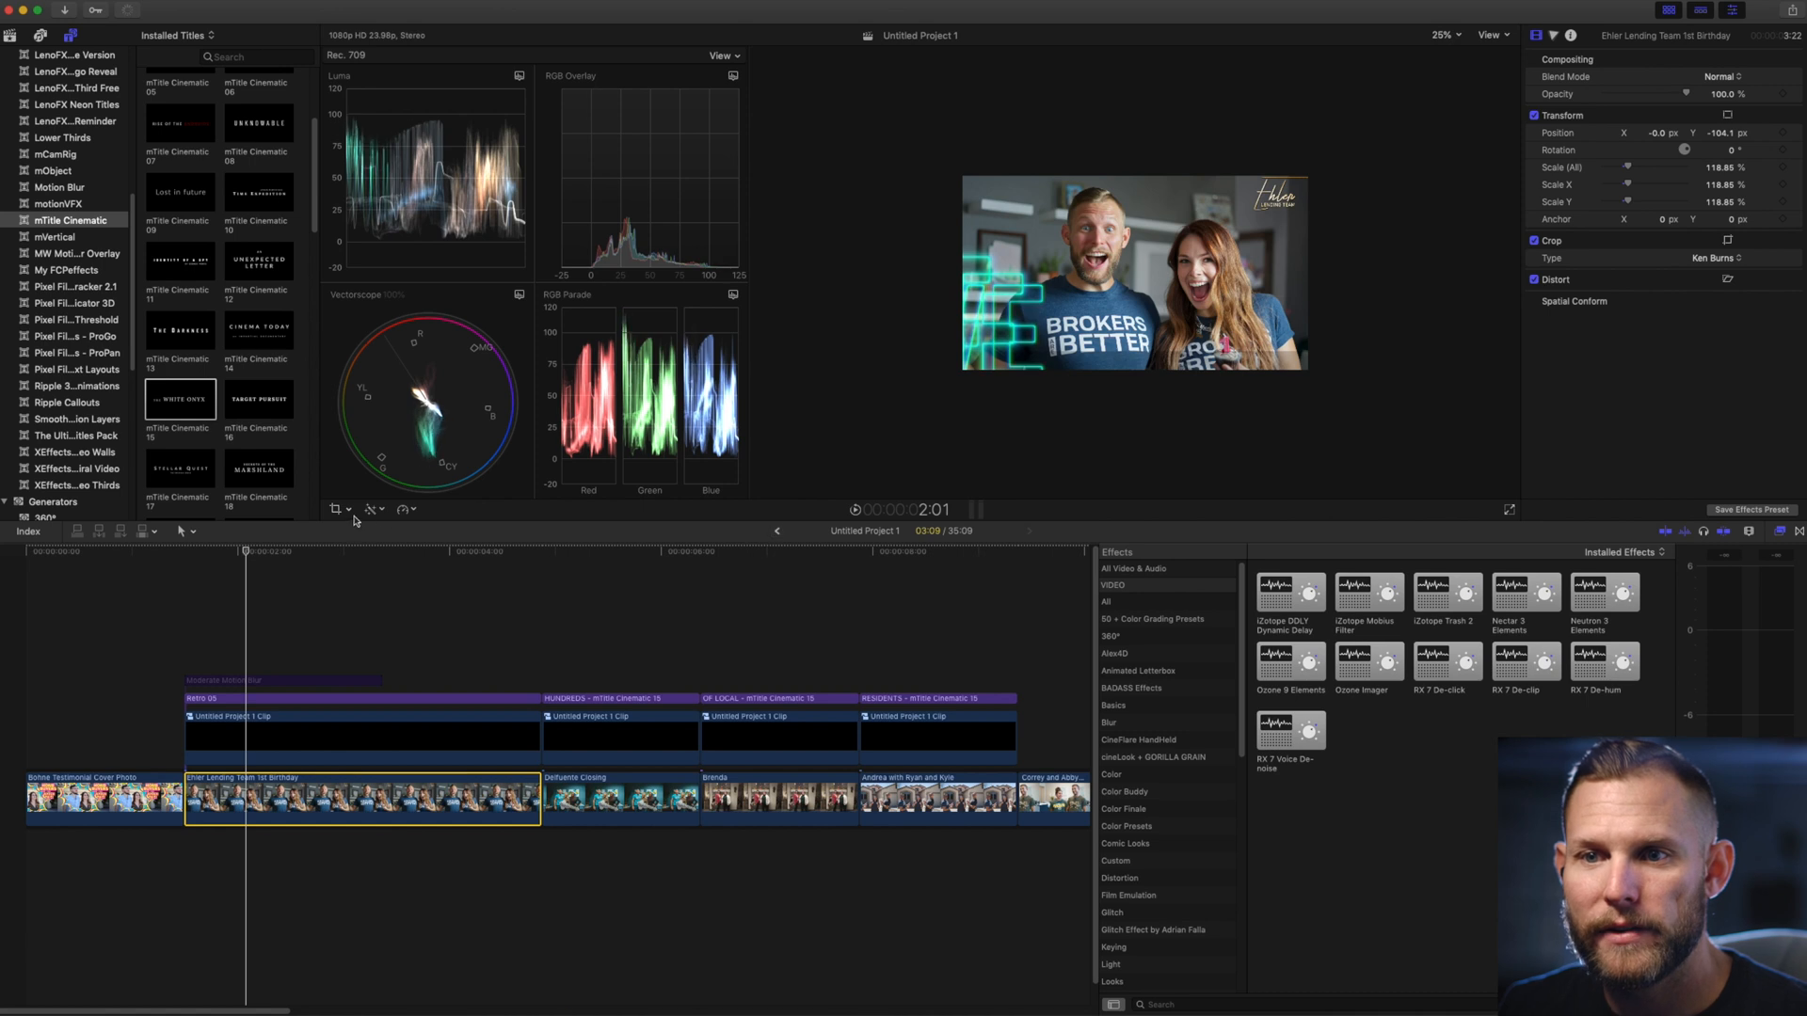
{"action": "left_click", "coordinate": [337, 510]}
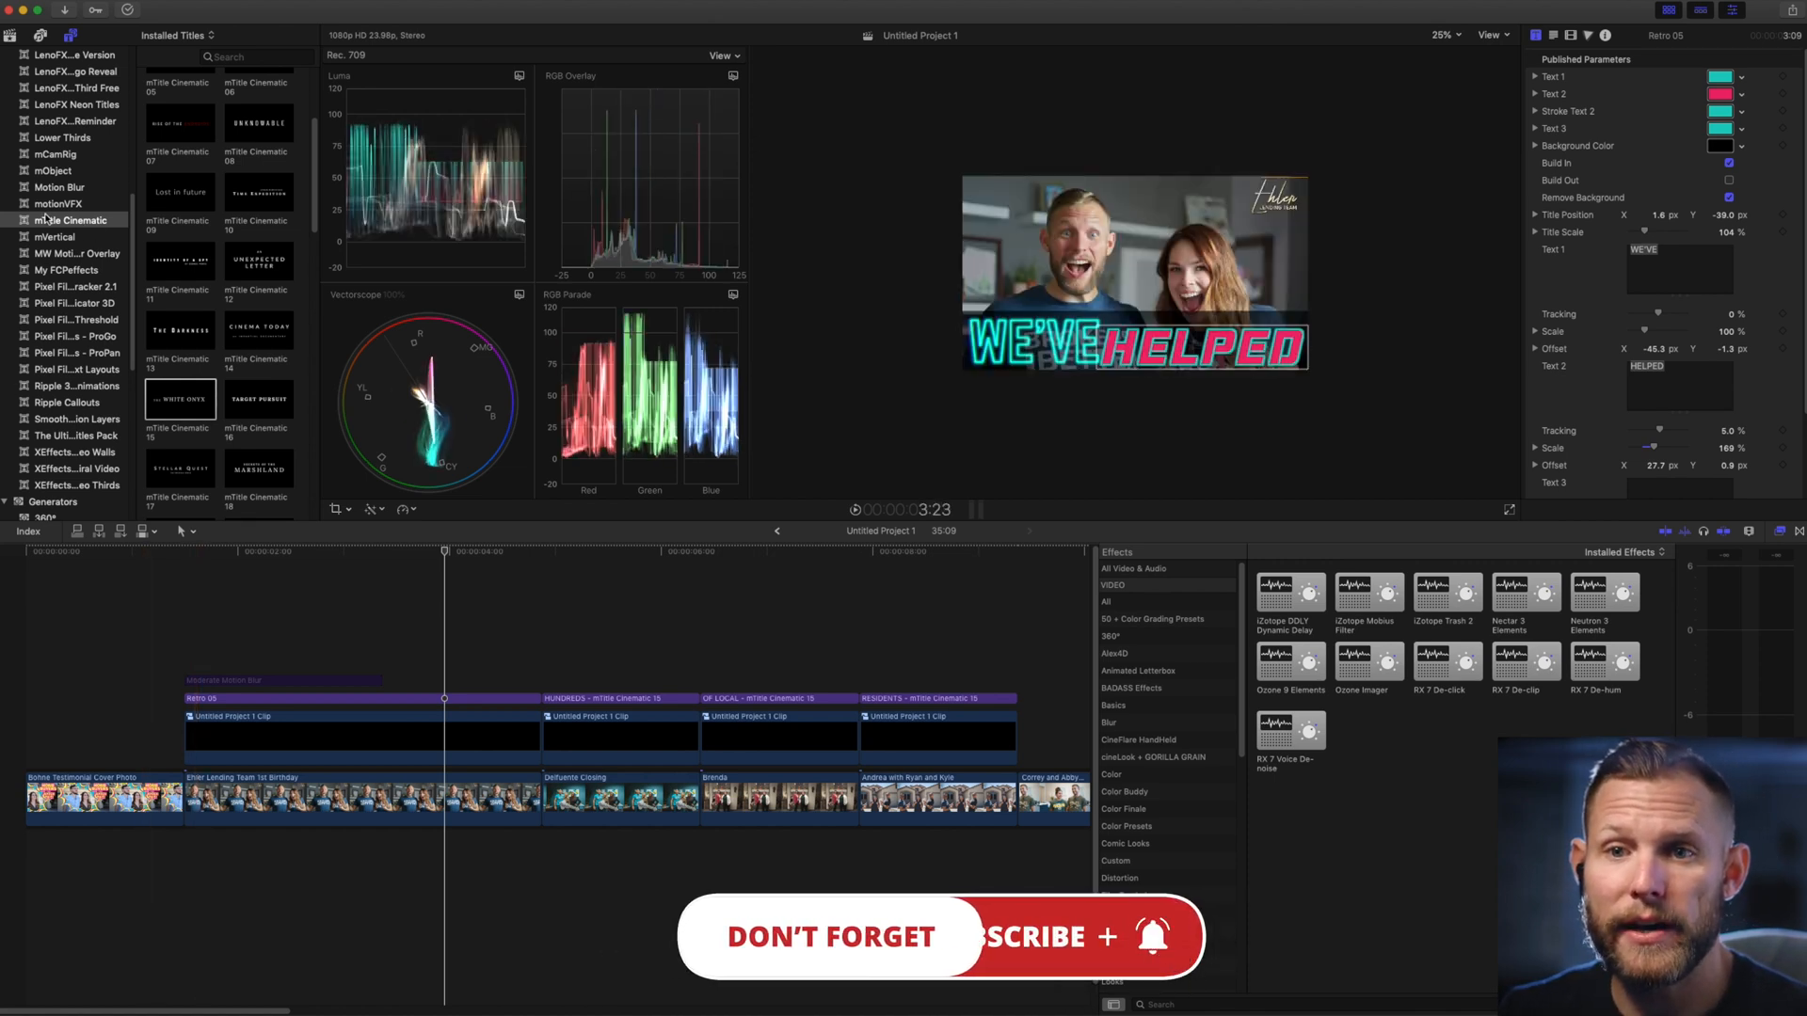
Browse The Ultimate Titles Pack down to its DS. Retro neon title designs.
{"action": "left_click", "coordinate": [76, 435]}
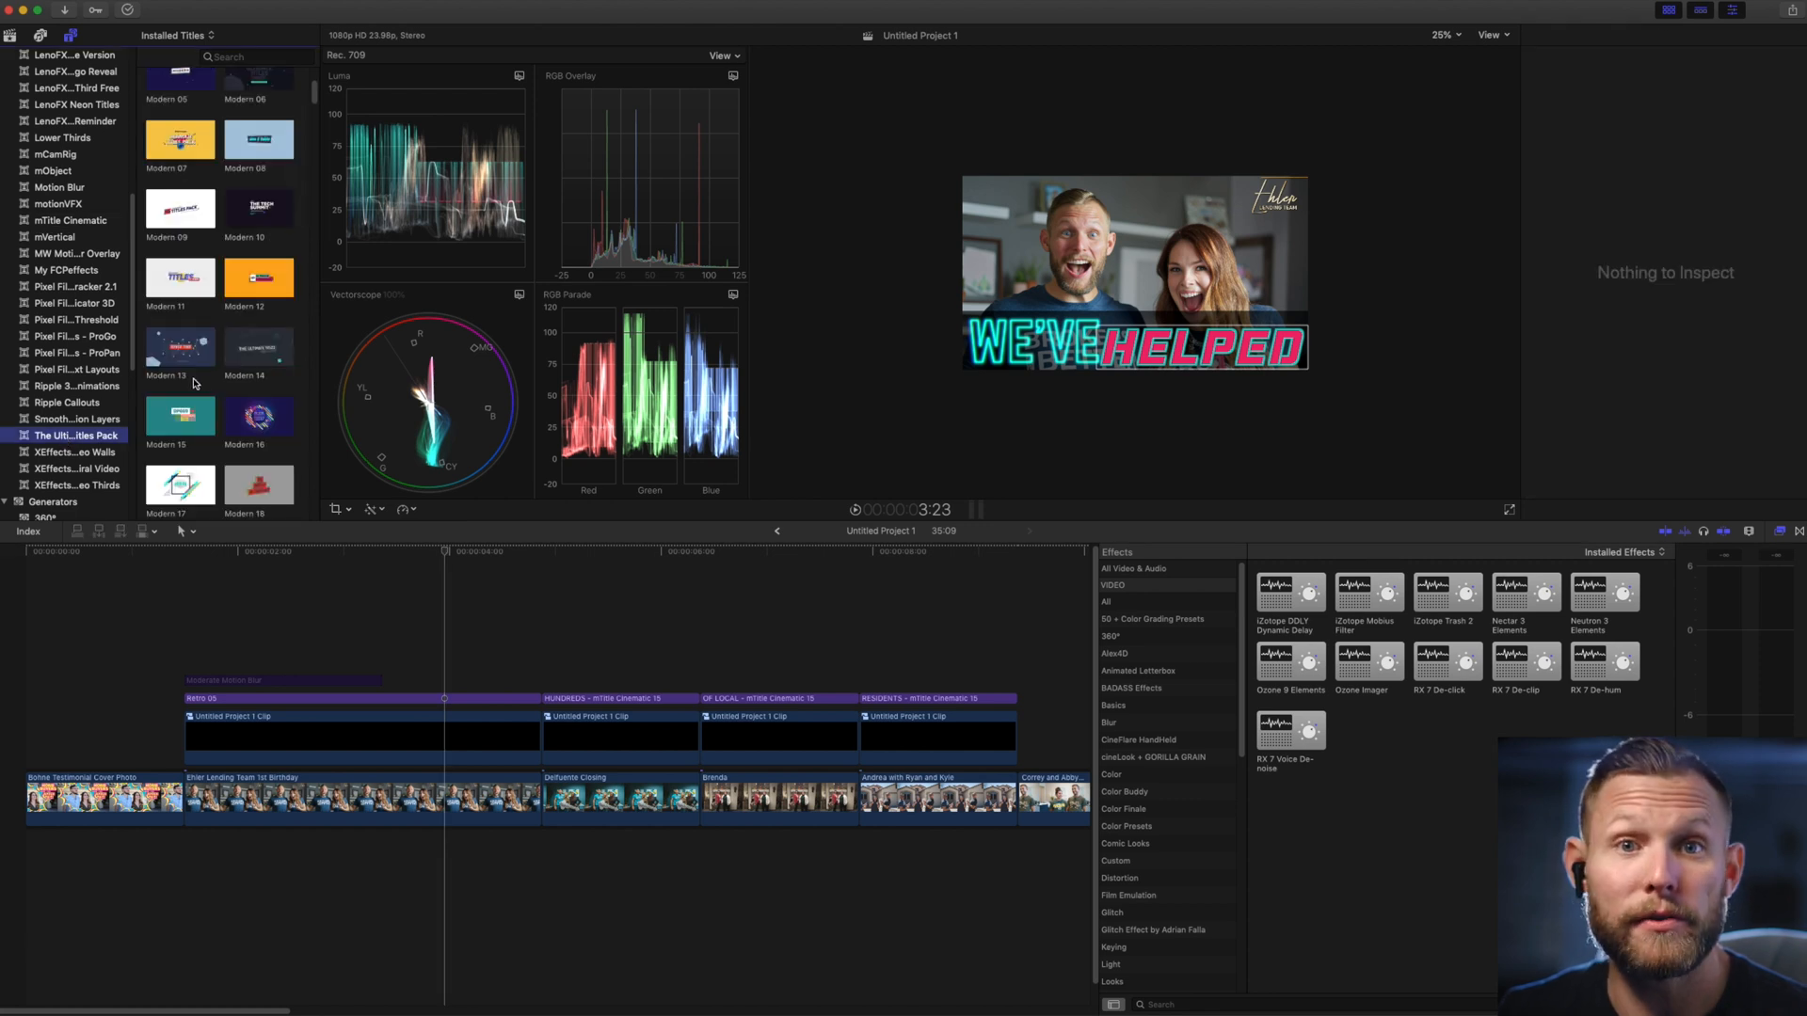
{"action": "scroll", "scroll_direction": "down", "scroll_amount": 3}
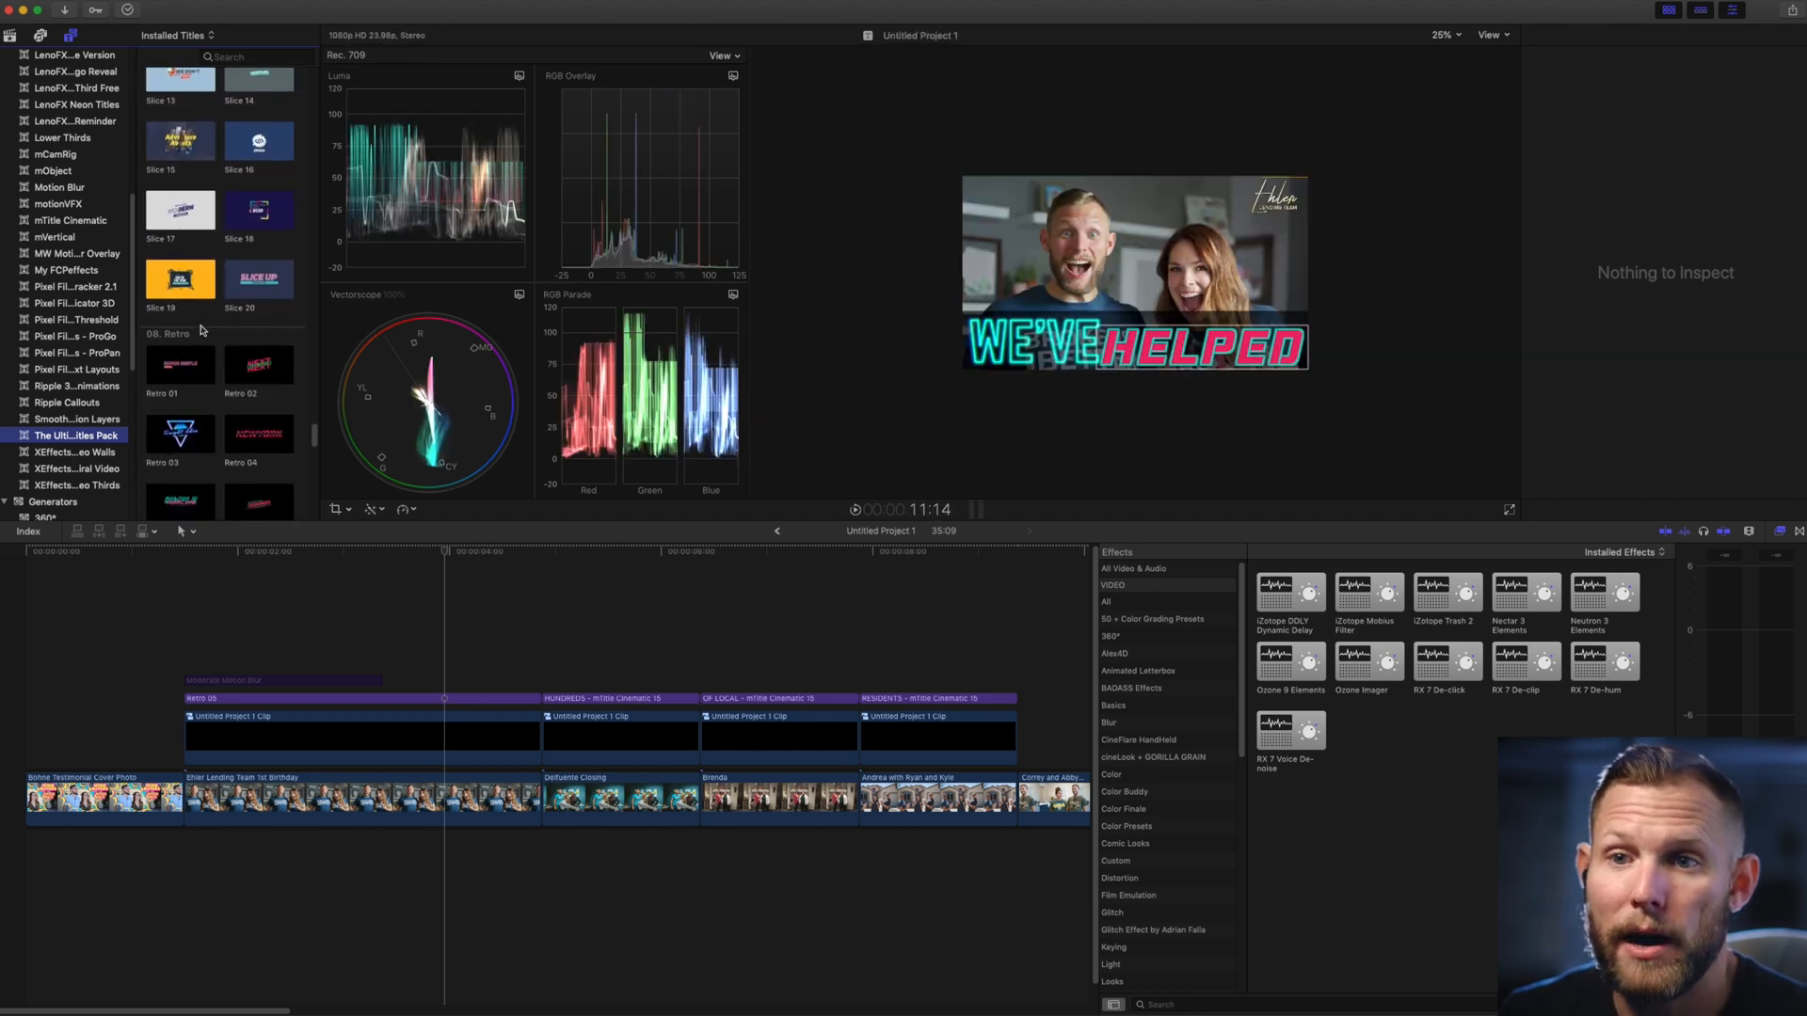
{"action": "scroll", "scroll_direction": "down", "scroll_amount": 3}
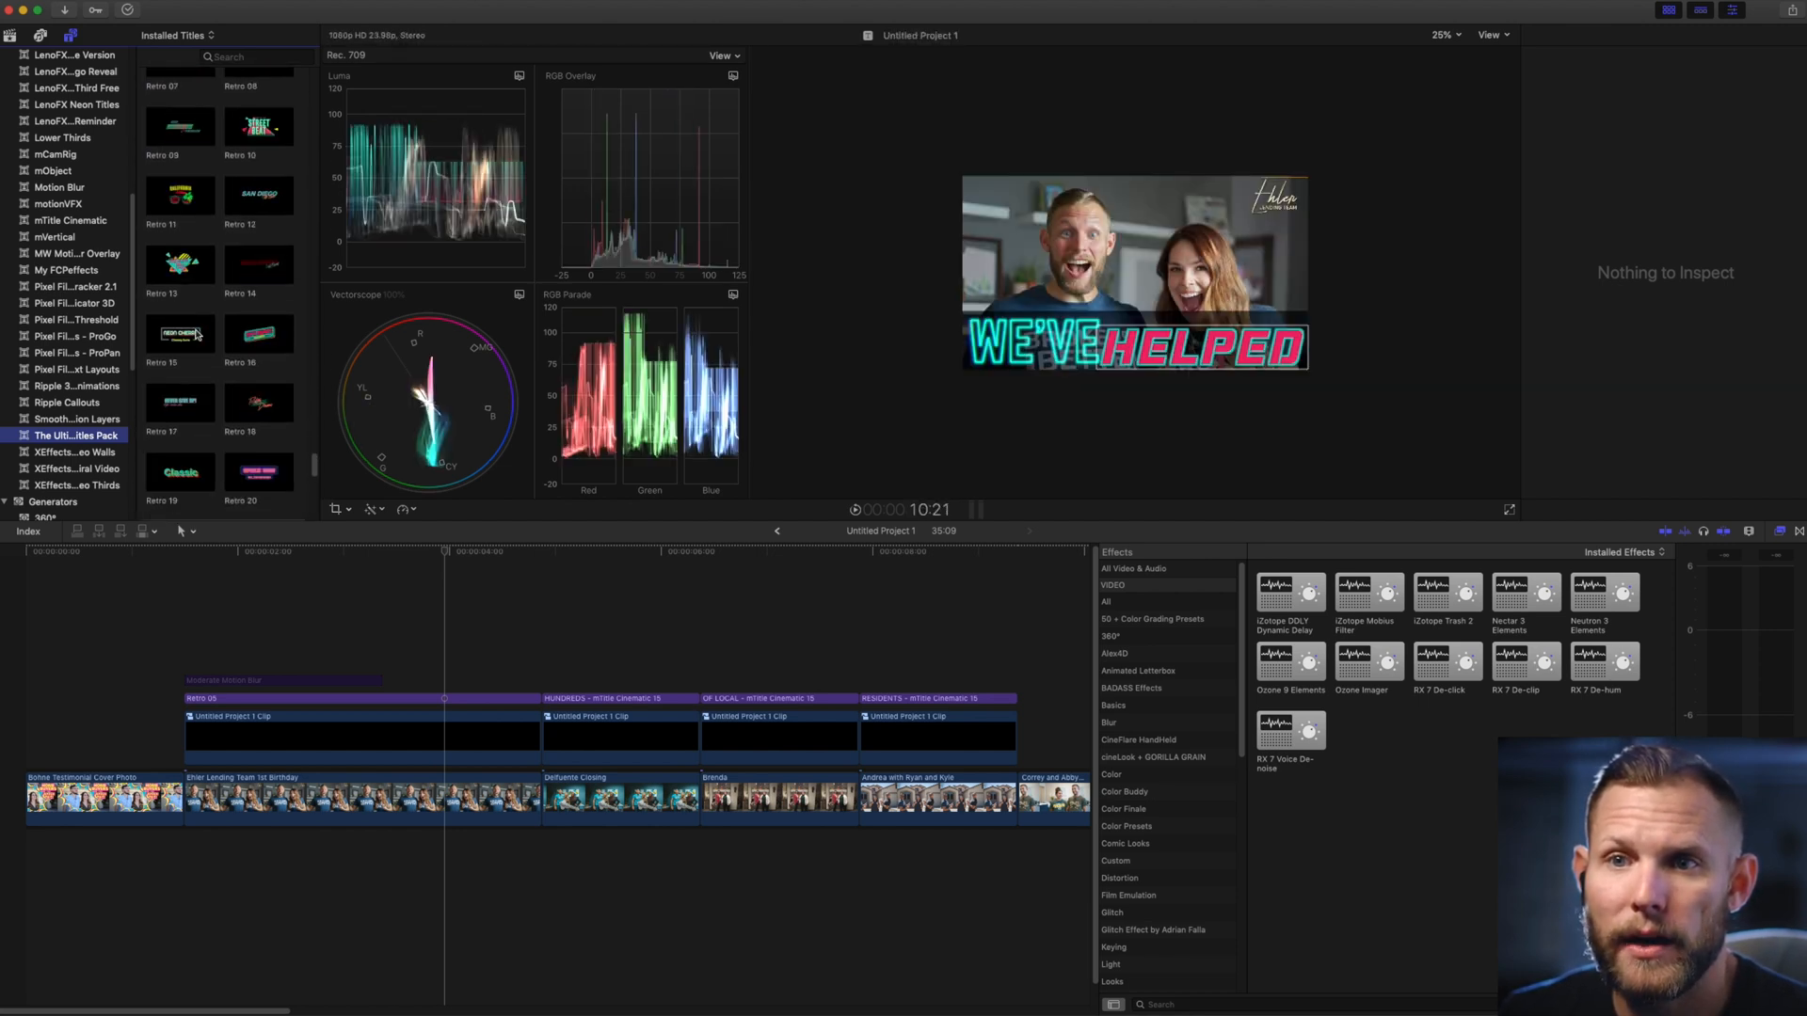
{"action": "scroll", "scroll_direction": "down", "scroll_amount": 3}
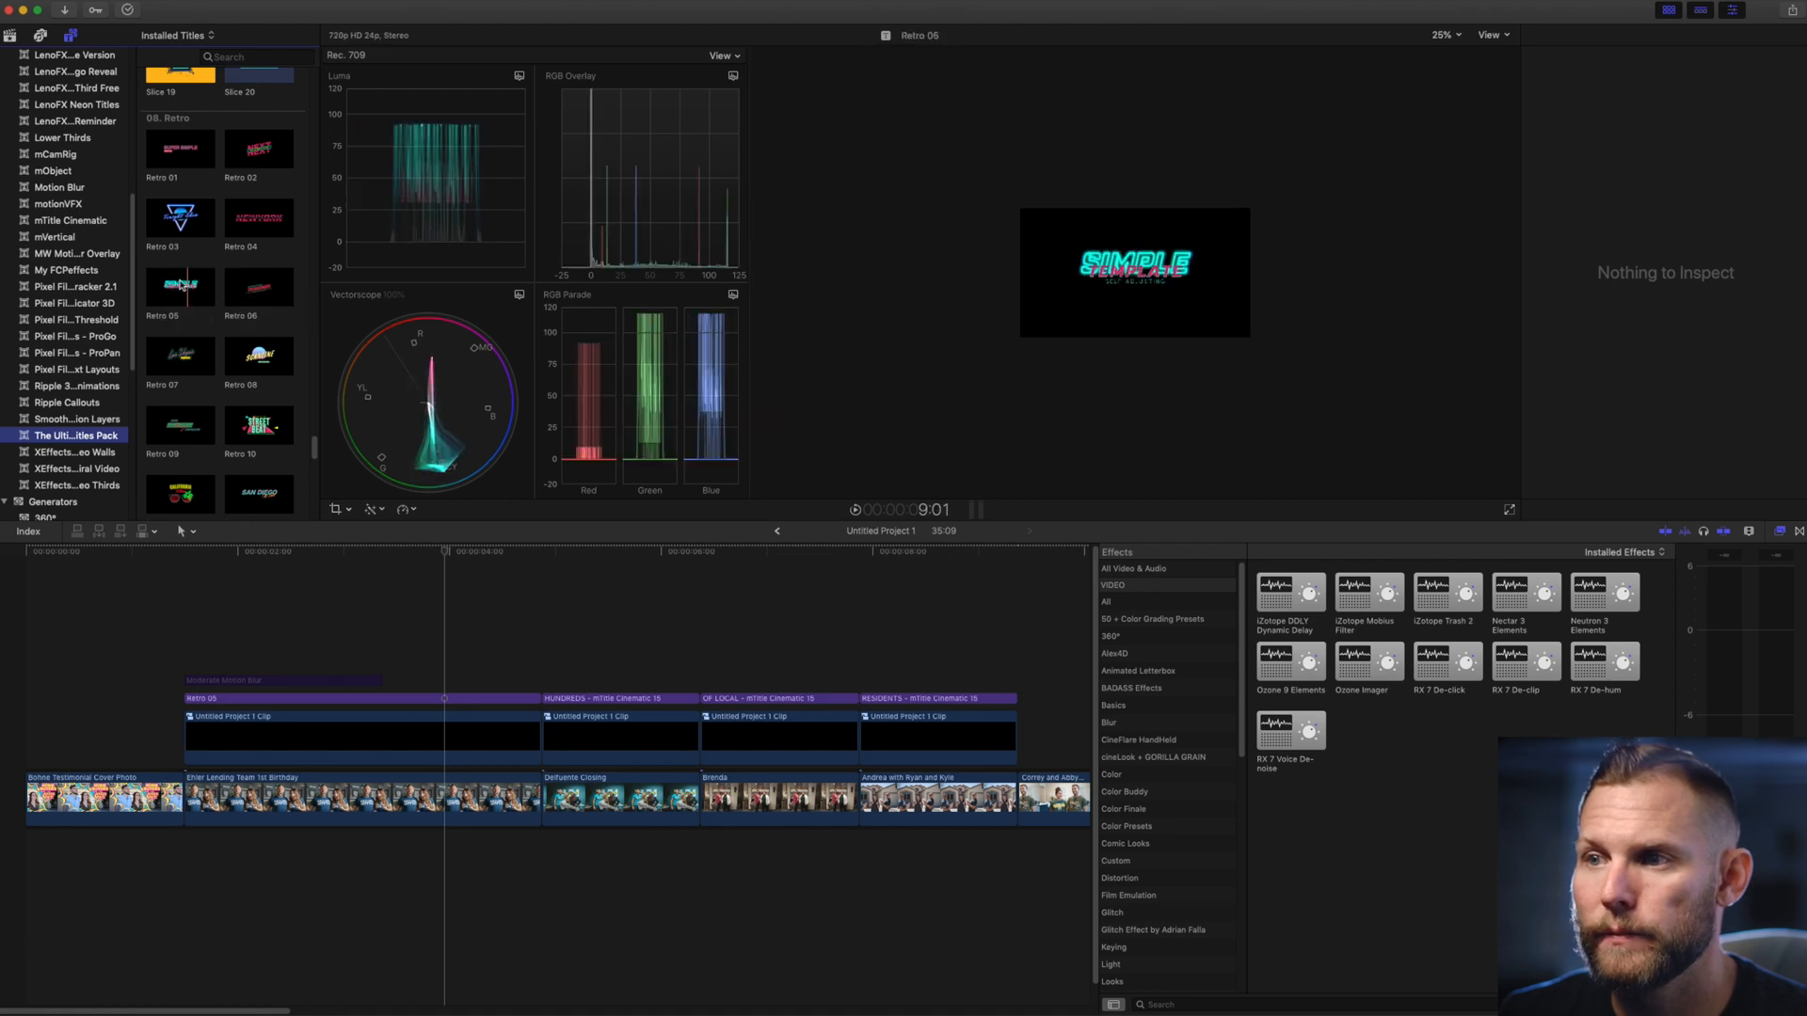
{"action": "mouse_move", "coordinate": [179, 286]}
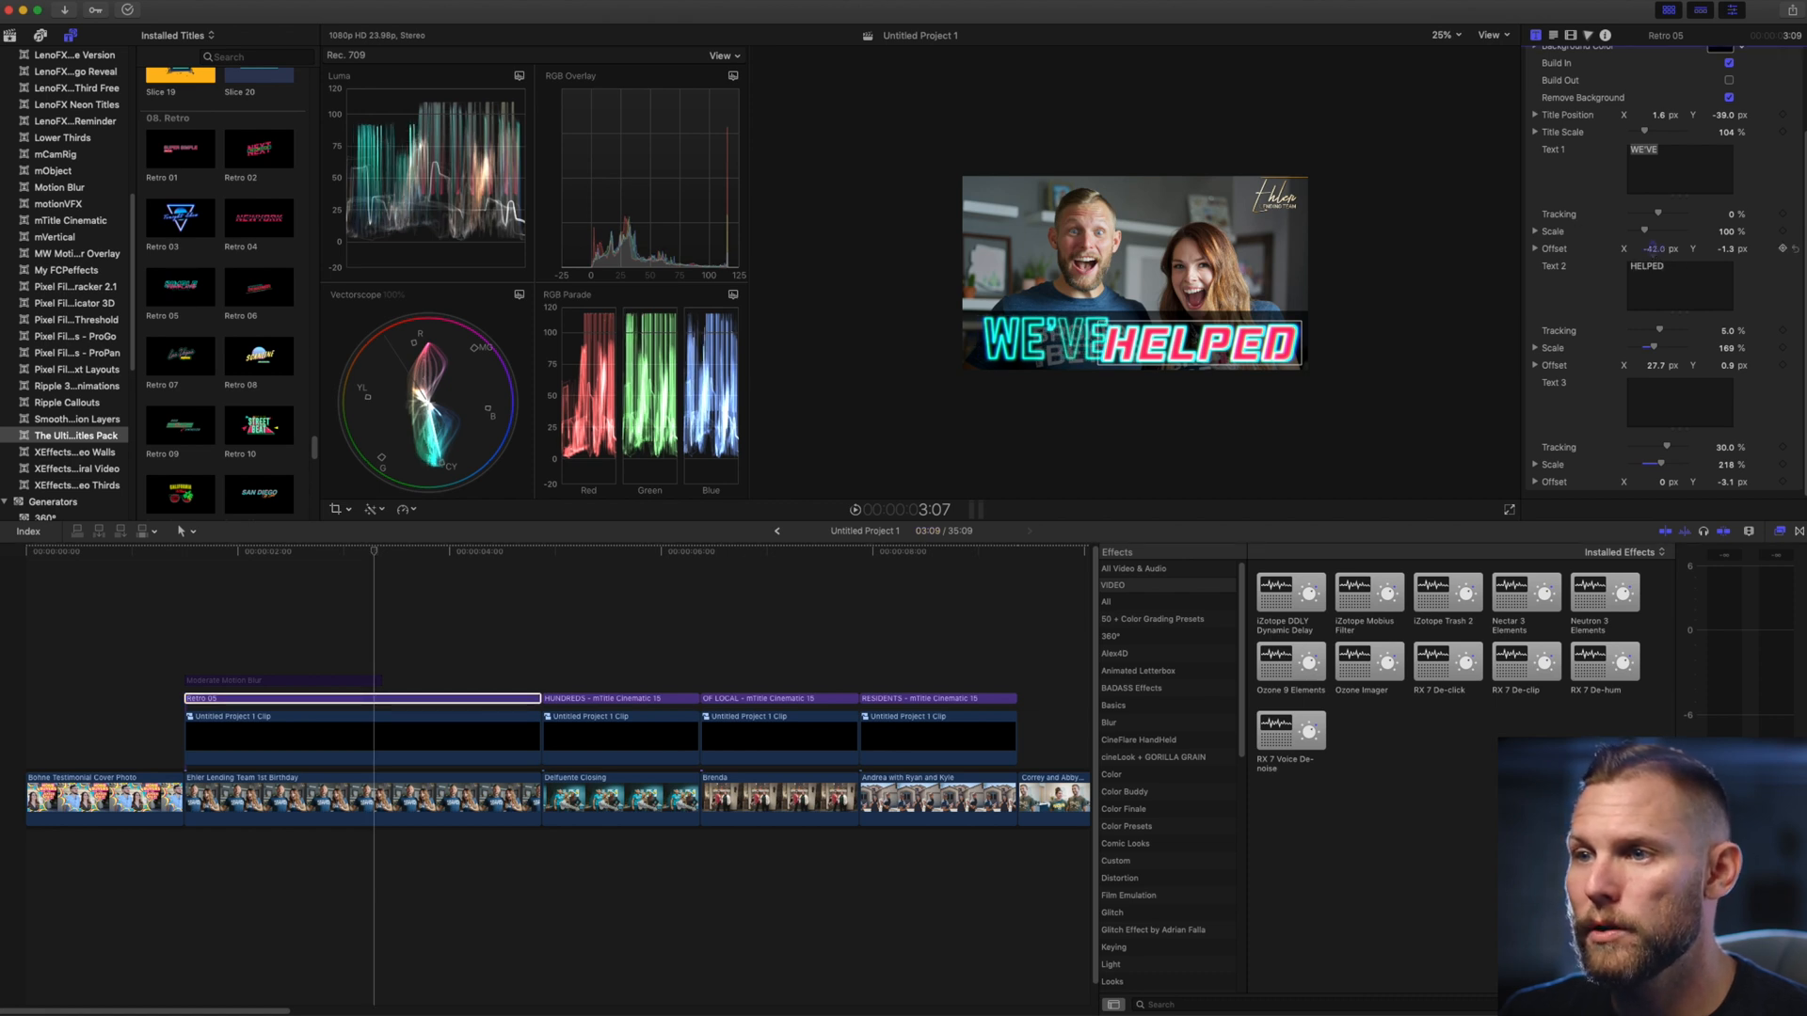
{"action": "left_click", "coordinate": [1677, 265]}
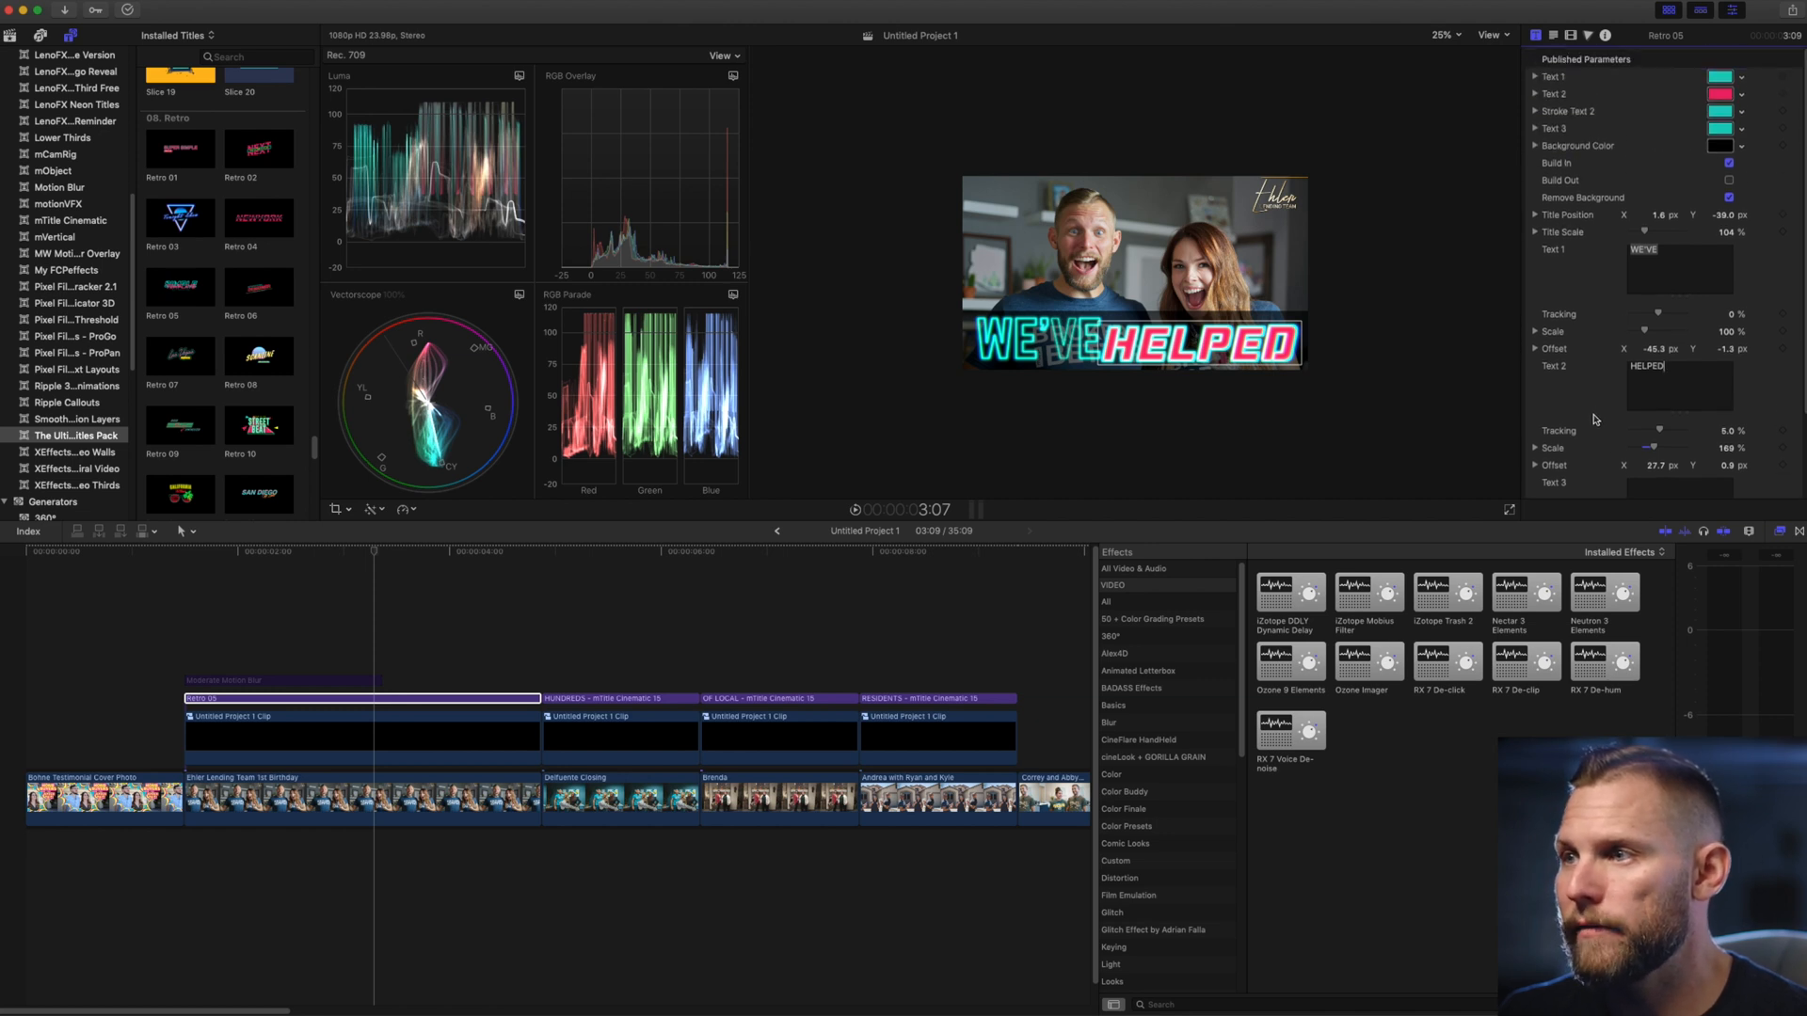
{"action": "left_click", "coordinate": [1729, 162]}
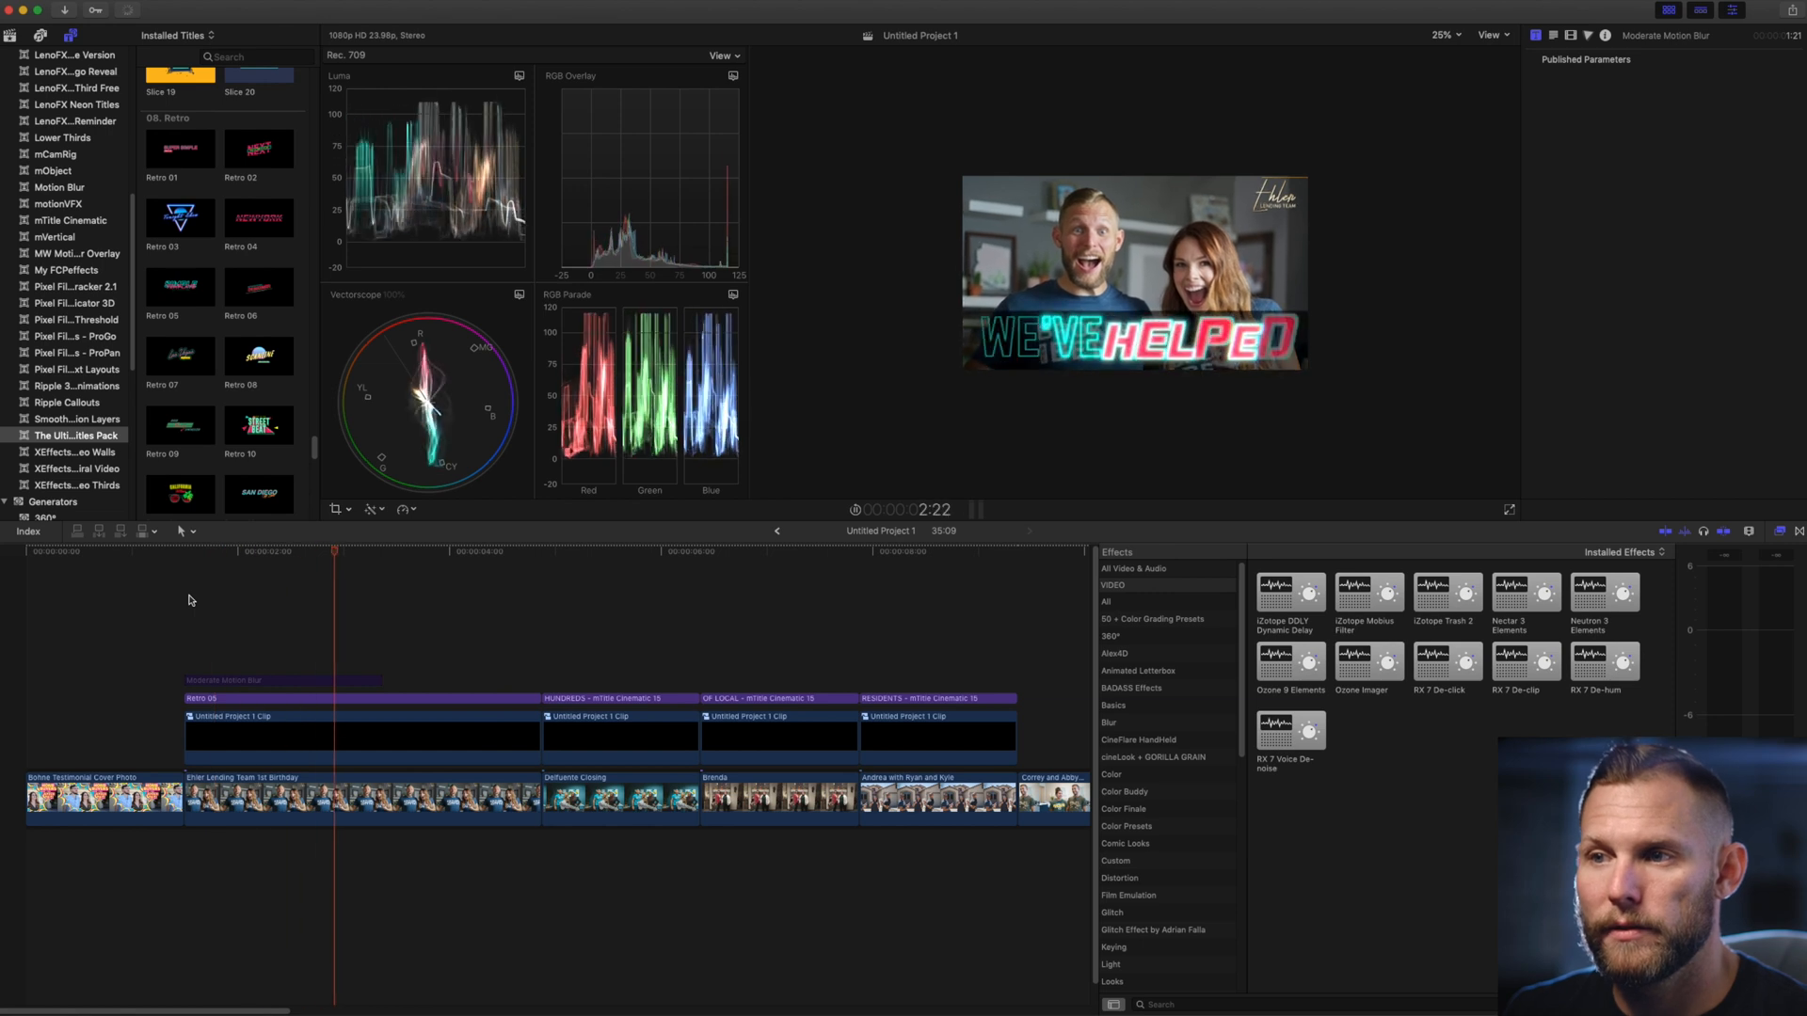
{"action": "left_click", "coordinate": [546, 551]}
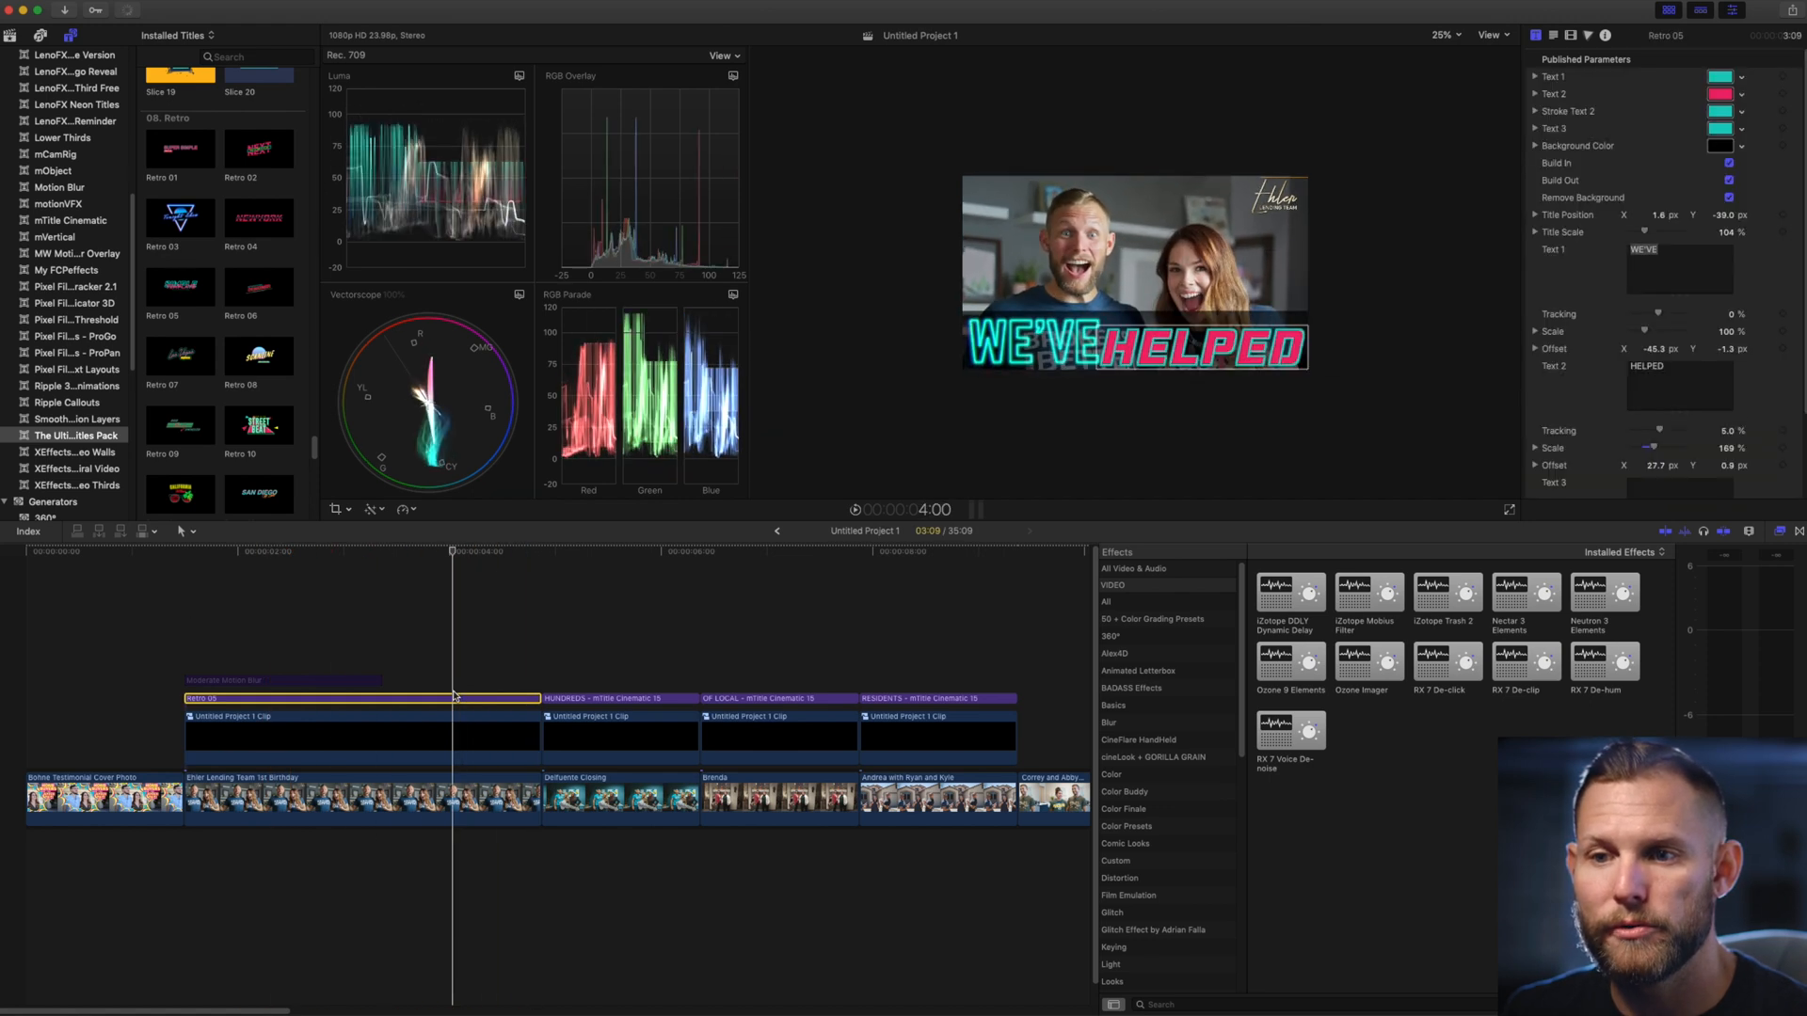
{"action": "left_click", "coordinate": [1726, 197]}
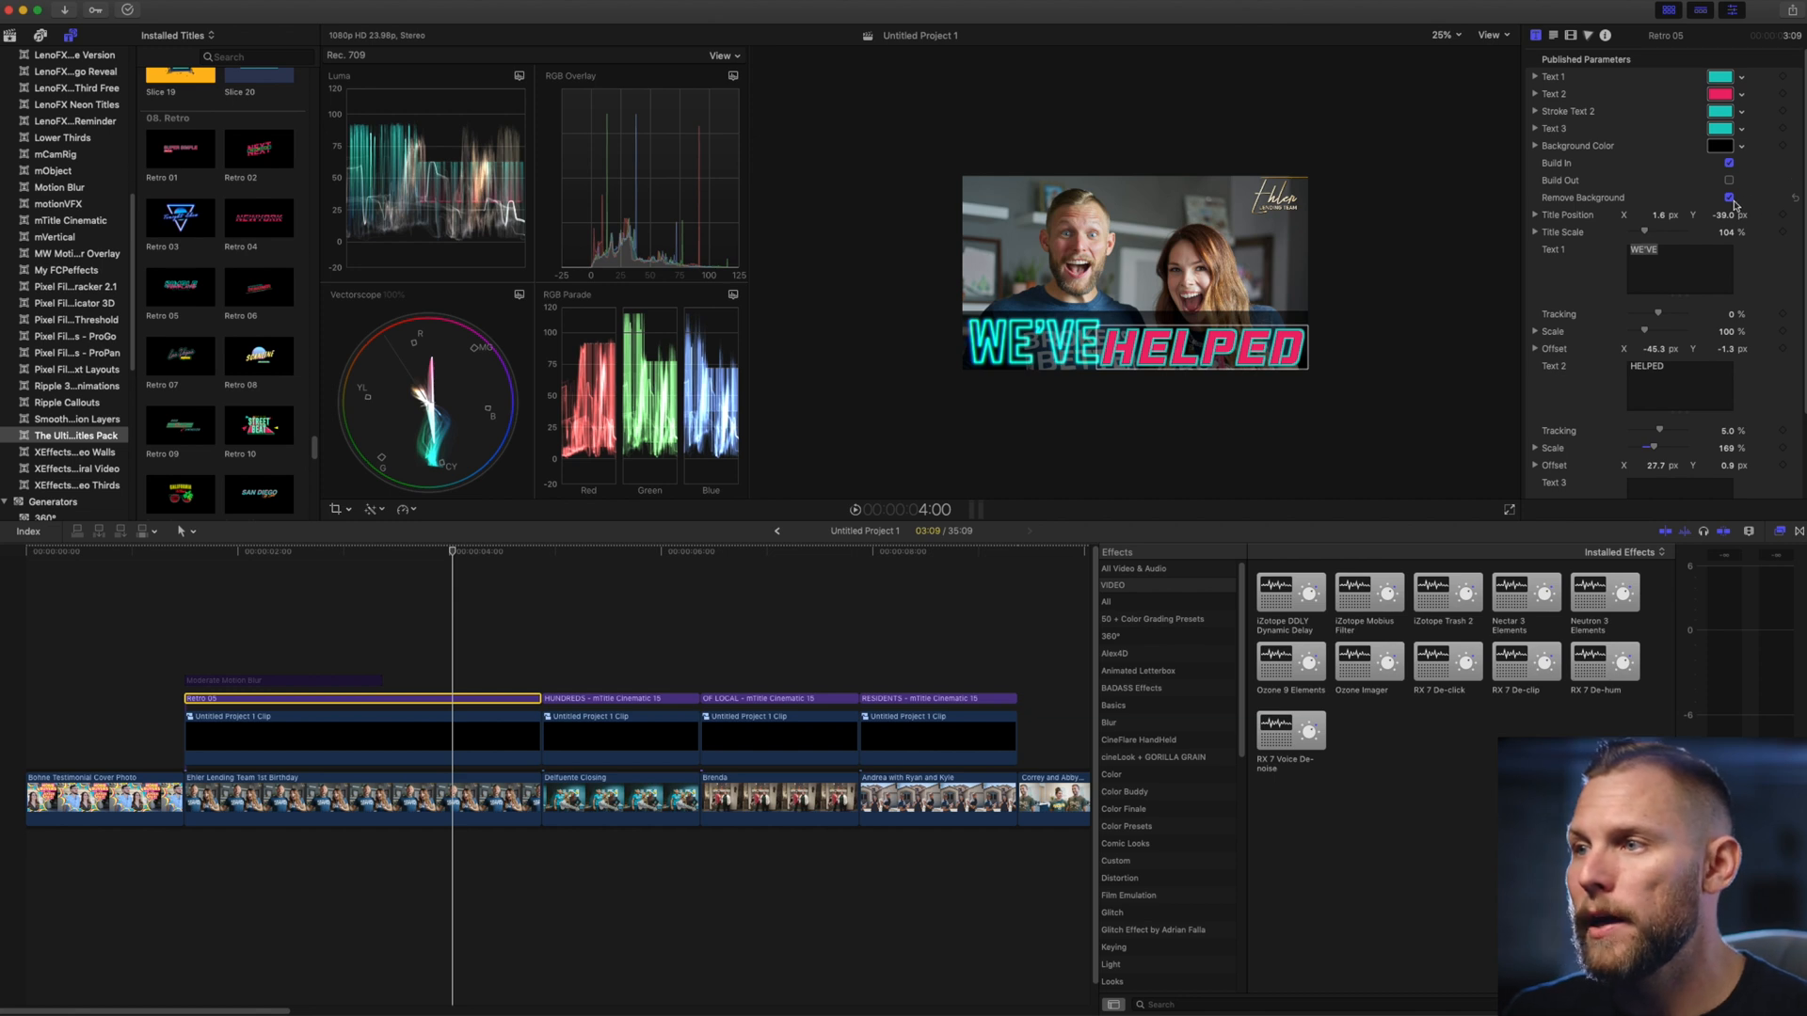
{"action": "left_click", "coordinate": [1732, 198]}
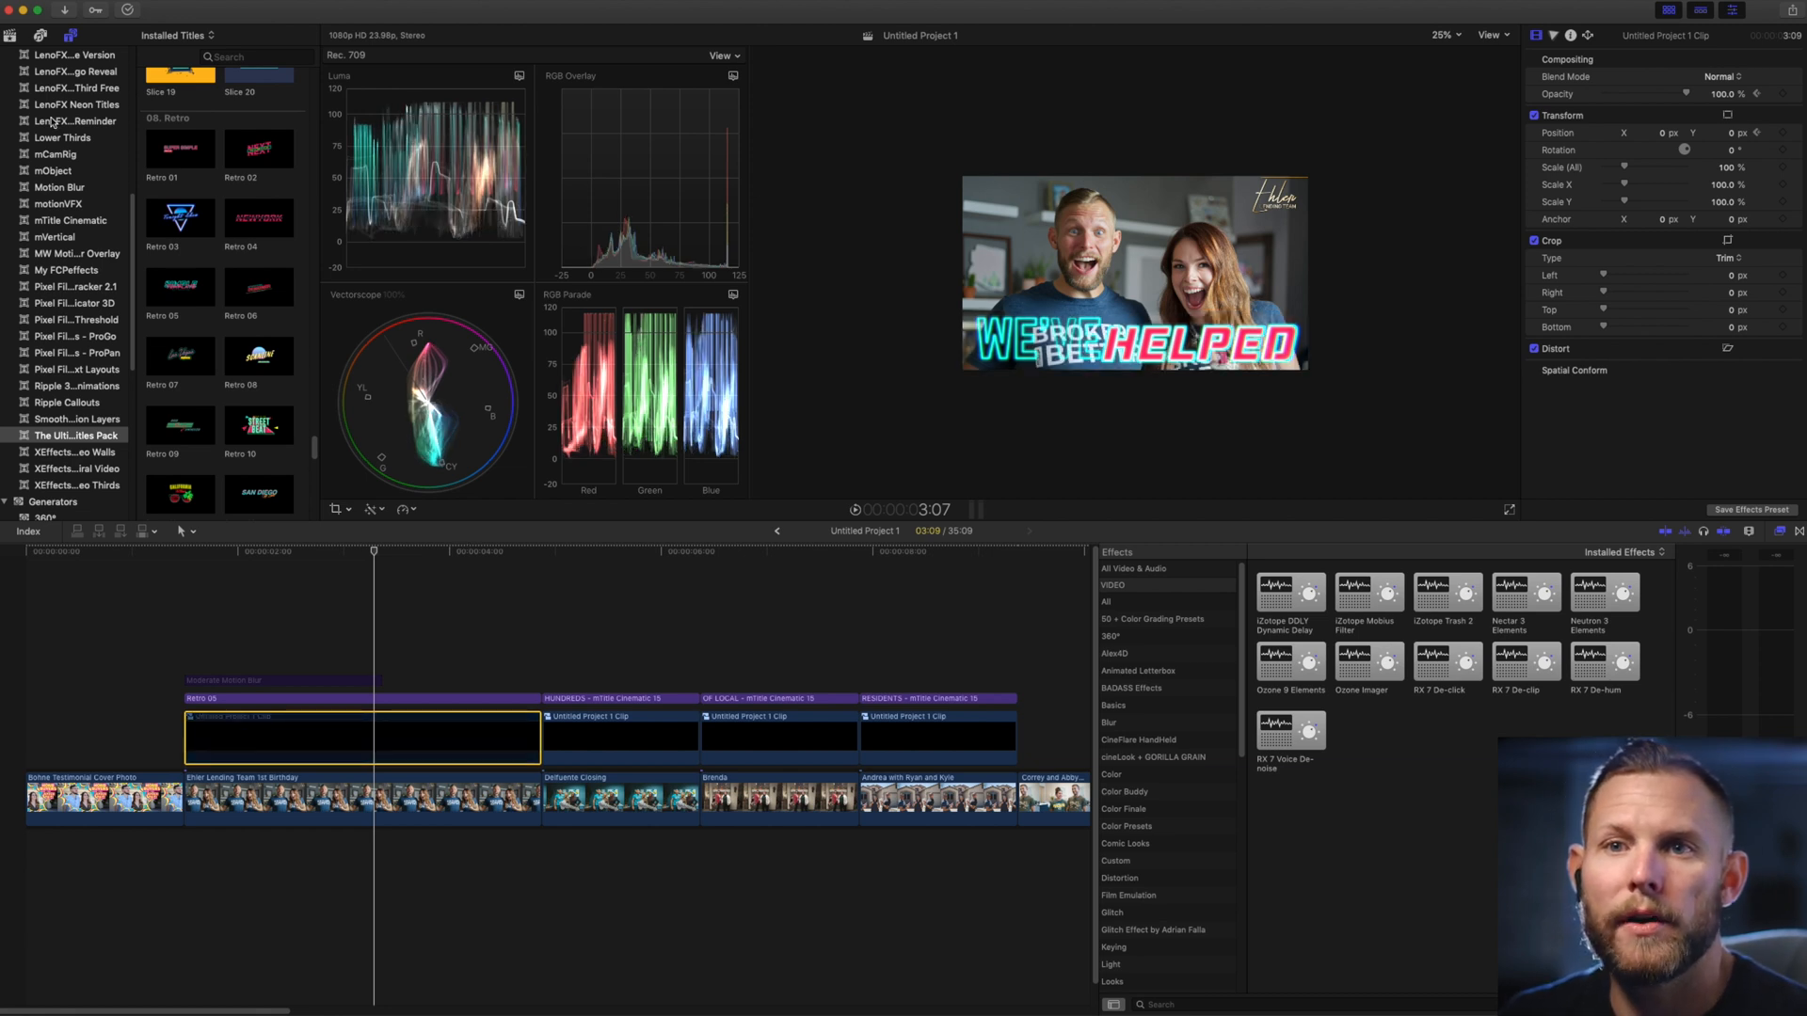
Place a 360° Color Solid generator on the timeline beneath the WE'VE HELPED title.
{"action": "scroll", "scroll_direction": "down", "scroll_amount": 3}
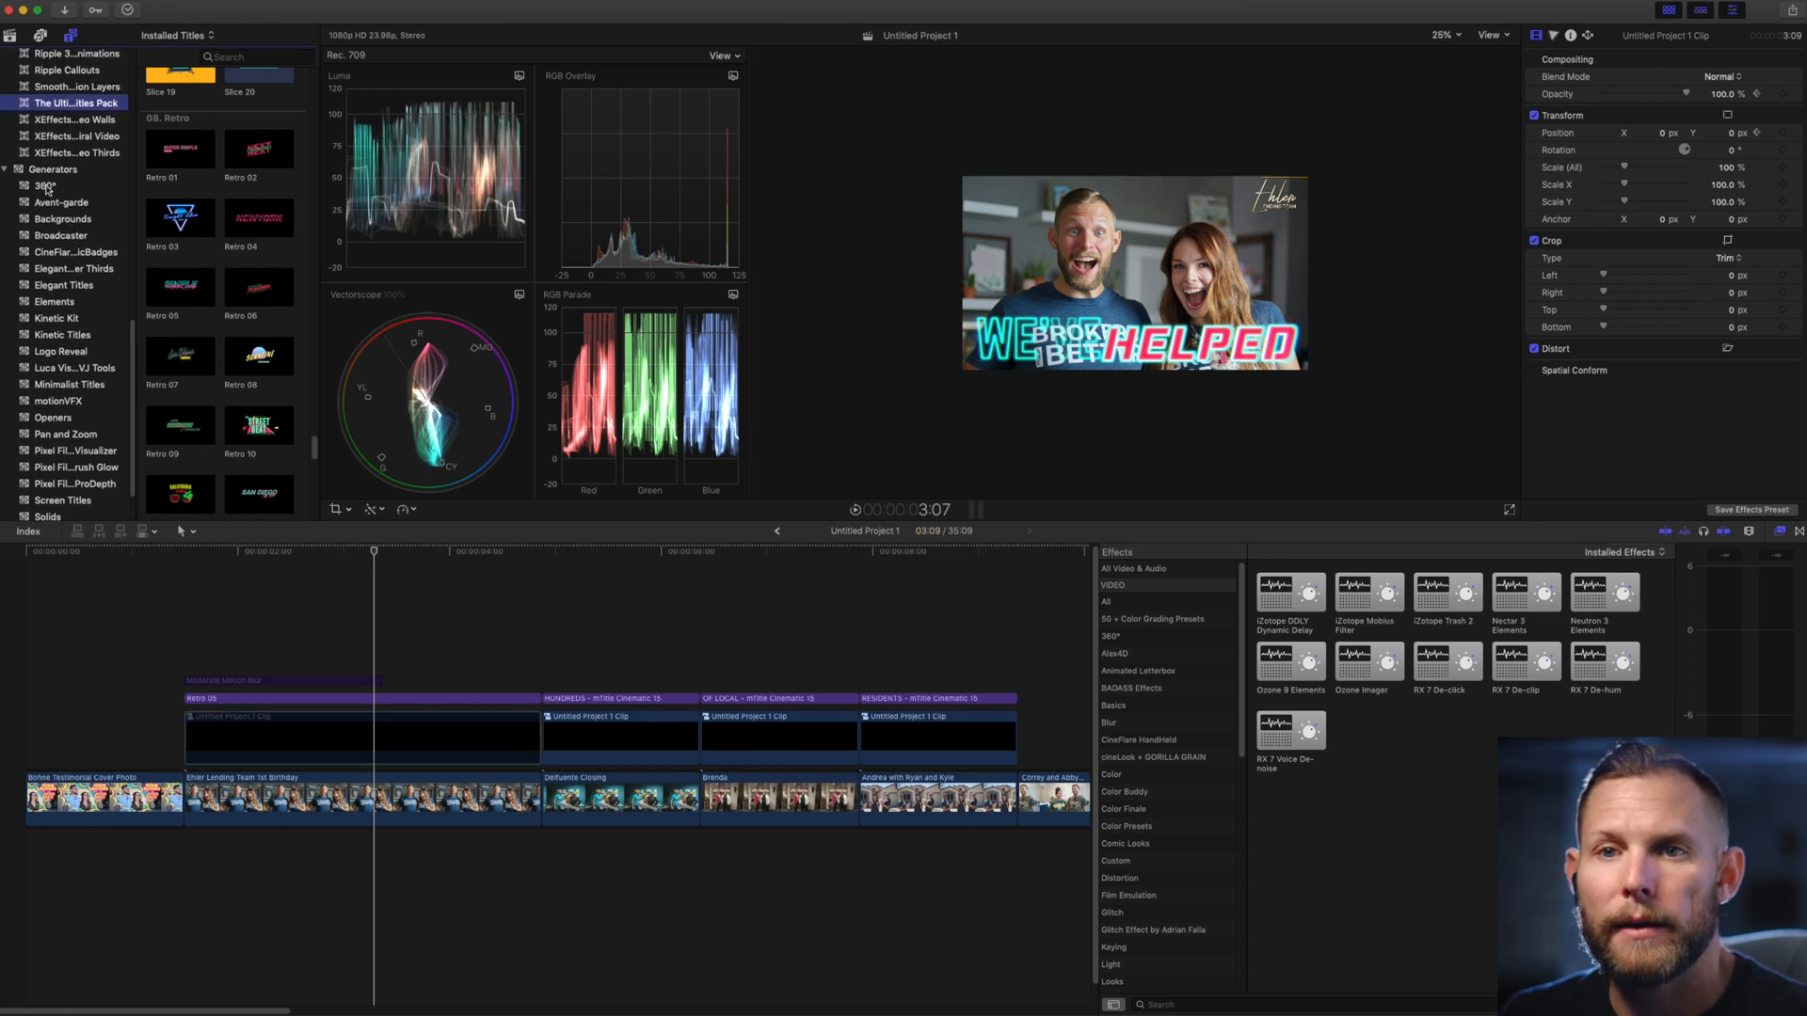
{"action": "left_click", "coordinate": [45, 187]}
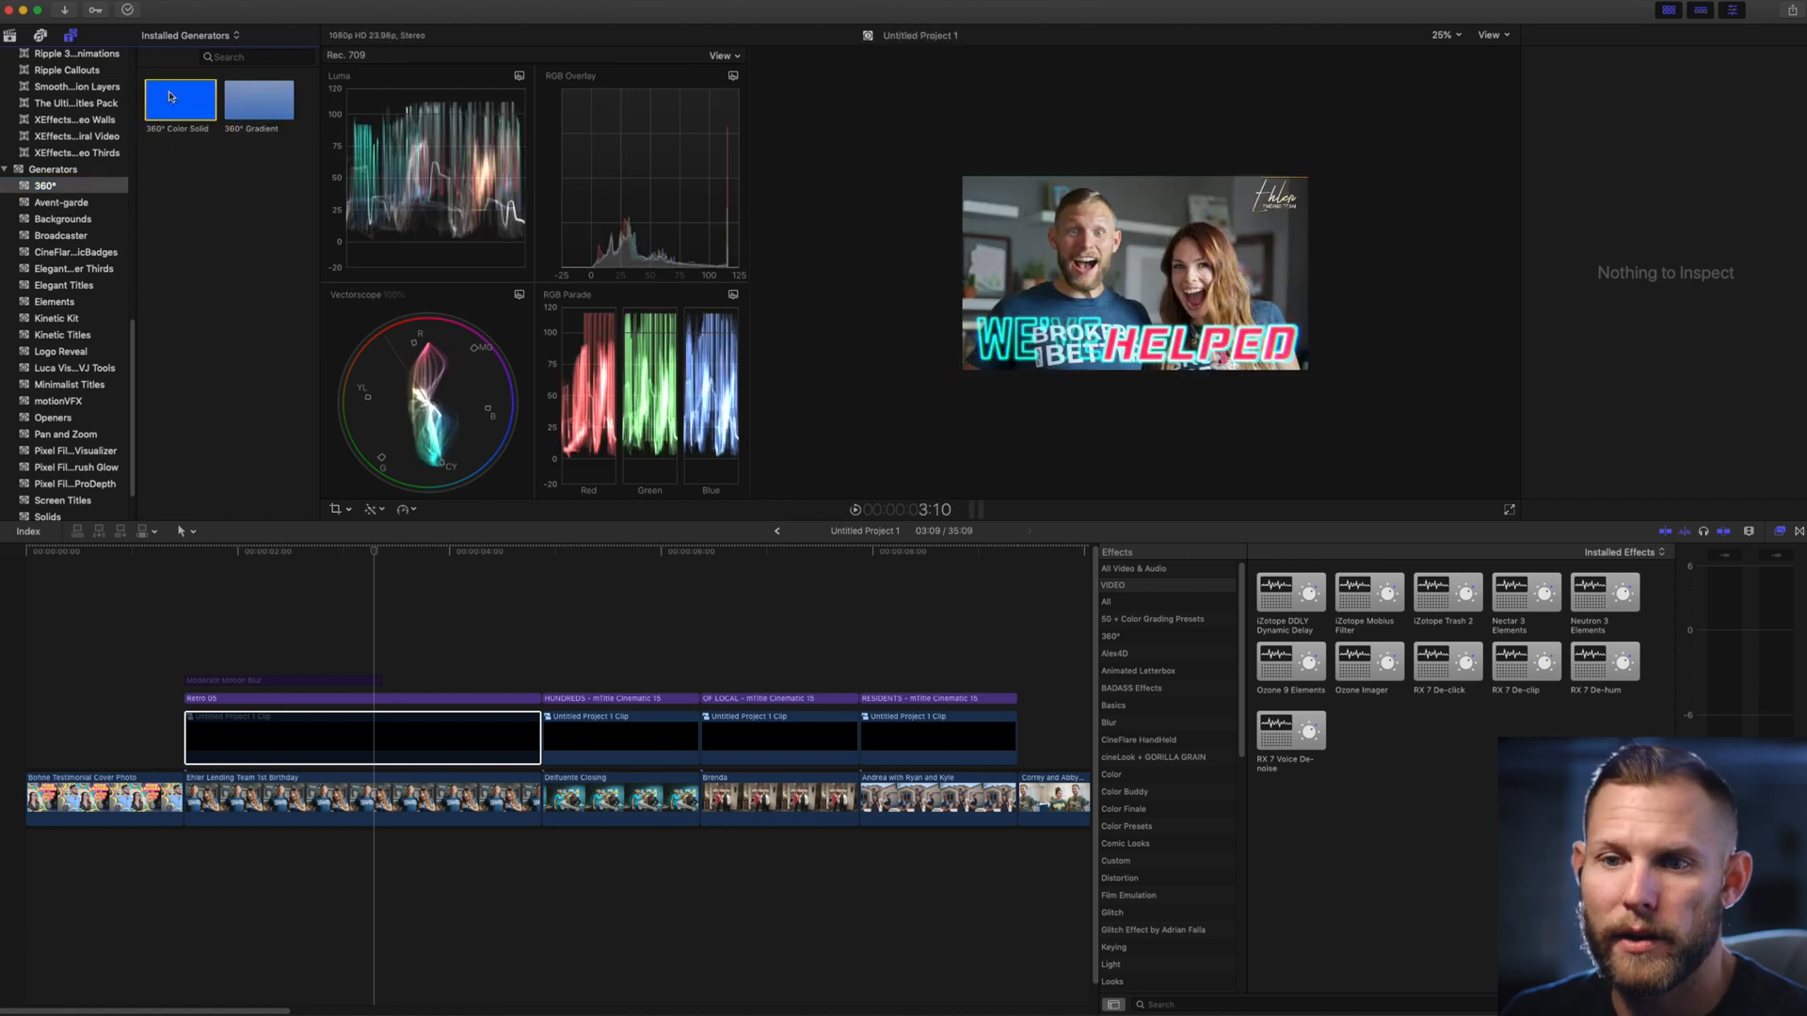
{"action": "left_click_drag", "start_coordinate": [179, 97], "coordinate": [202, 769]}
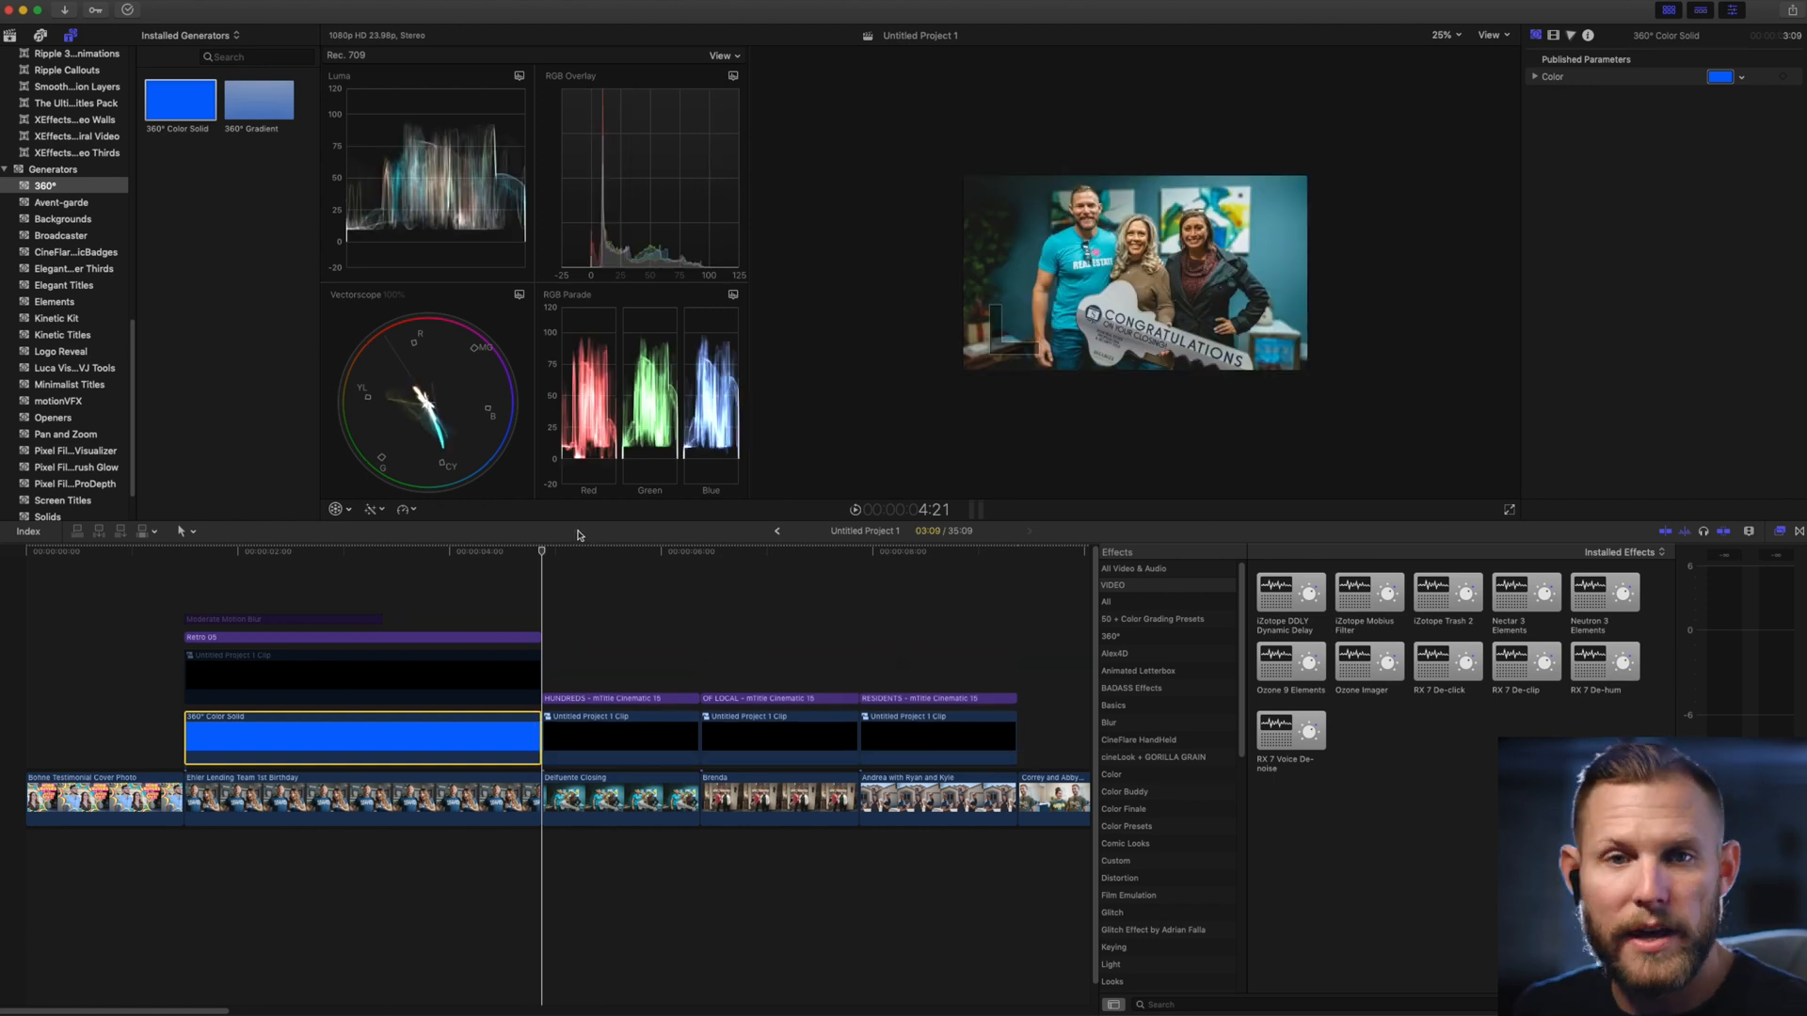
Recolour the blue 360° Color Solid to black in the Generator inspector.
{"action": "left_click", "coordinate": [384, 551]}
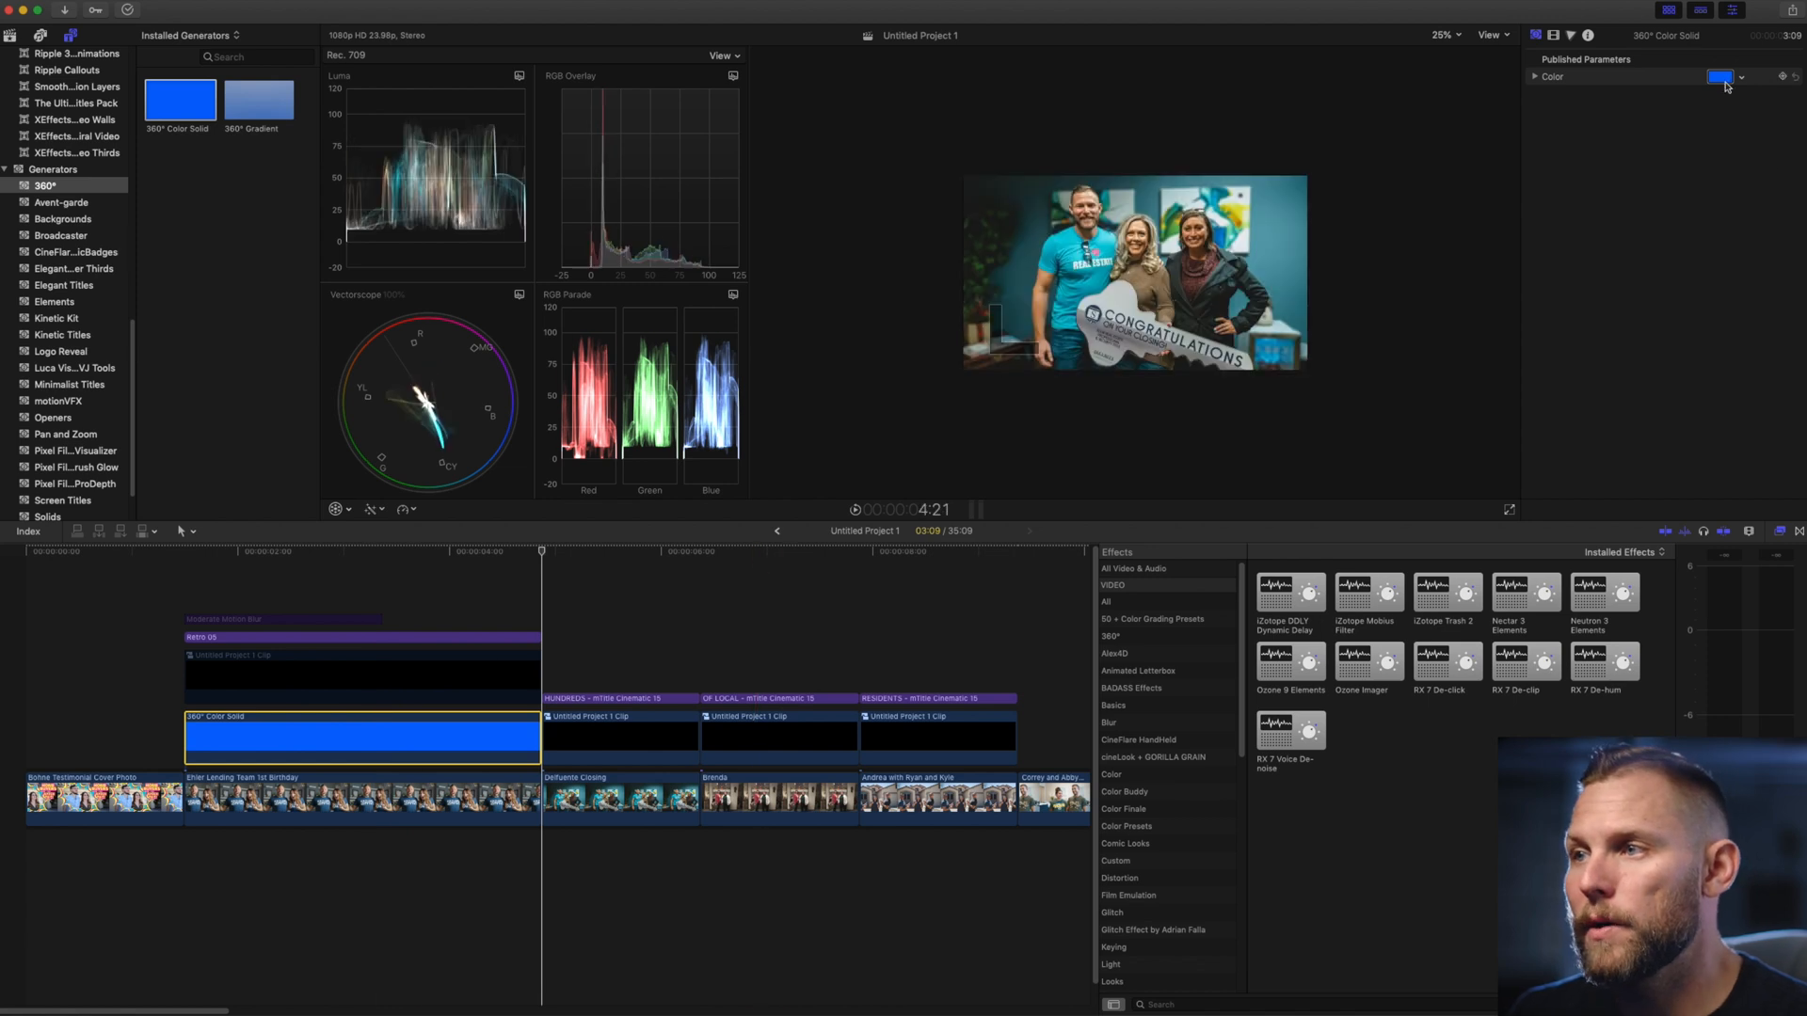
{"action": "left_click", "coordinate": [1722, 76]}
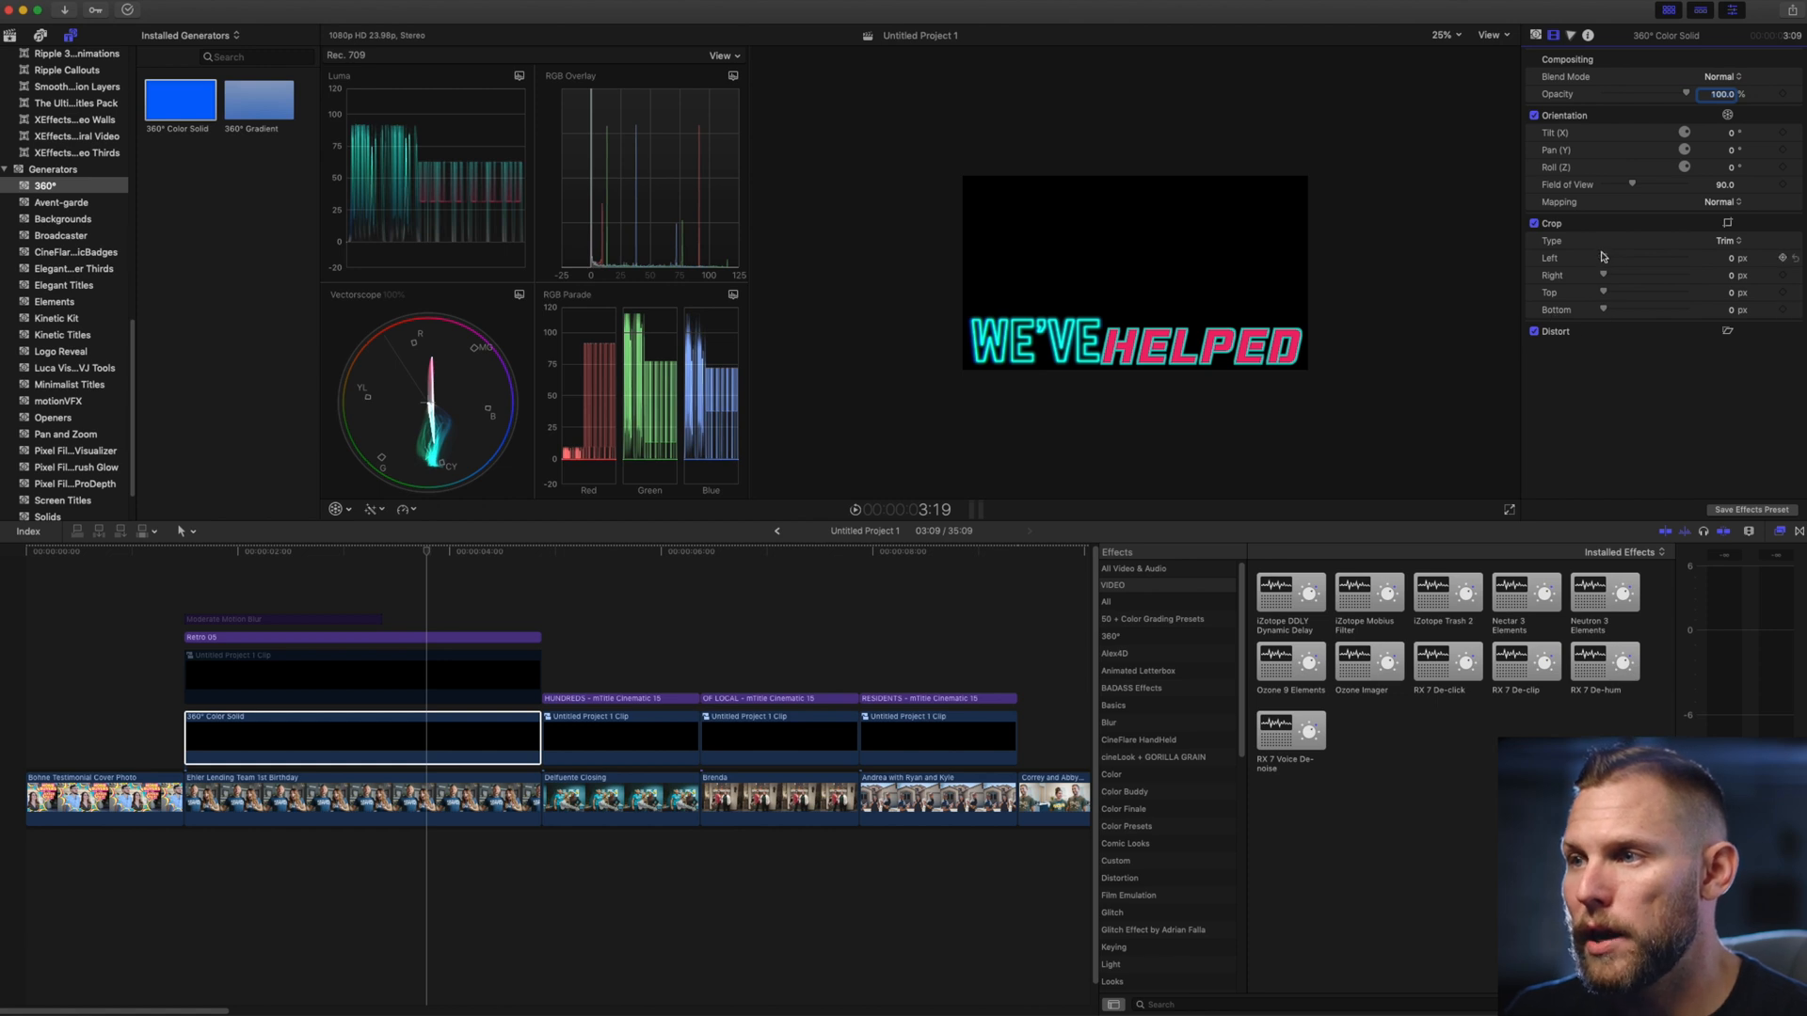
Crop the black solid to a lower band behind the headline and lower its opacity to 85%.
{"action": "left_click_drag", "start_coordinate": [1602, 291], "coordinate": [1639, 291]}
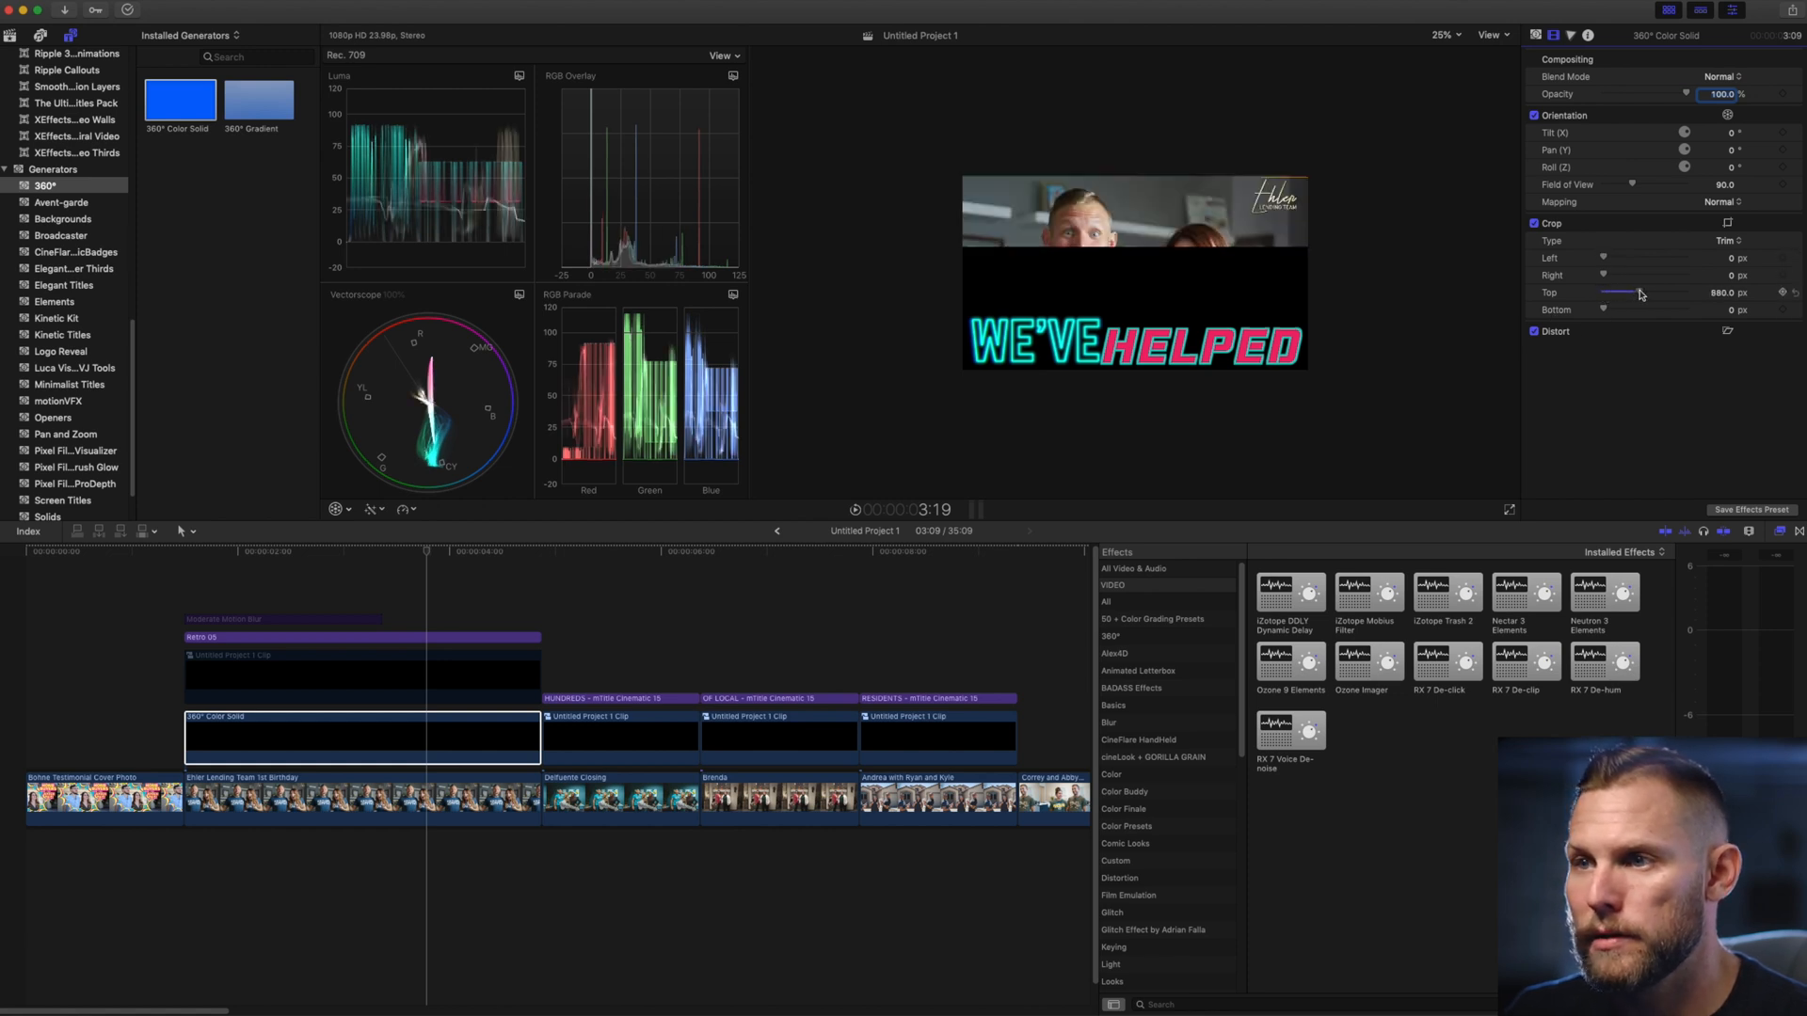
{"action": "left_click_drag", "start_coordinate": [1638, 293], "coordinate": [1654, 294]}
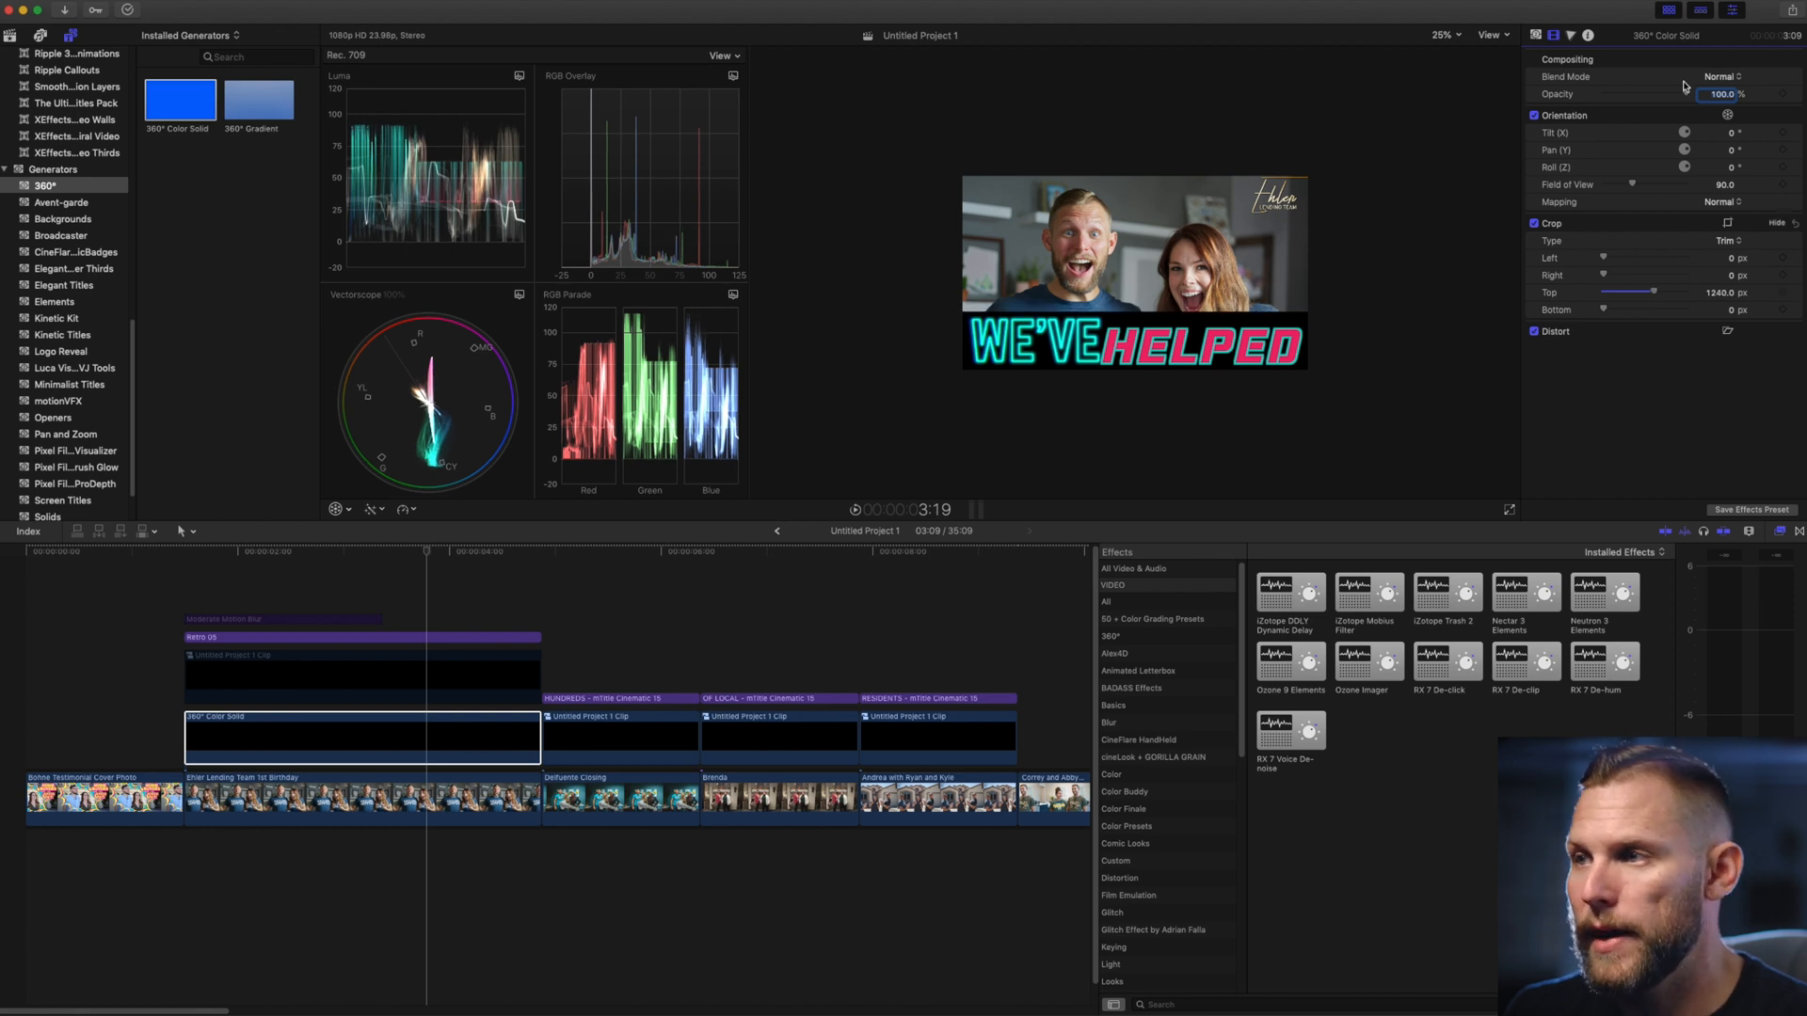
{"action": "left_click_drag", "start_coordinate": [1717, 94], "coordinate": [1677, 94]}
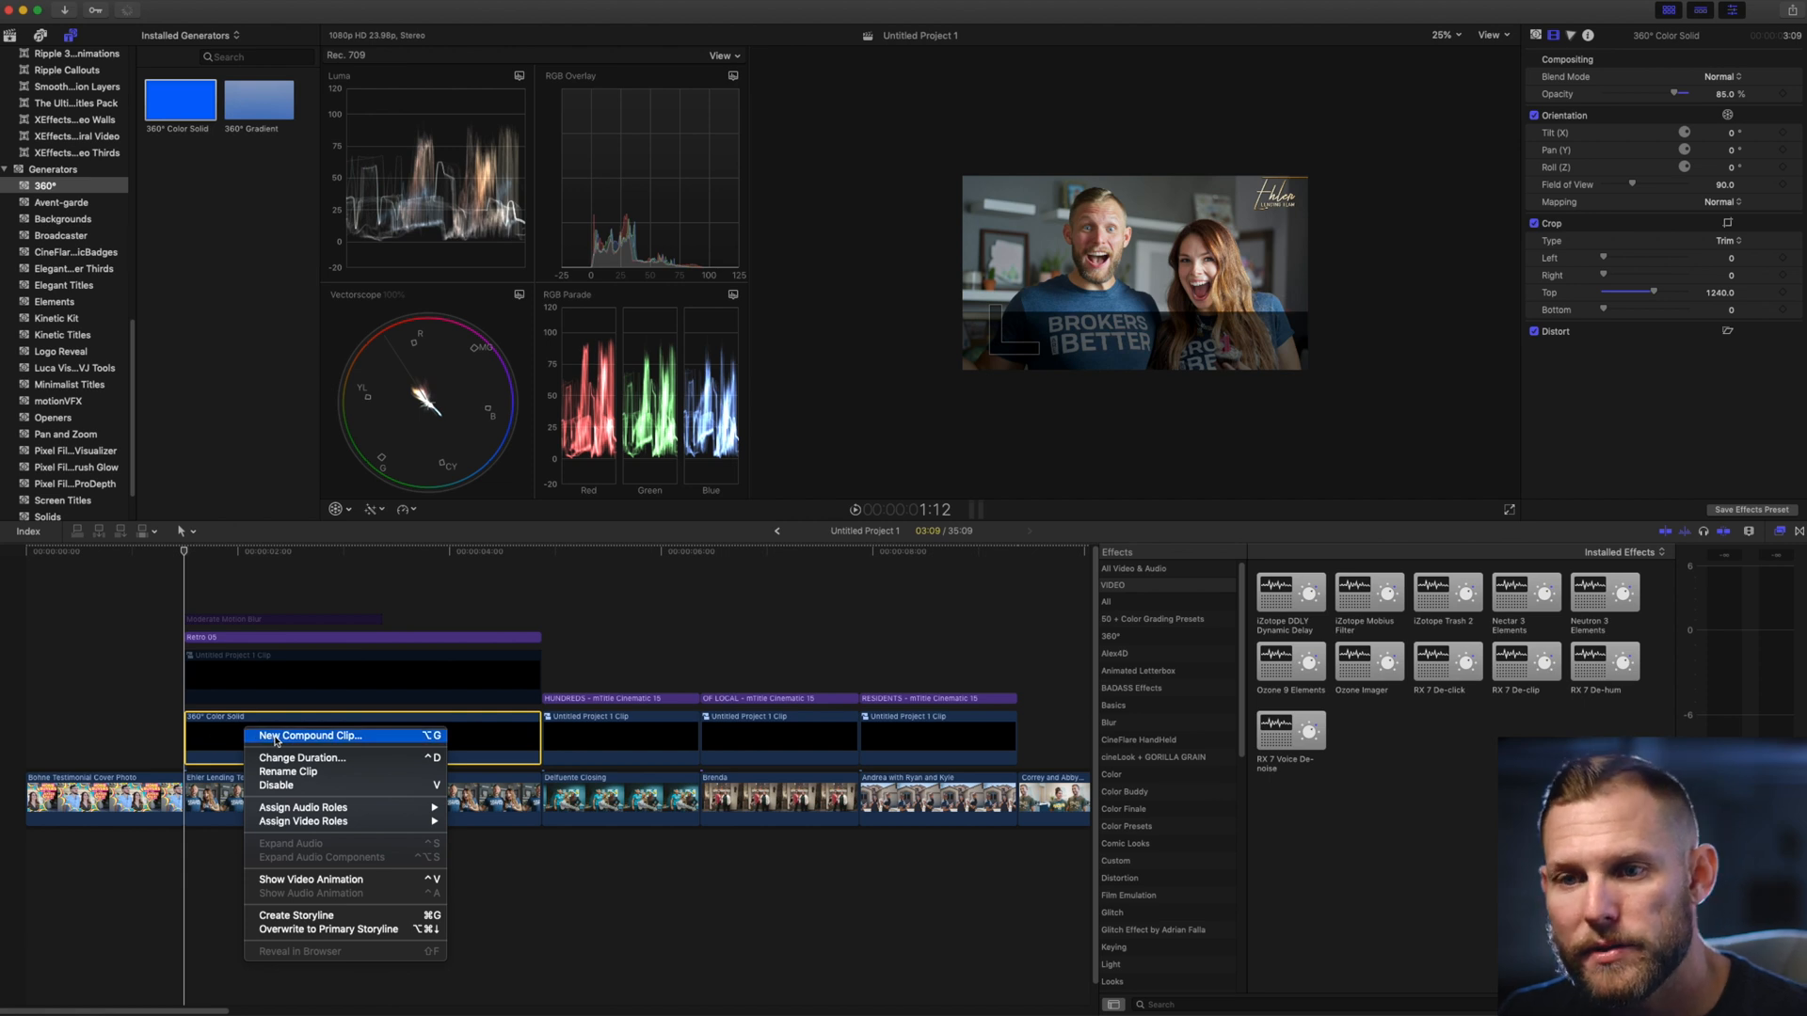
Convert the cropped black bar into a compound clip with the default name.
{"action": "left_click", "coordinate": [311, 736]}
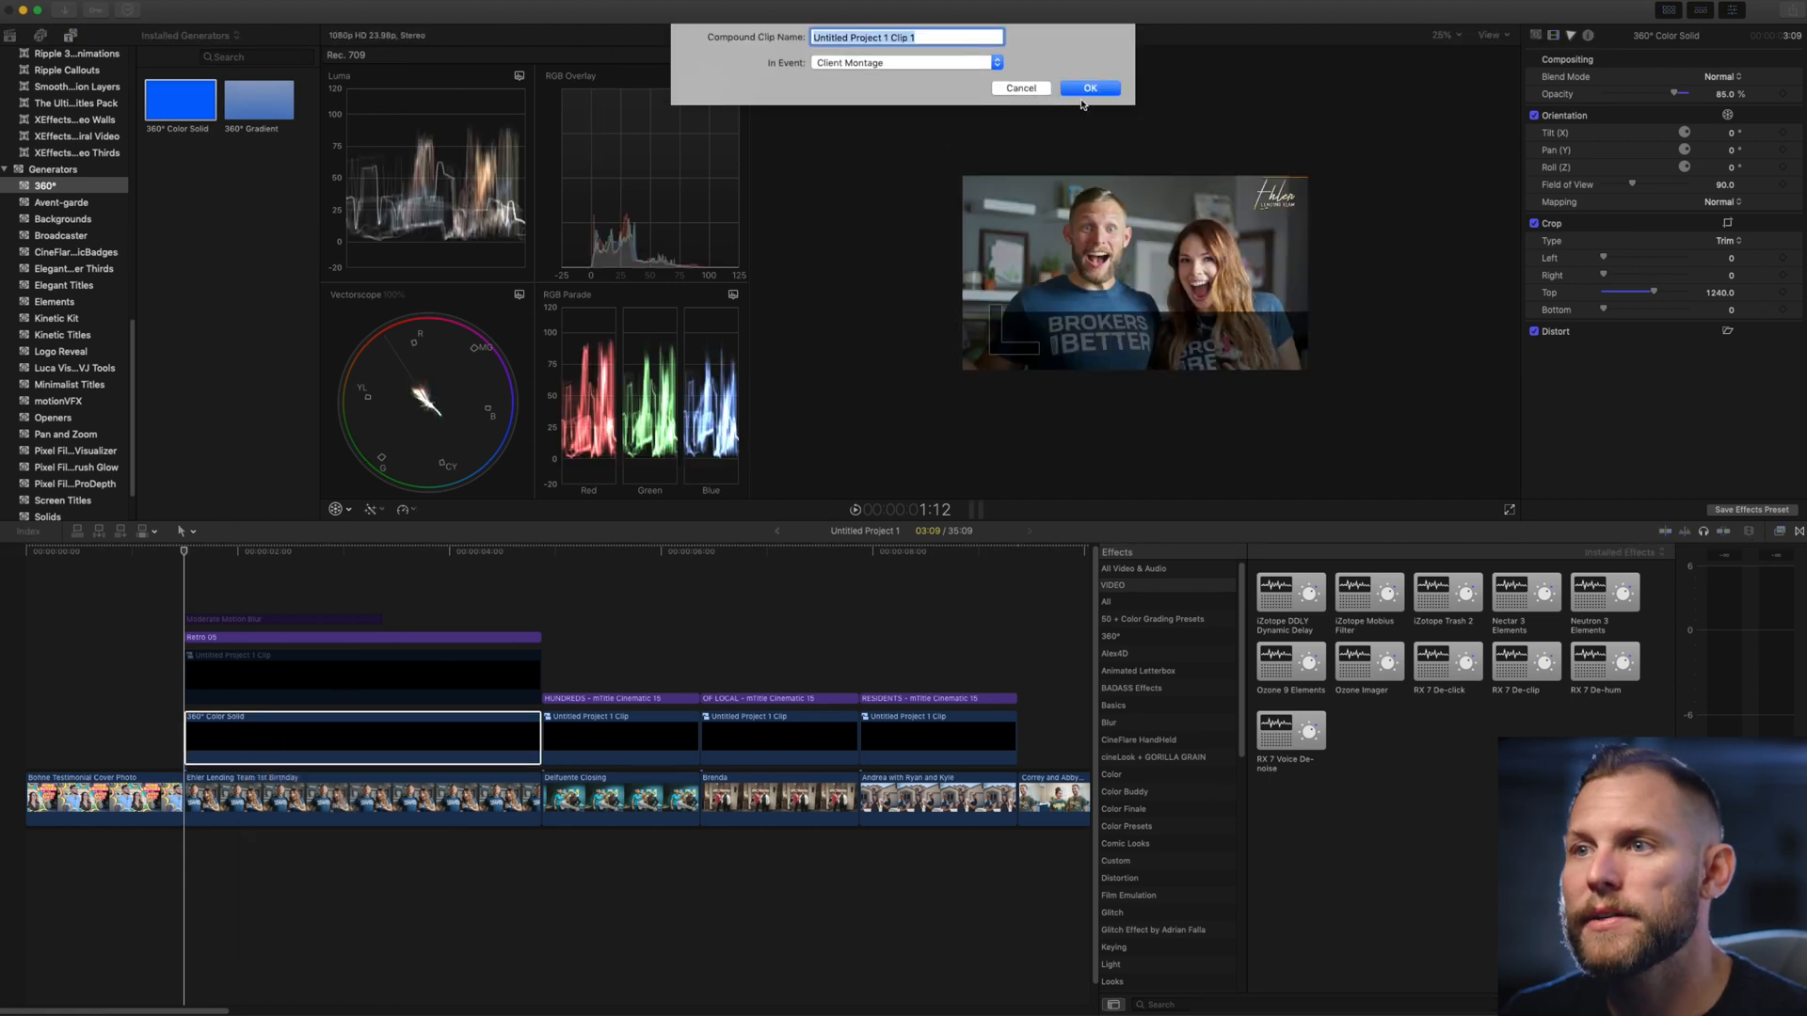
{"action": "left_click", "coordinate": [1088, 88]}
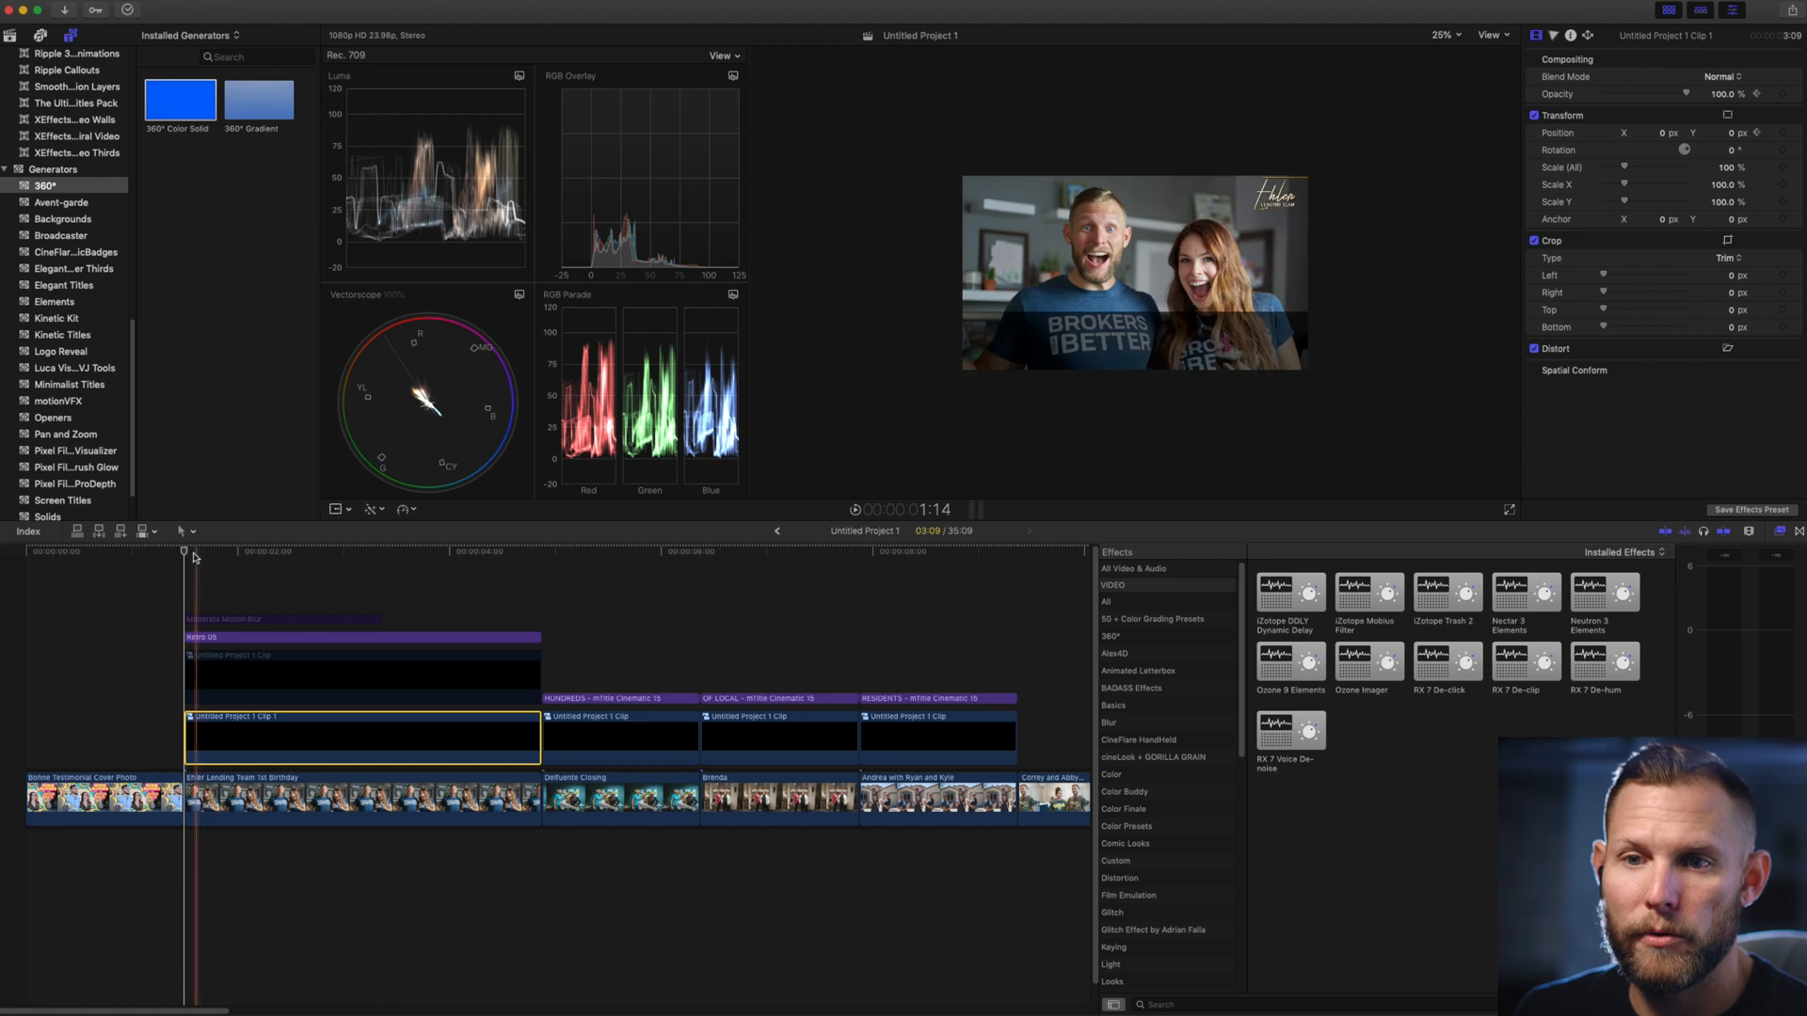
Keyframe the bar's Position Y from -327.2 at the title's start back up to 0.
{"action": "left_click", "coordinate": [305, 554]}
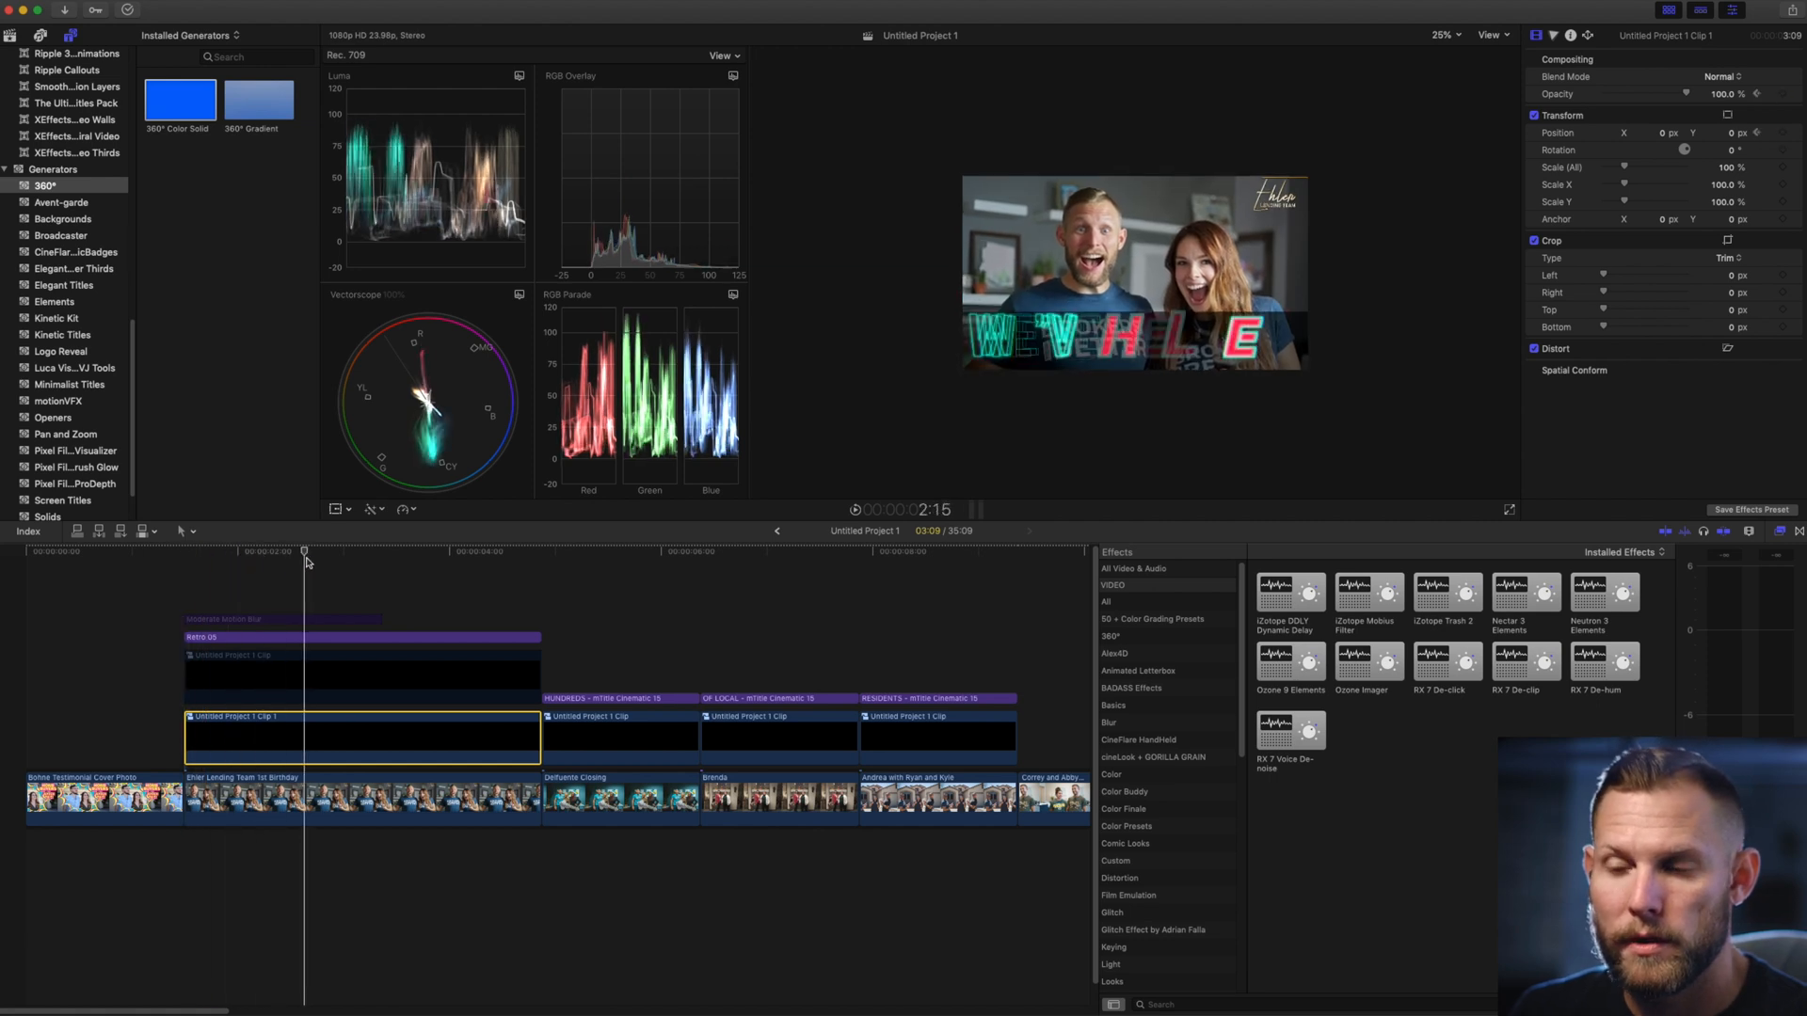
{"action": "left_click_drag", "start_coordinate": [305, 552], "coordinate": [298, 552]}
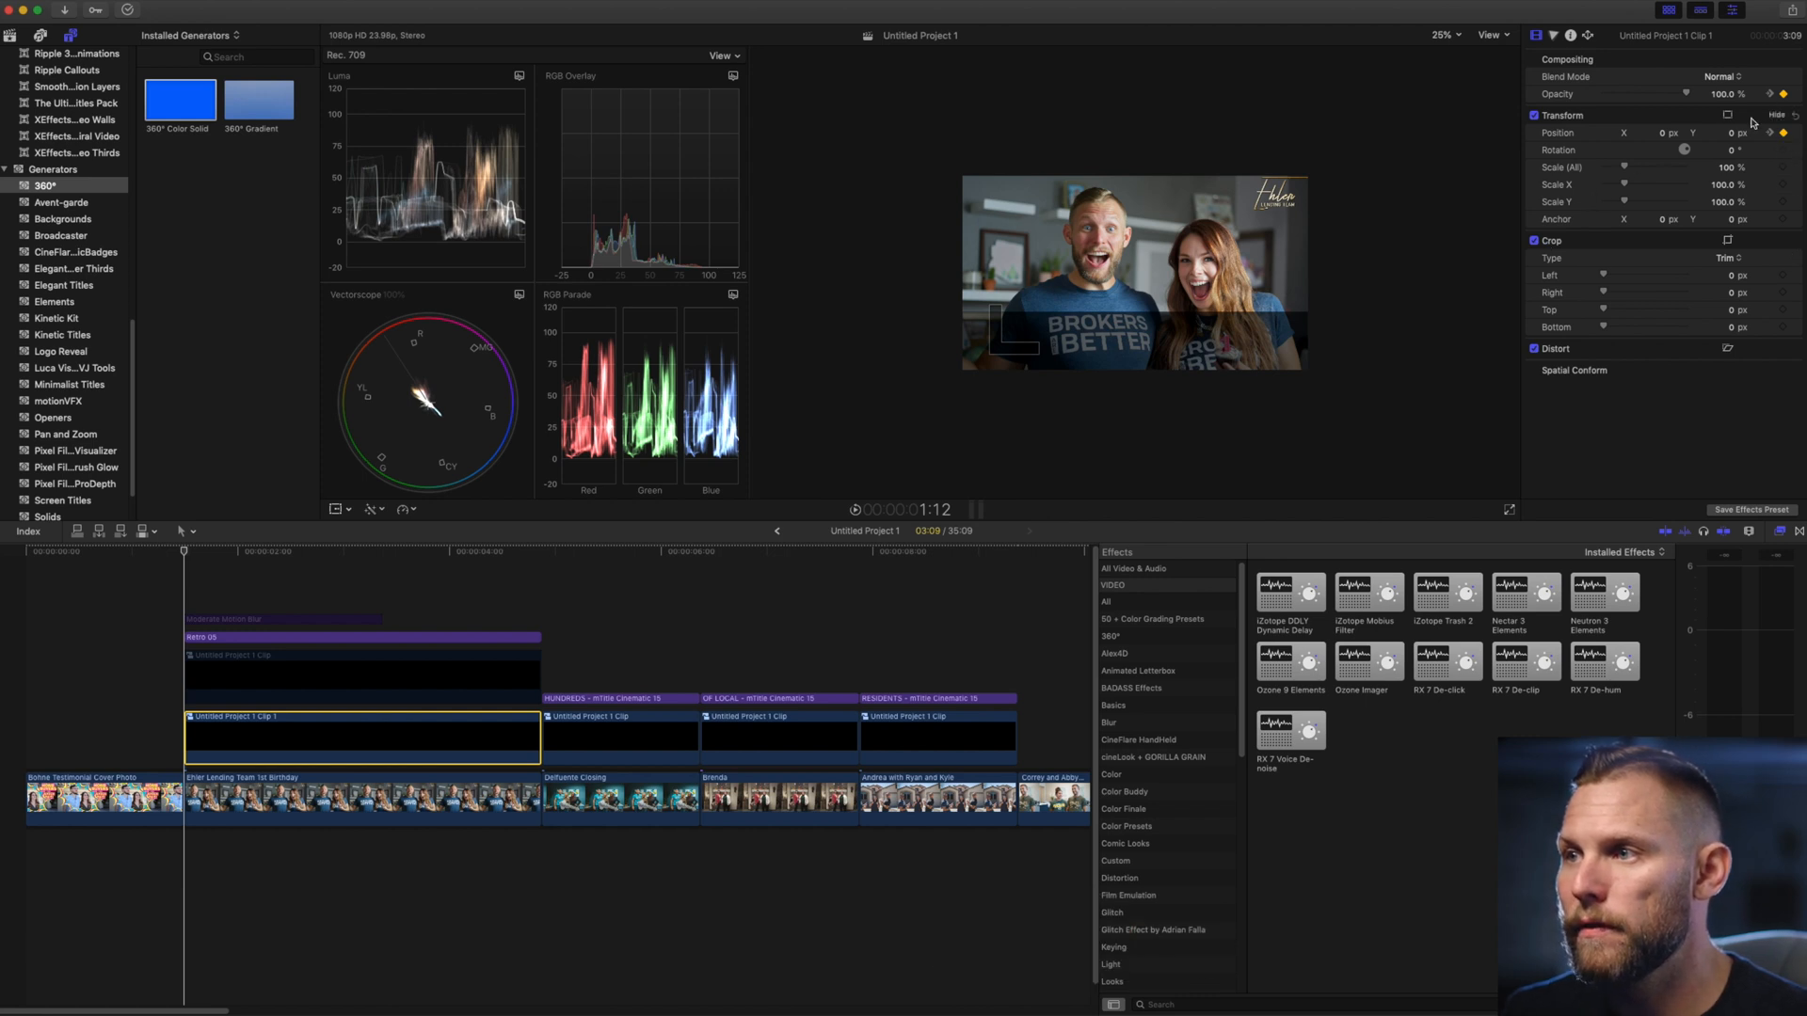
{"action": "mouse_move", "coordinate": [1662, 135]}
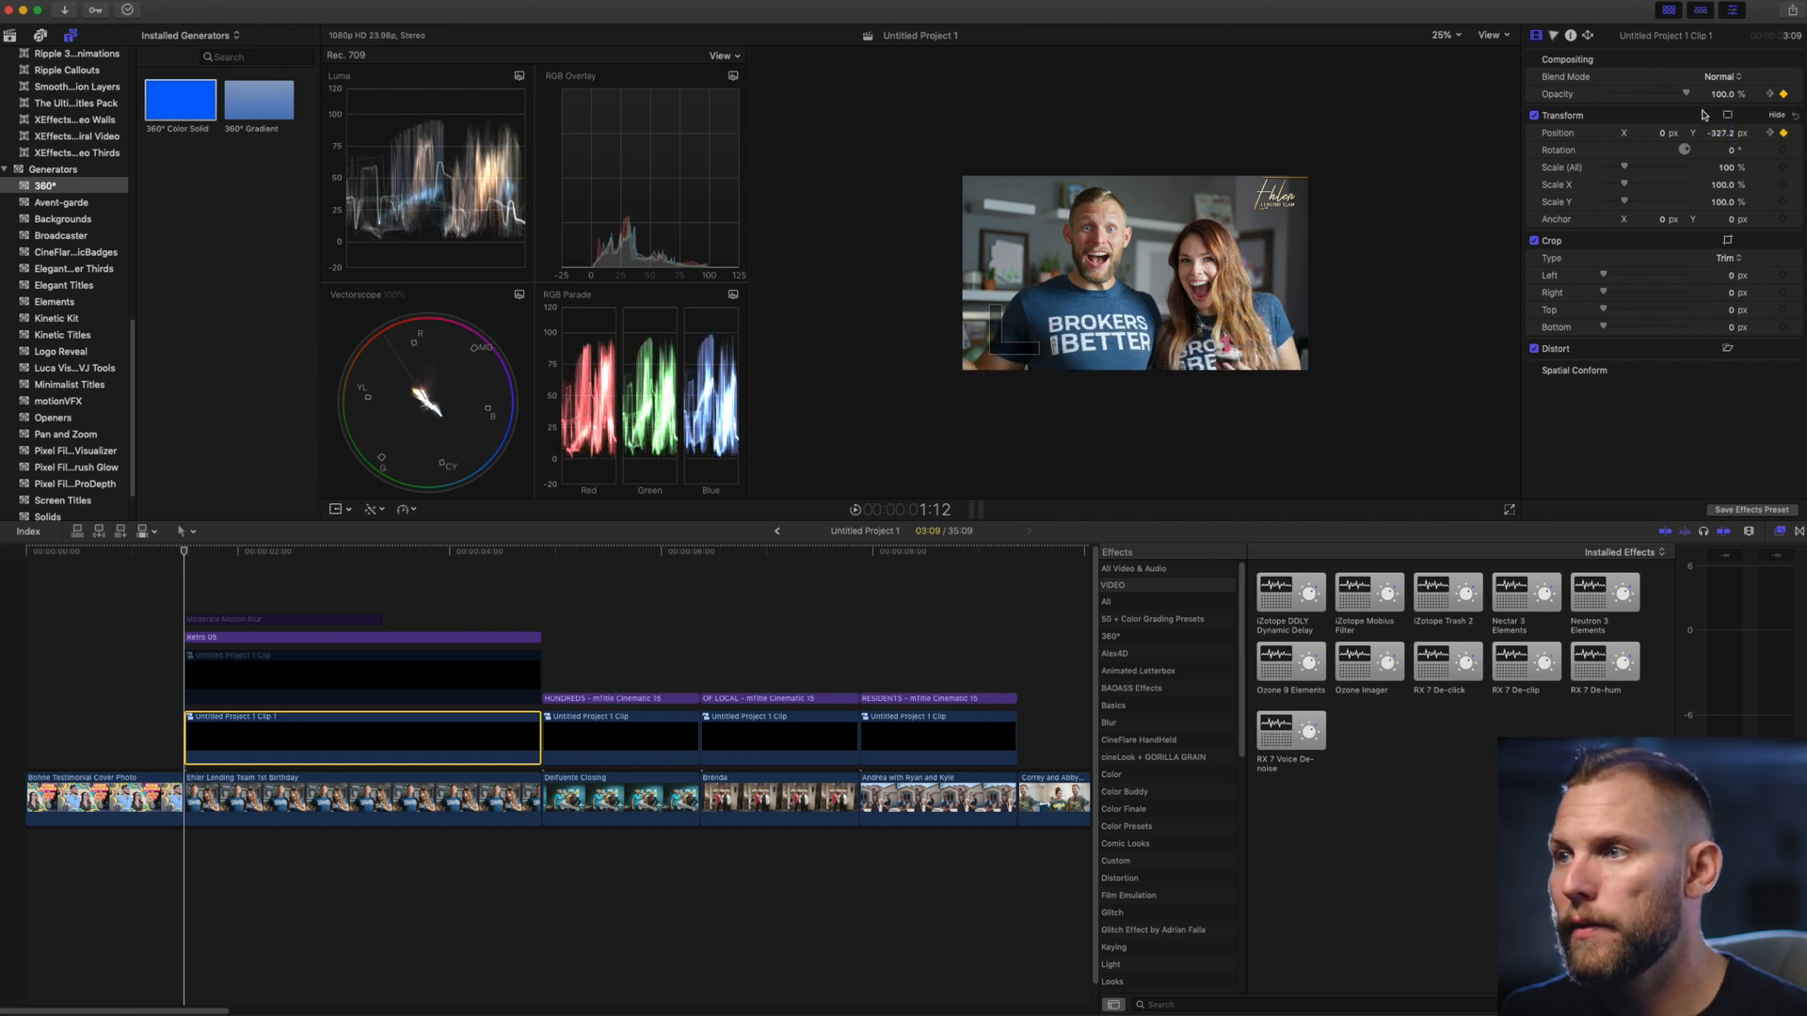
{"action": "left_click_drag", "start_coordinate": [1682, 94], "coordinate": [1677, 94]}
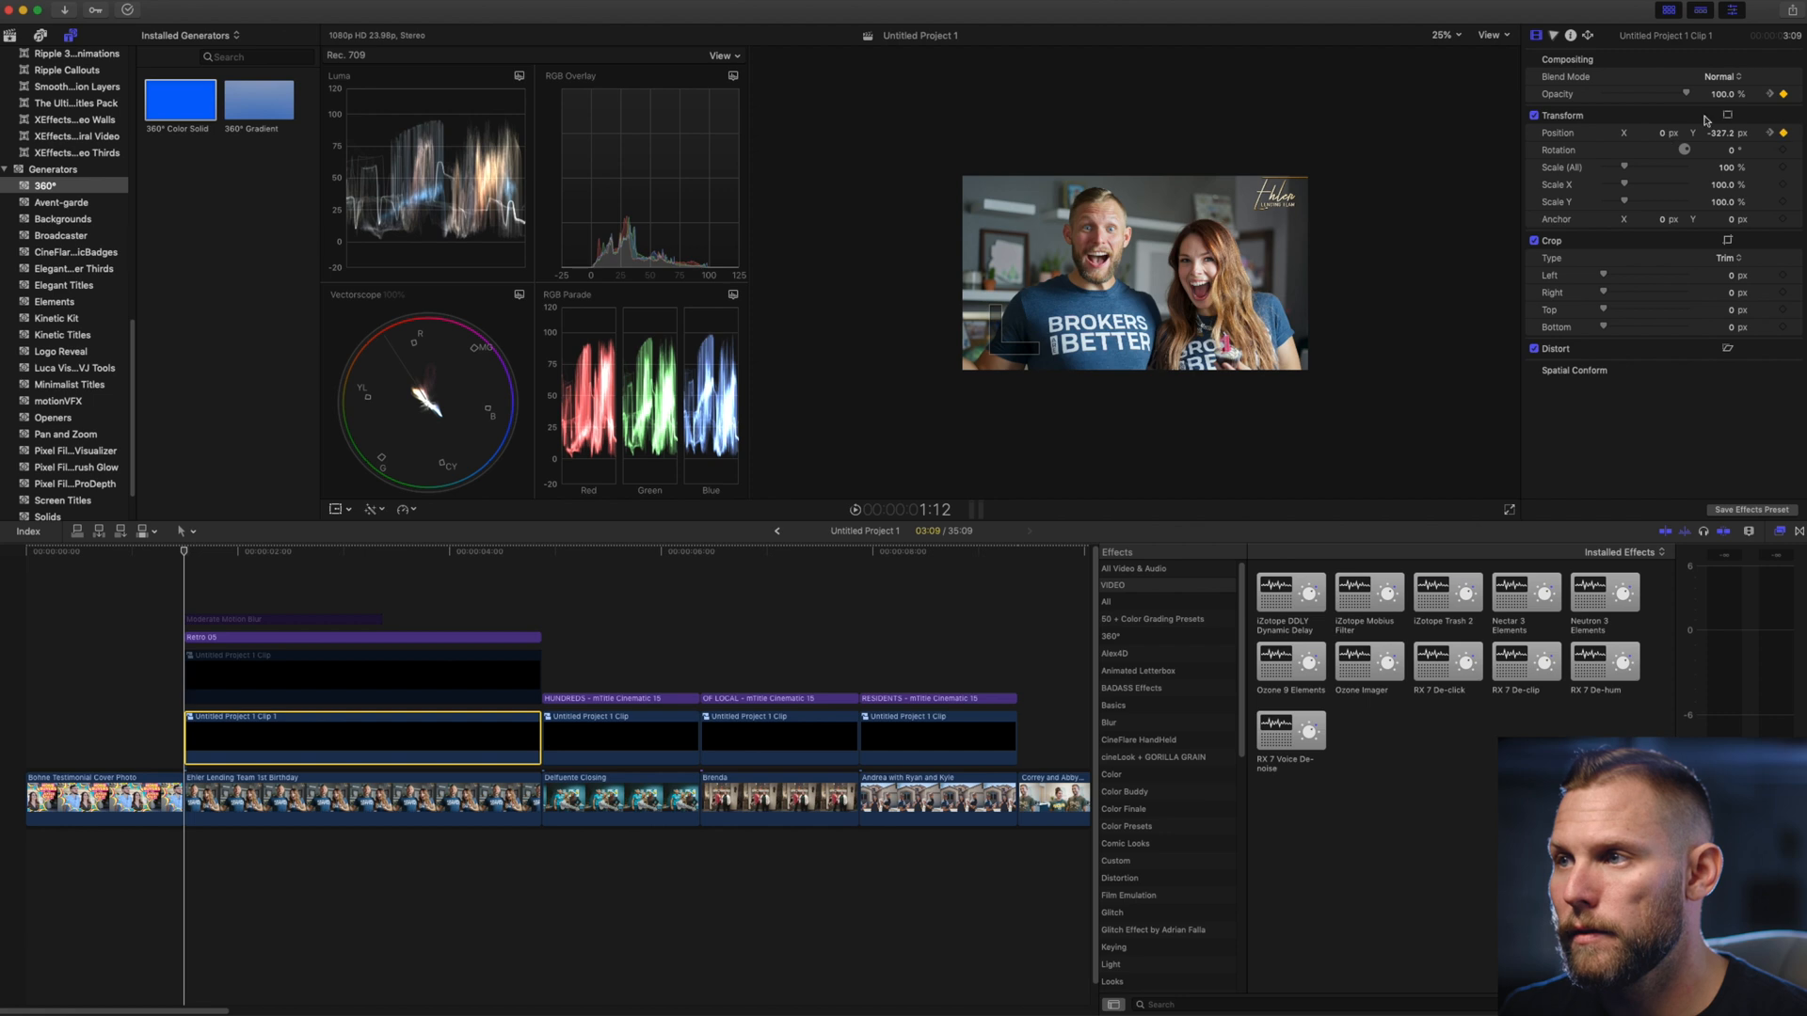
{"action": "left_click_drag", "start_coordinate": [1683, 94], "coordinate": [1602, 95]}
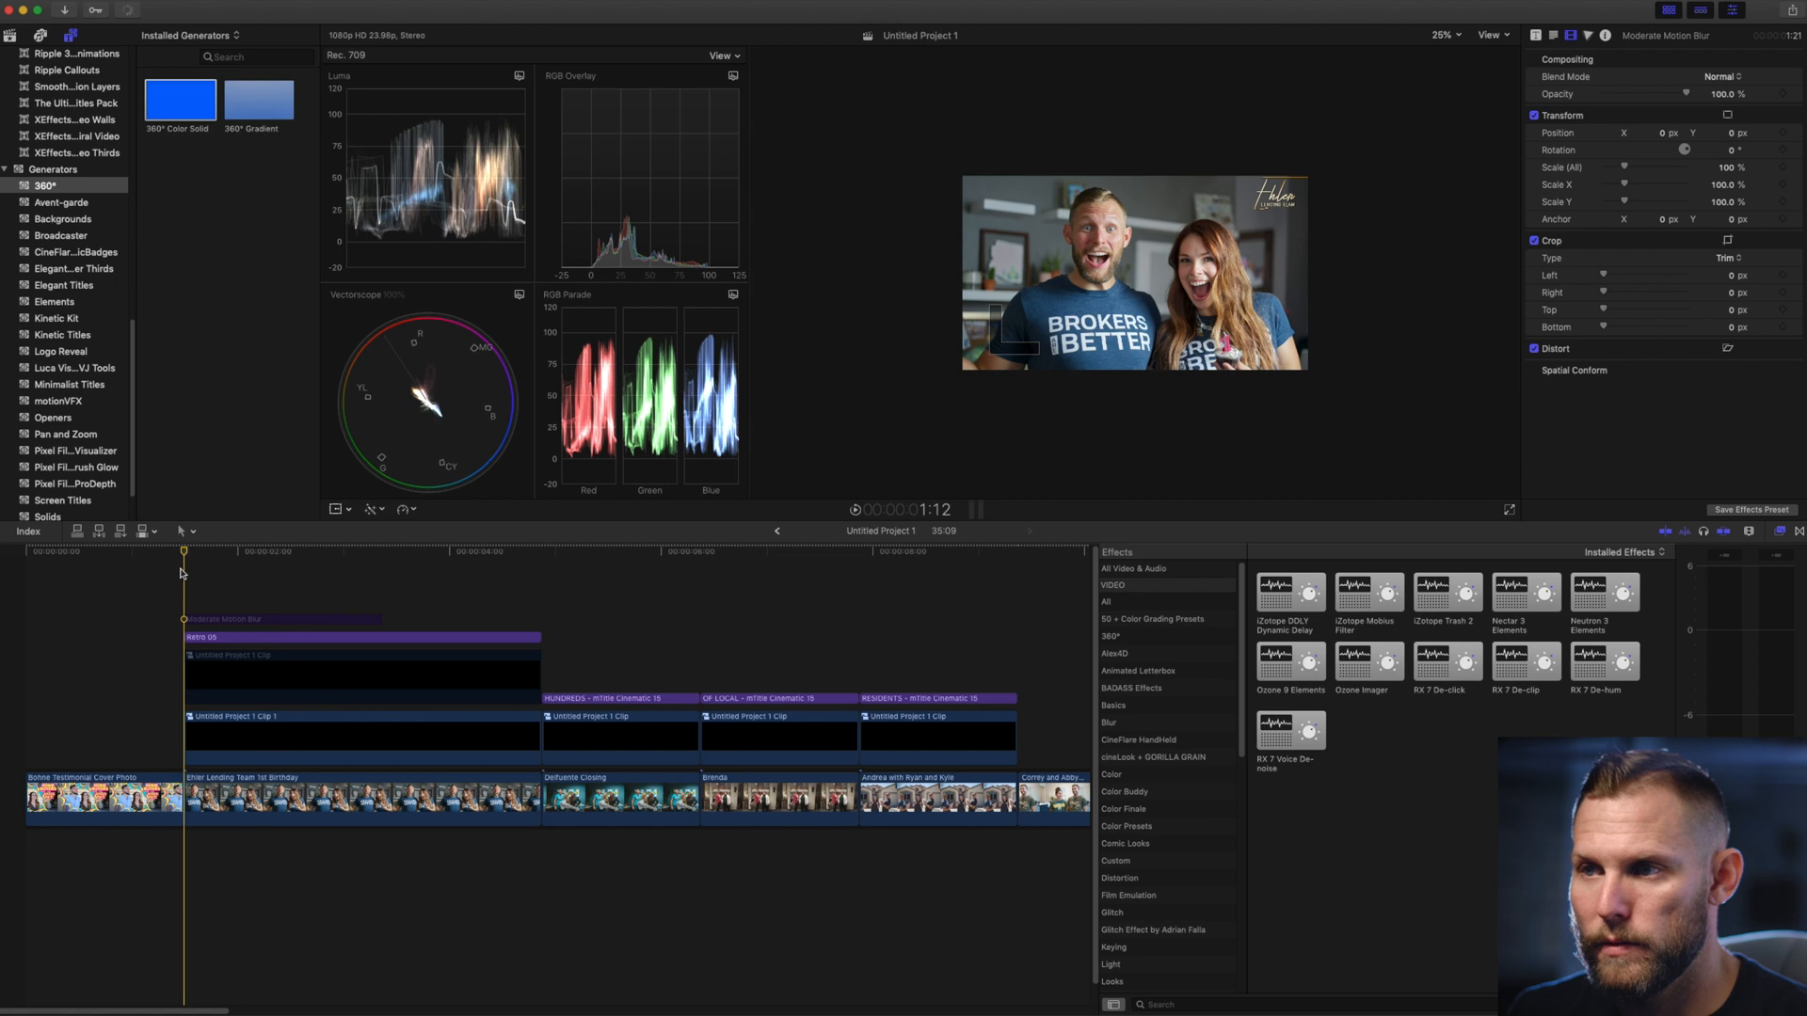
{"action": "left_click", "coordinate": [392, 551]}
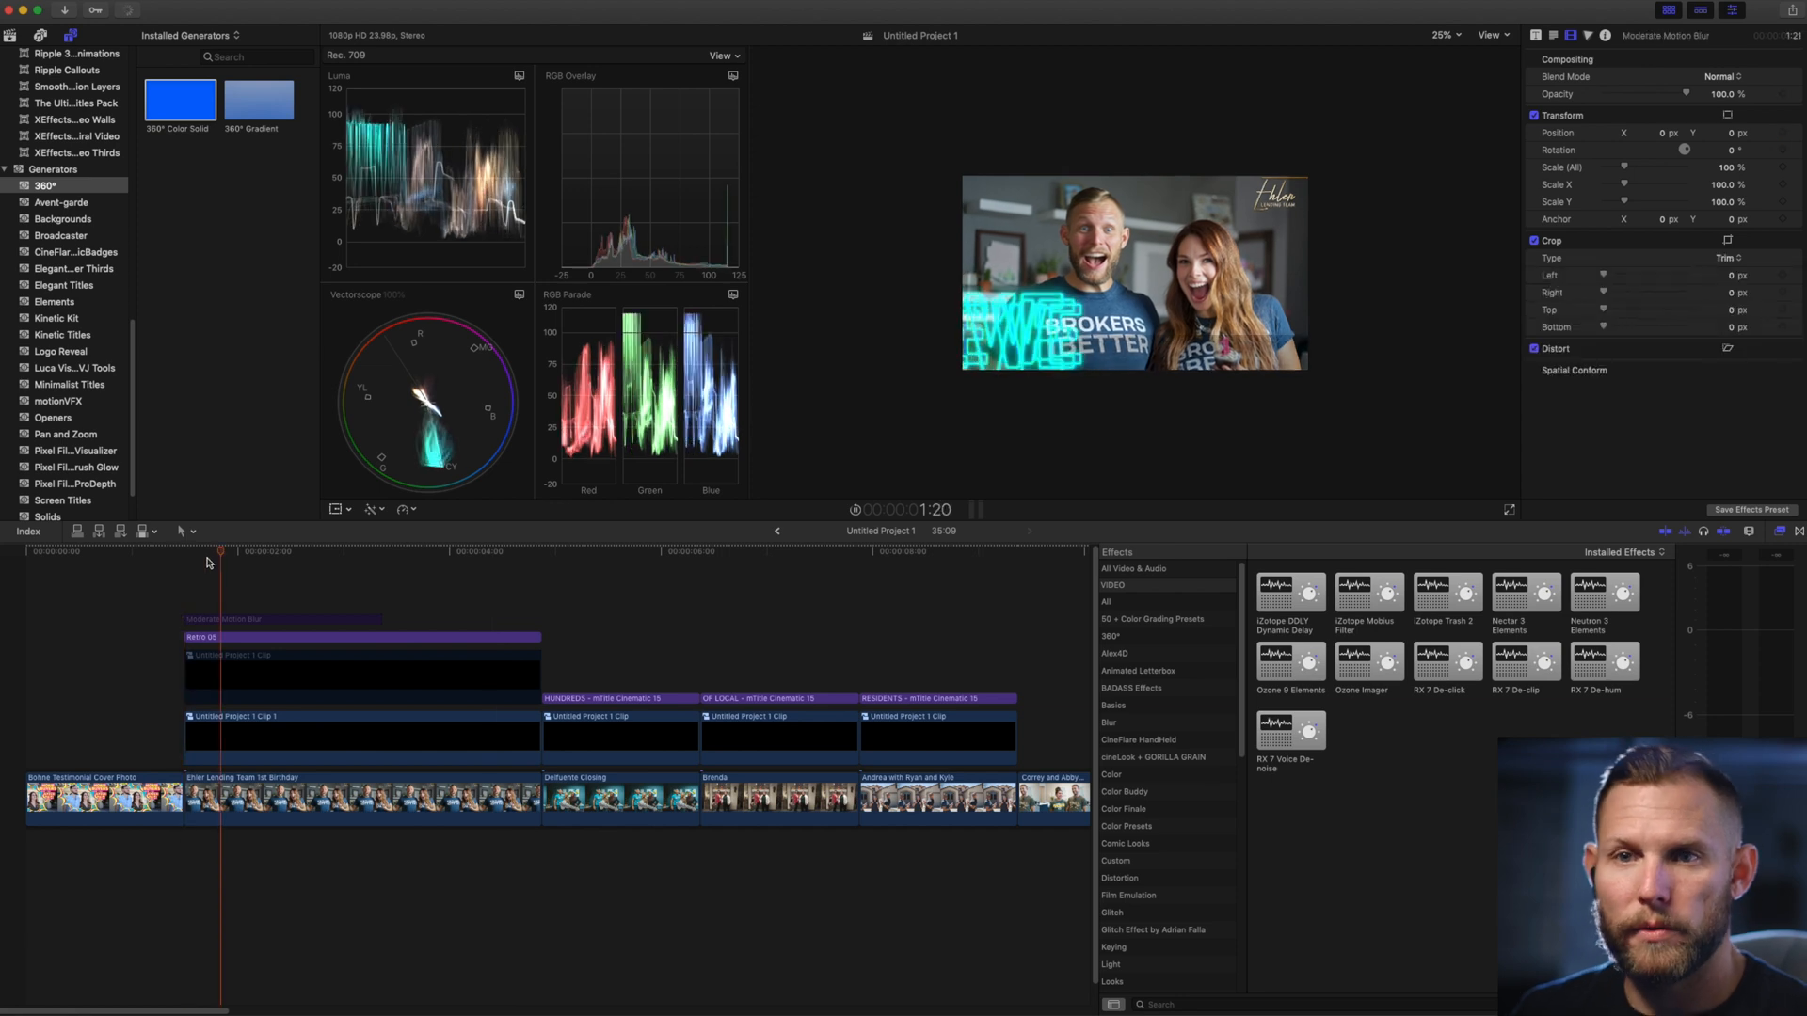
{"action": "left_click", "coordinate": [468, 551]}
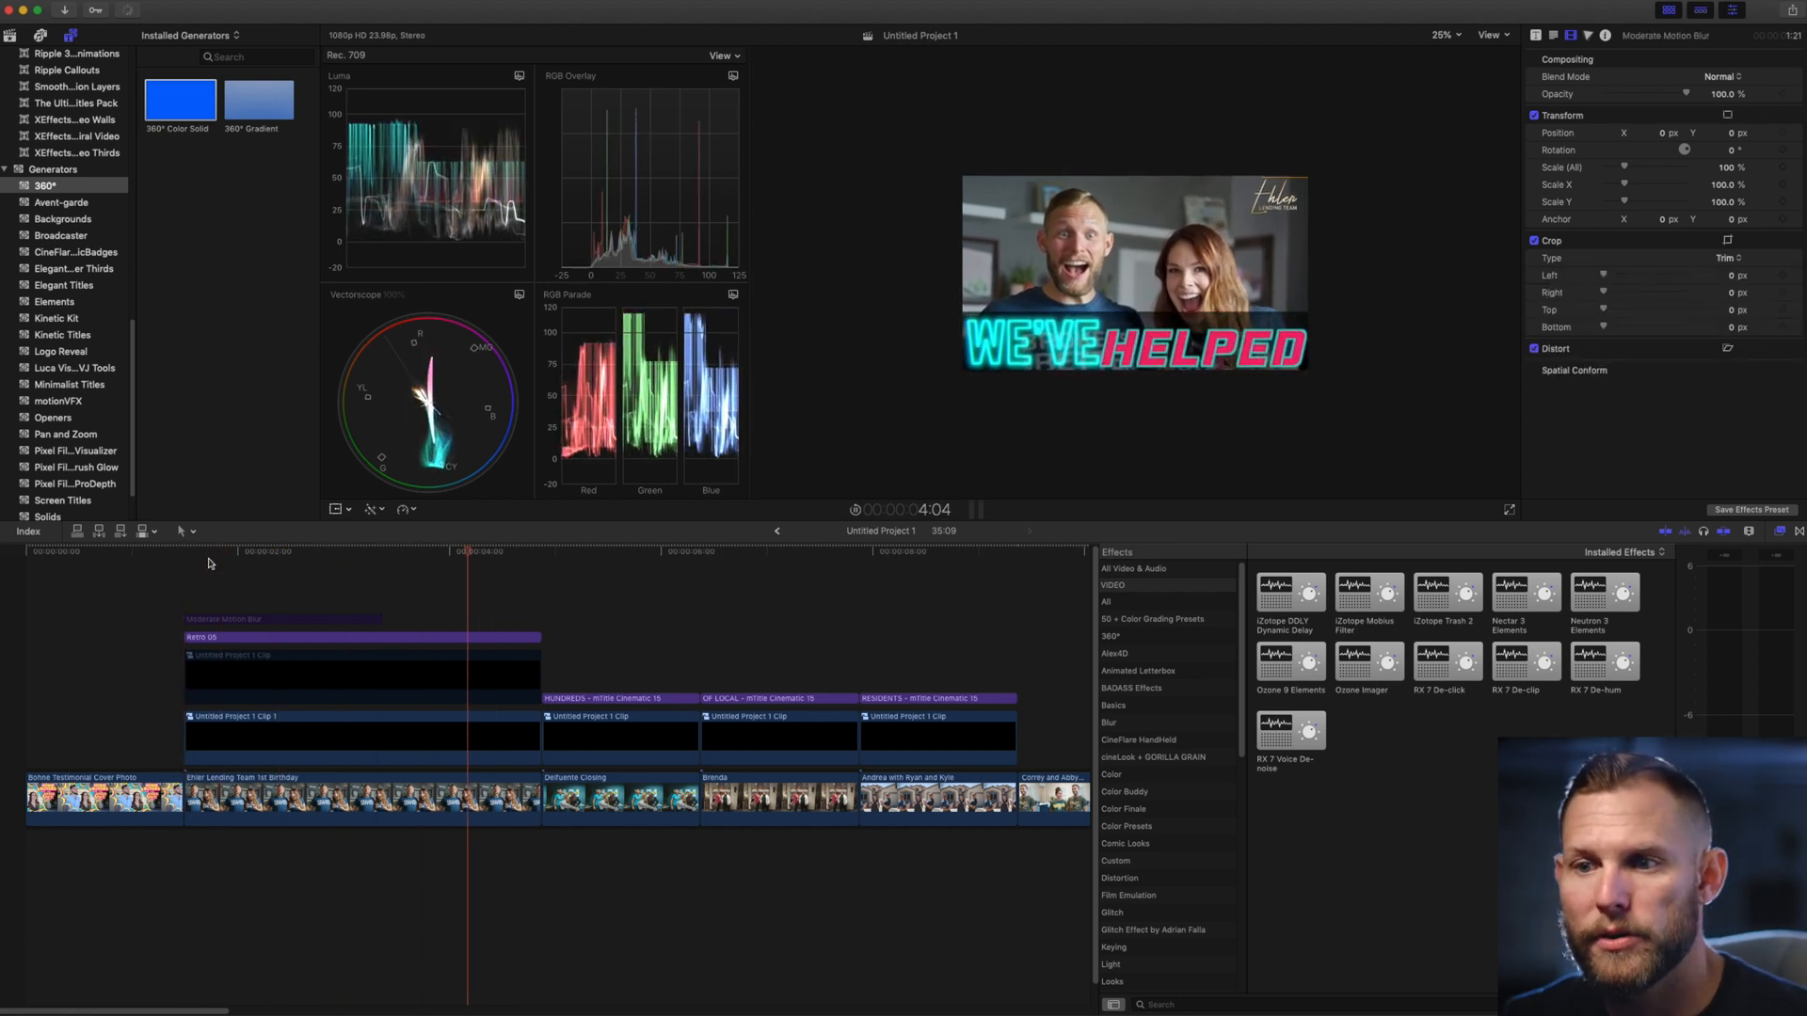
{"action": "left_click", "coordinate": [635, 551]}
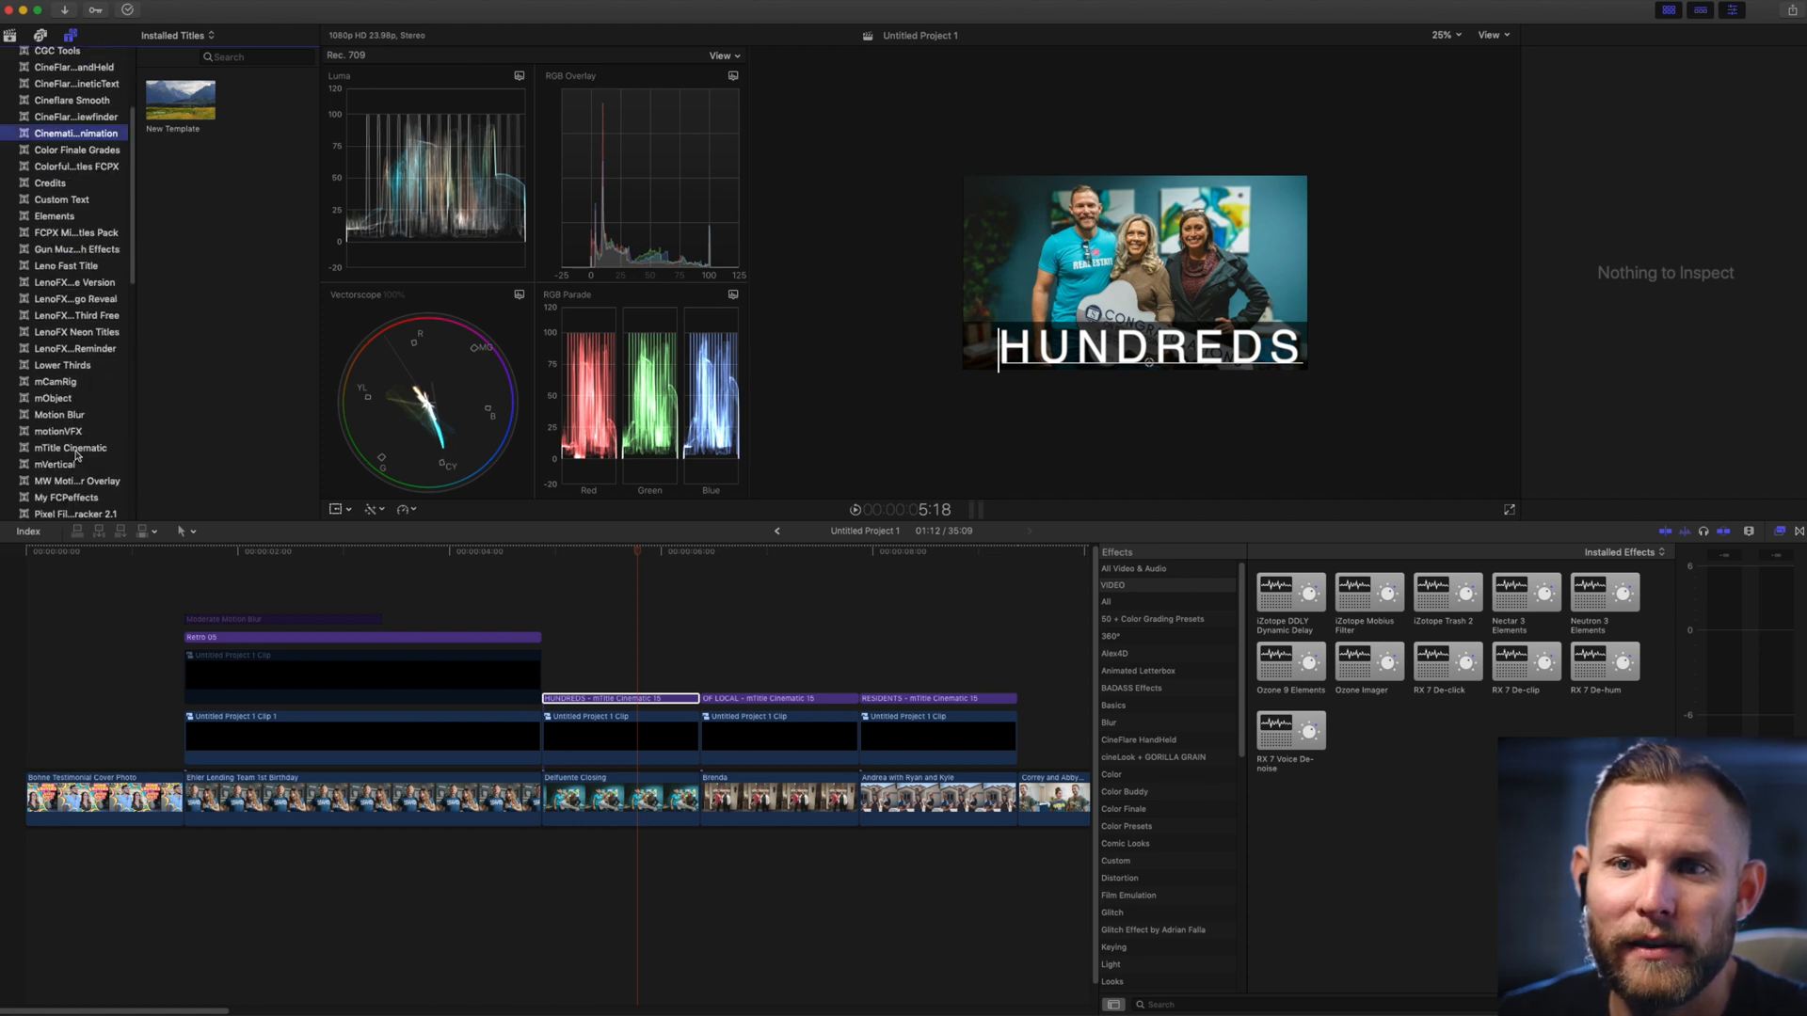
Show the mTitle Cinematic collection and select the RESIDENTS title to view its settings.
{"action": "left_click", "coordinate": [70, 448]}
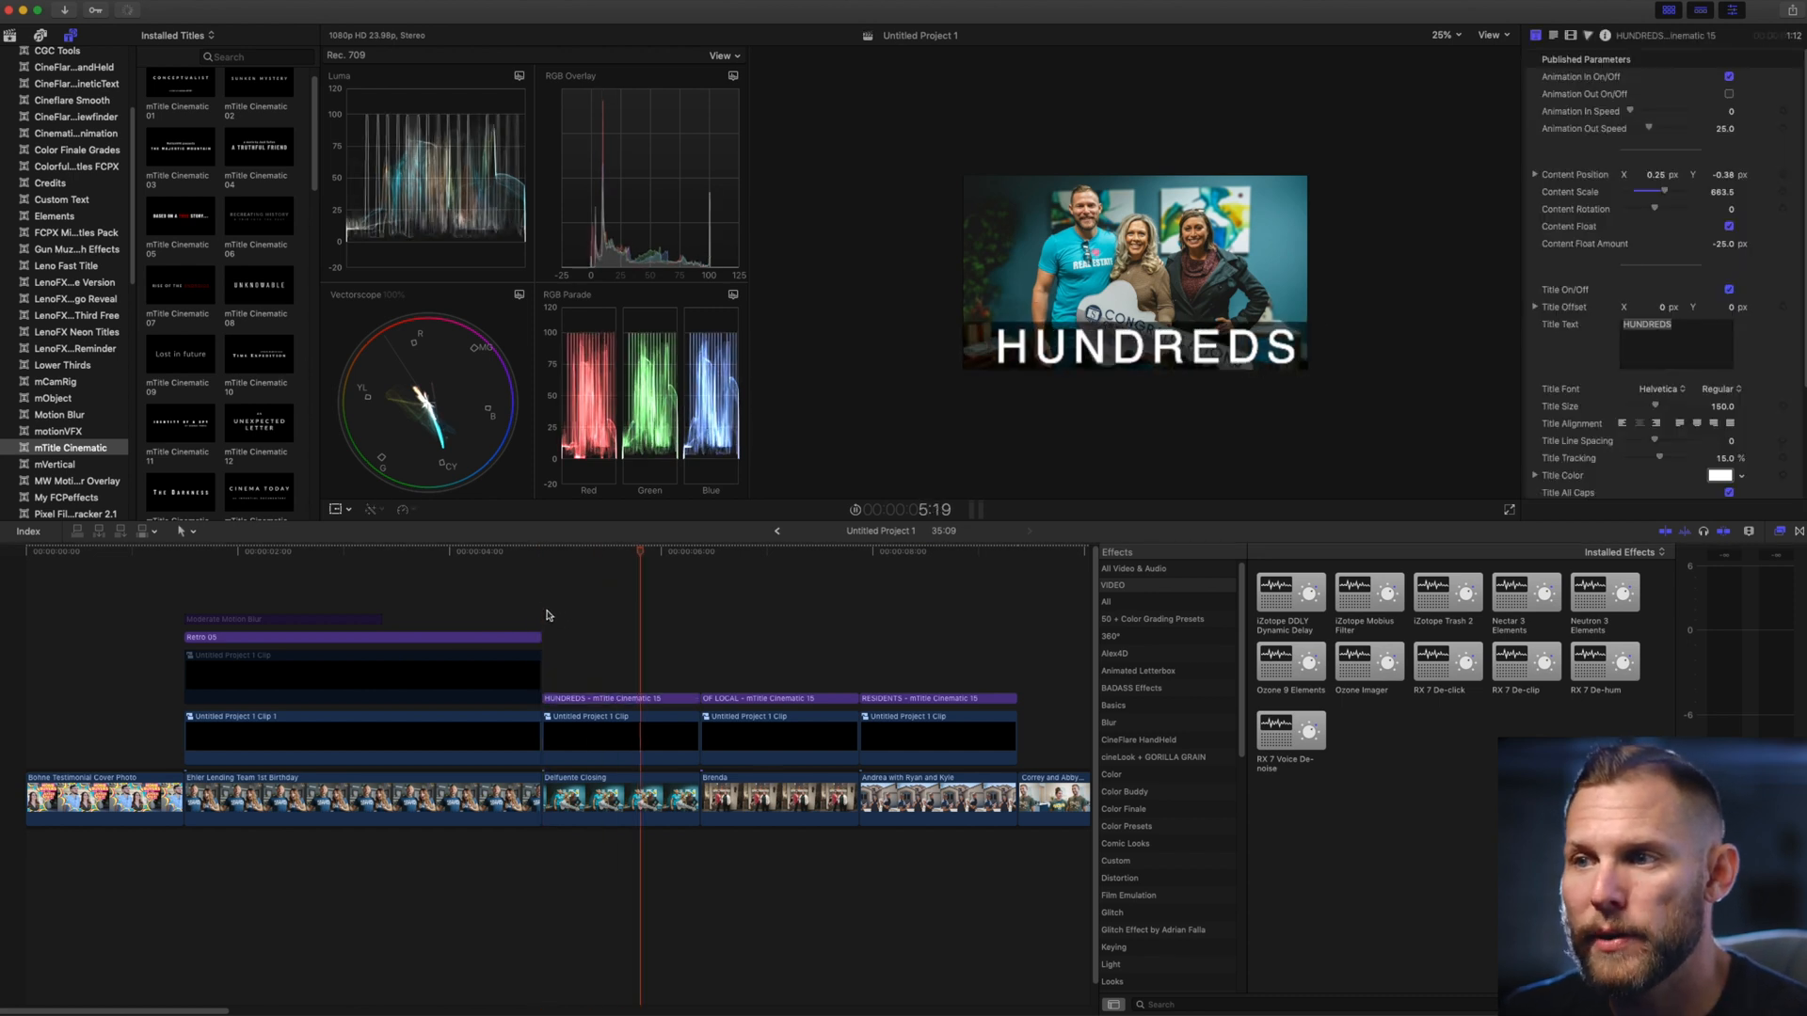
{"action": "left_click", "coordinate": [850, 552]}
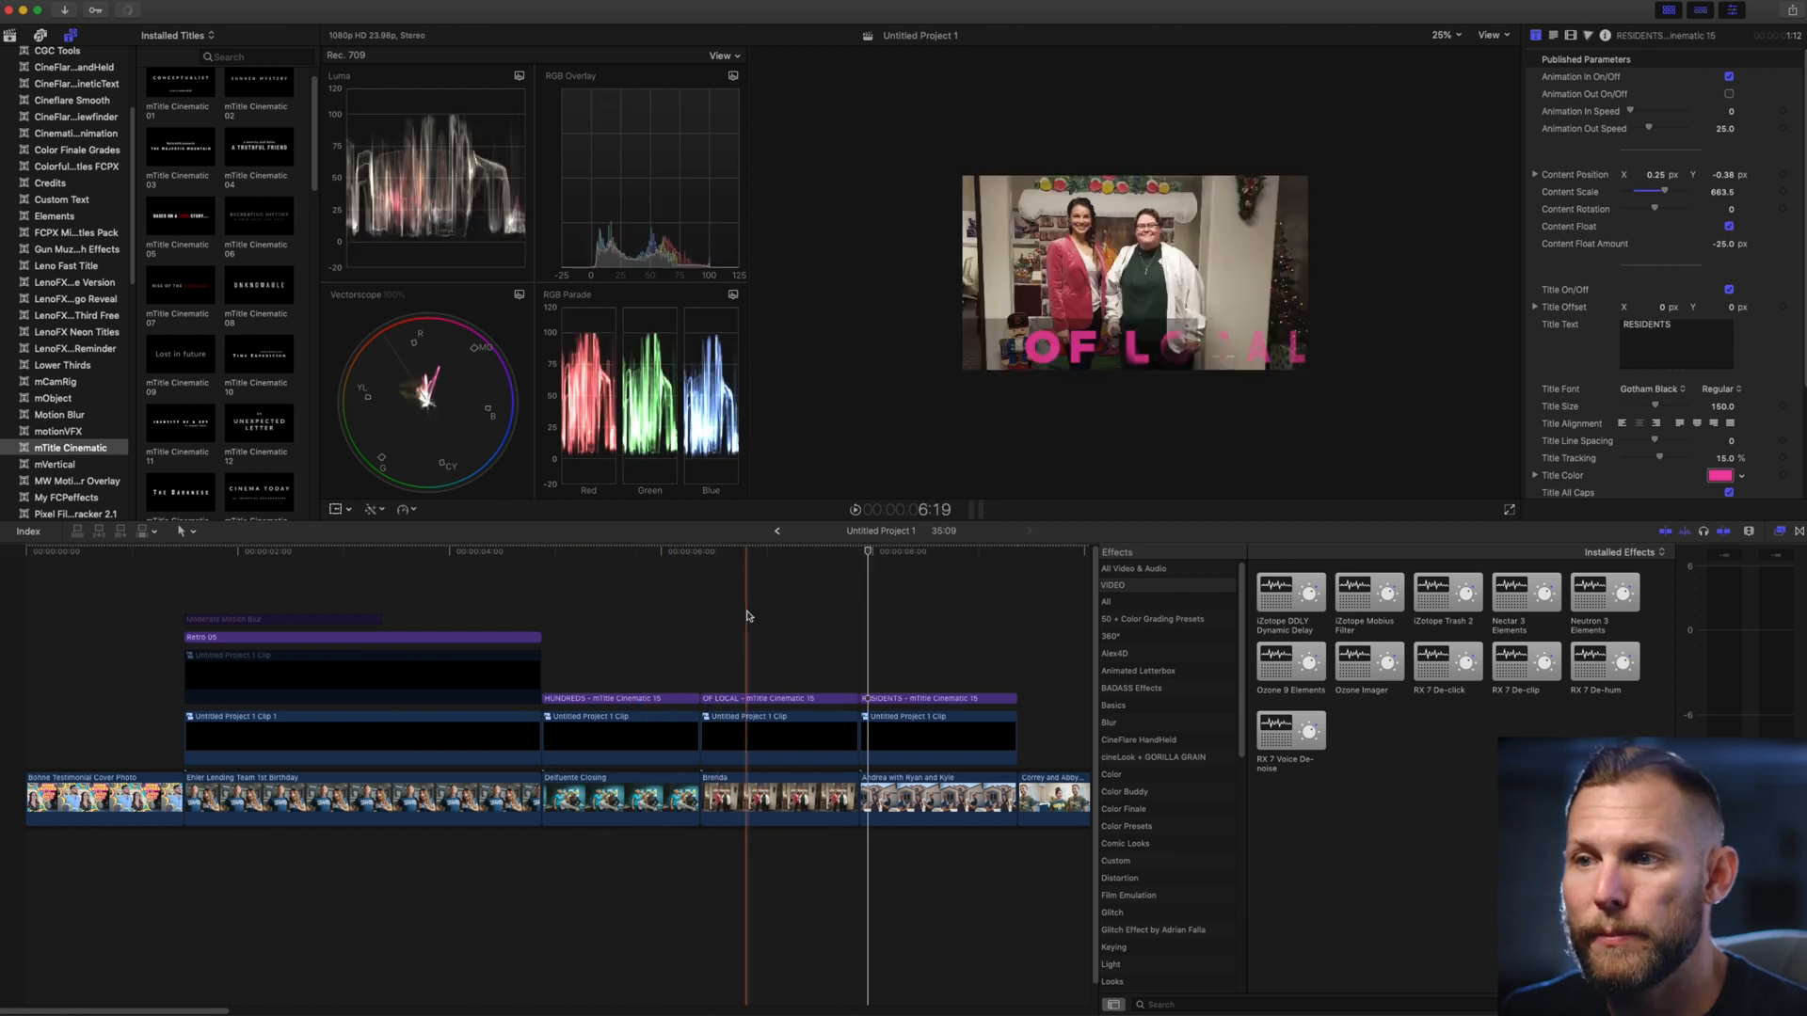
Set the RESIDENTS title colour to white (hex FFFFFF) to match the HUNDREDS title.
{"action": "left_click", "coordinate": [794, 552]}
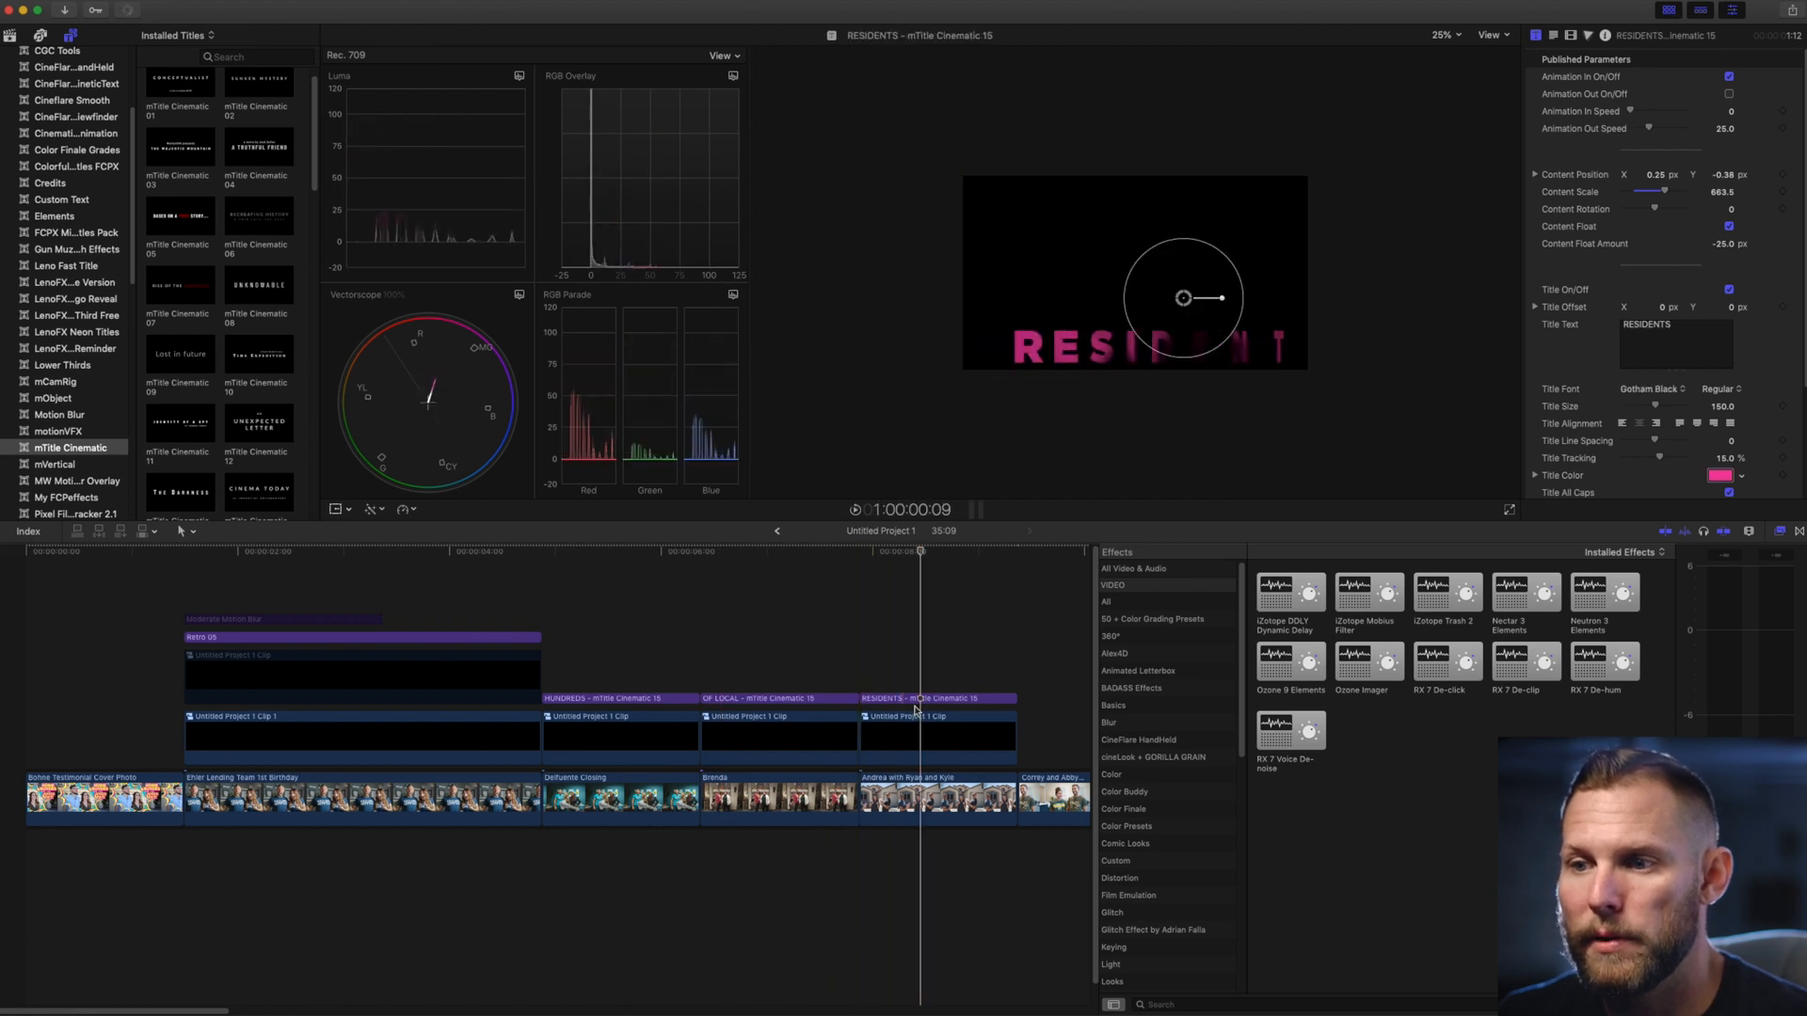
{"action": "left_click", "coordinate": [937, 698]}
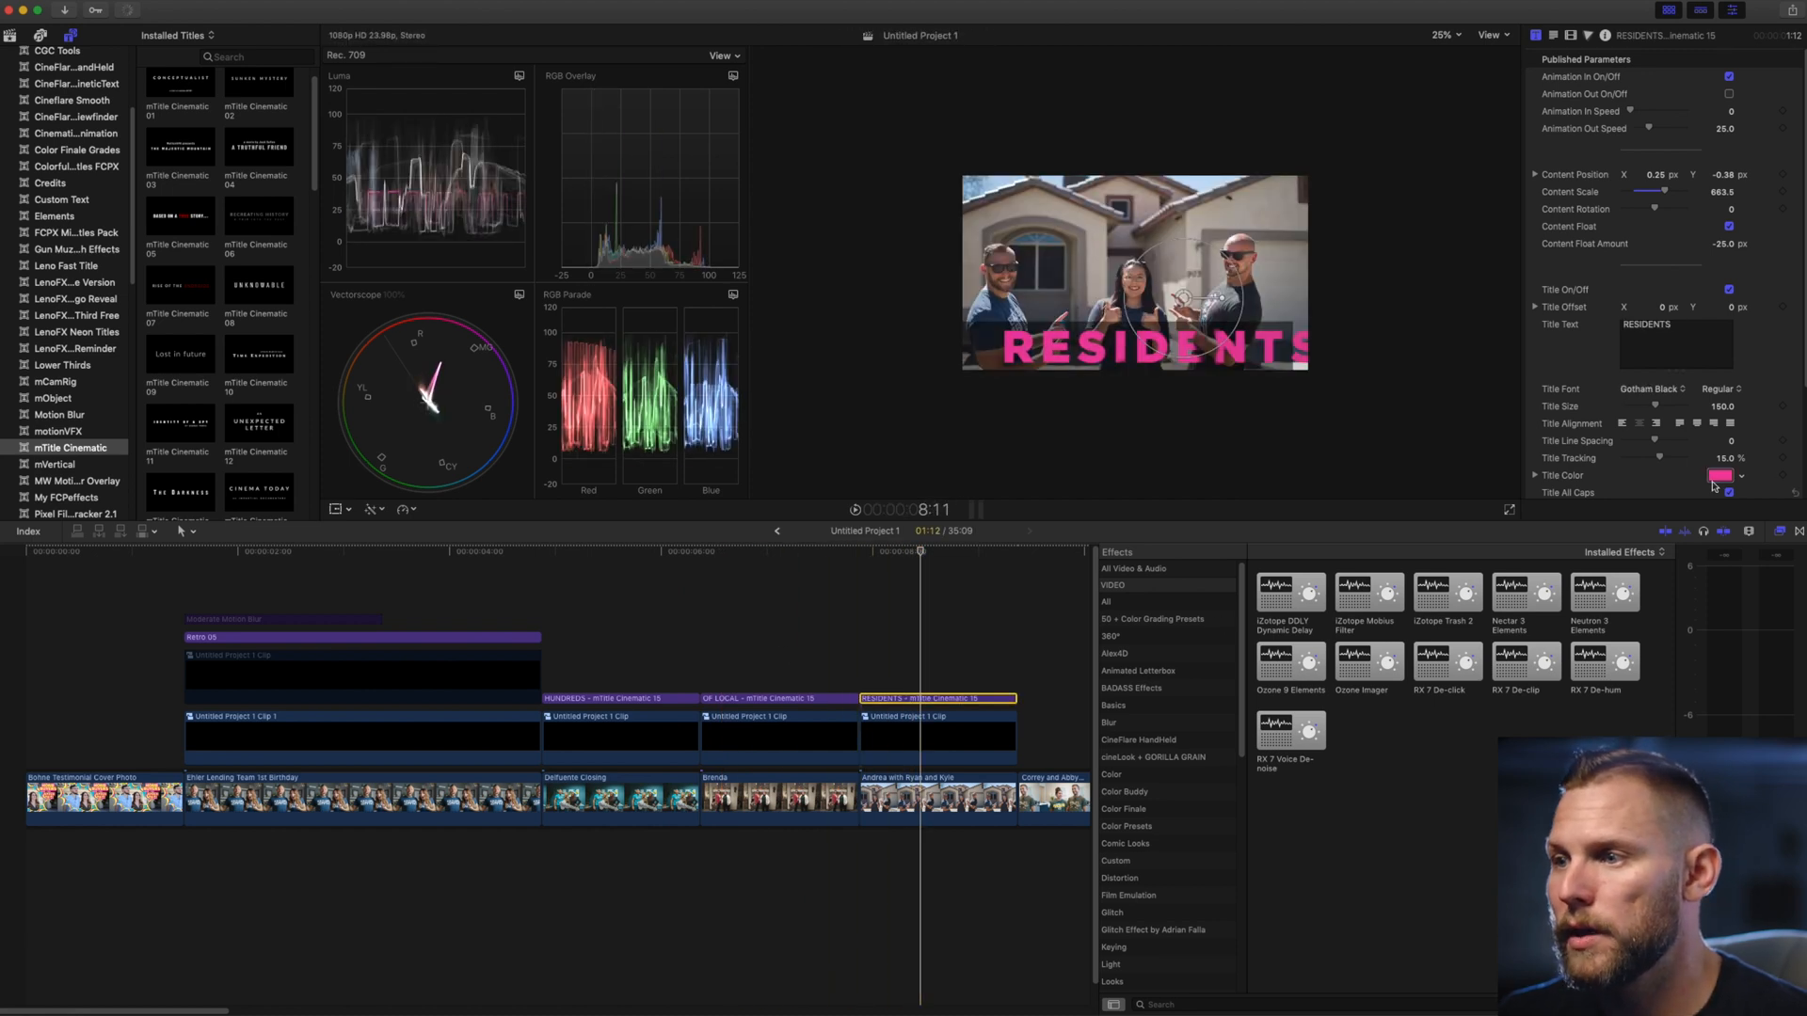
{"action": "left_click", "coordinate": [1718, 474]}
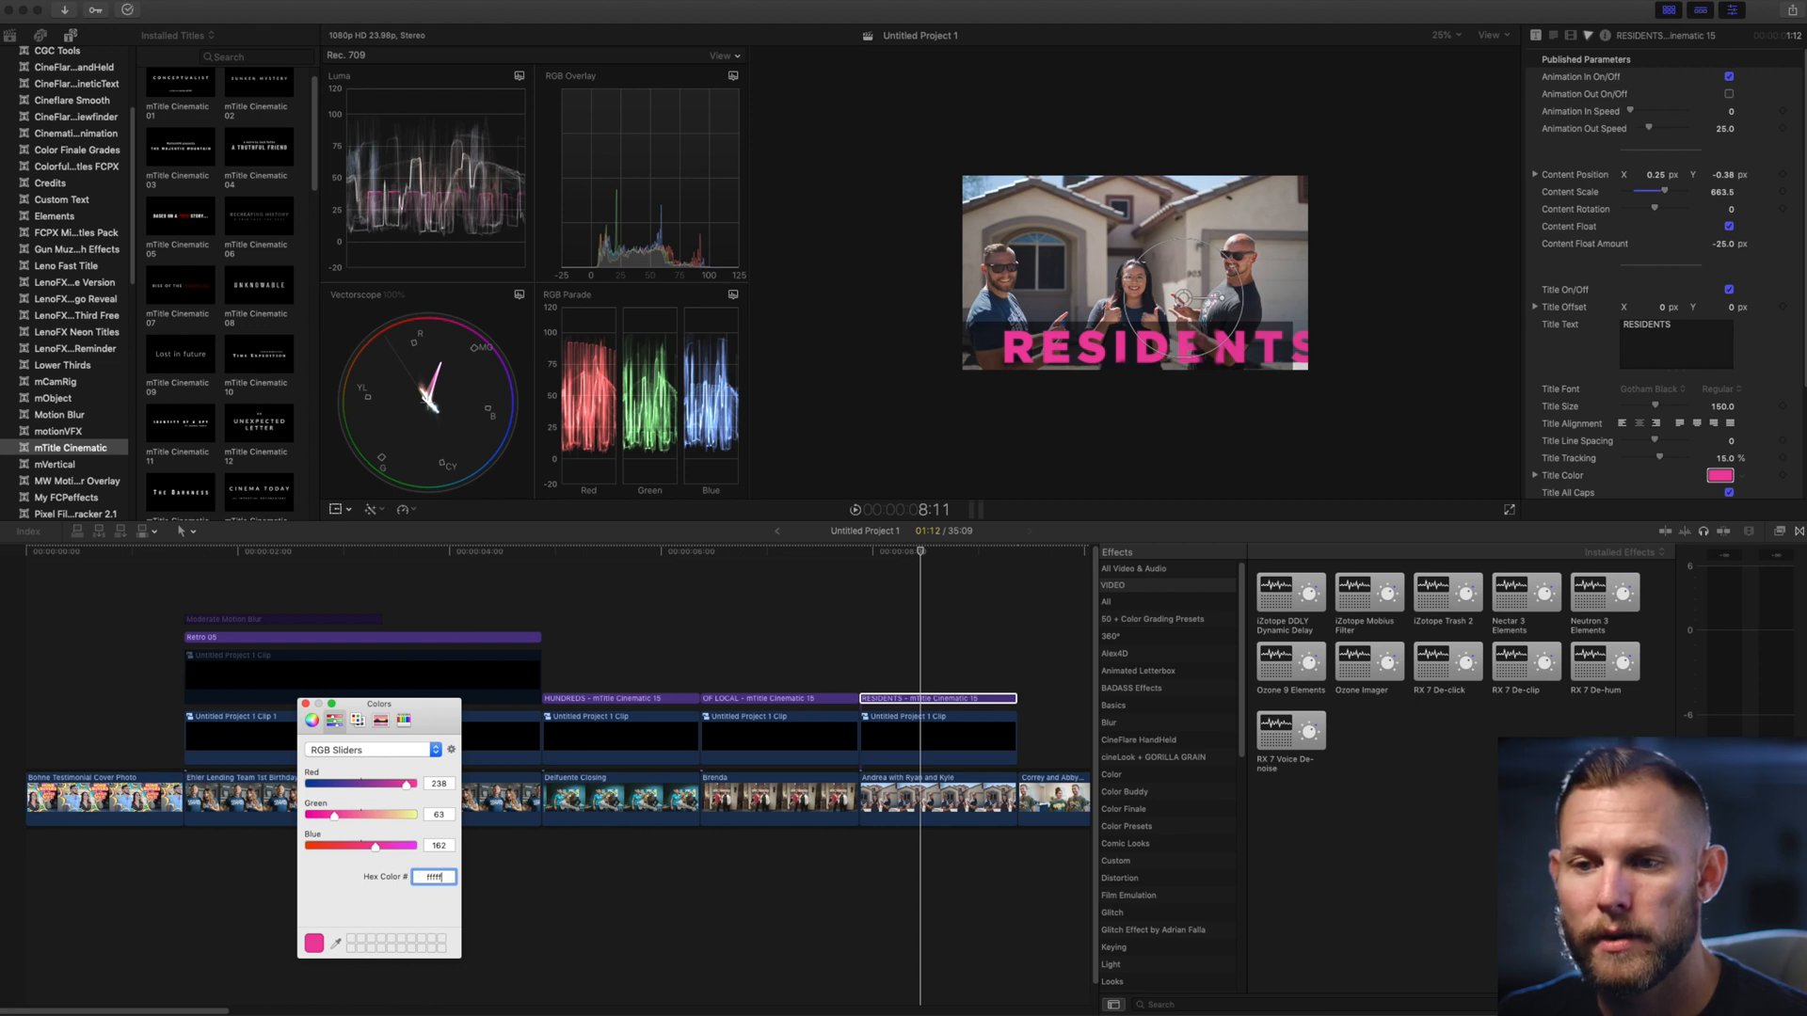
{"action": "type", "text": "FFFFFF"}
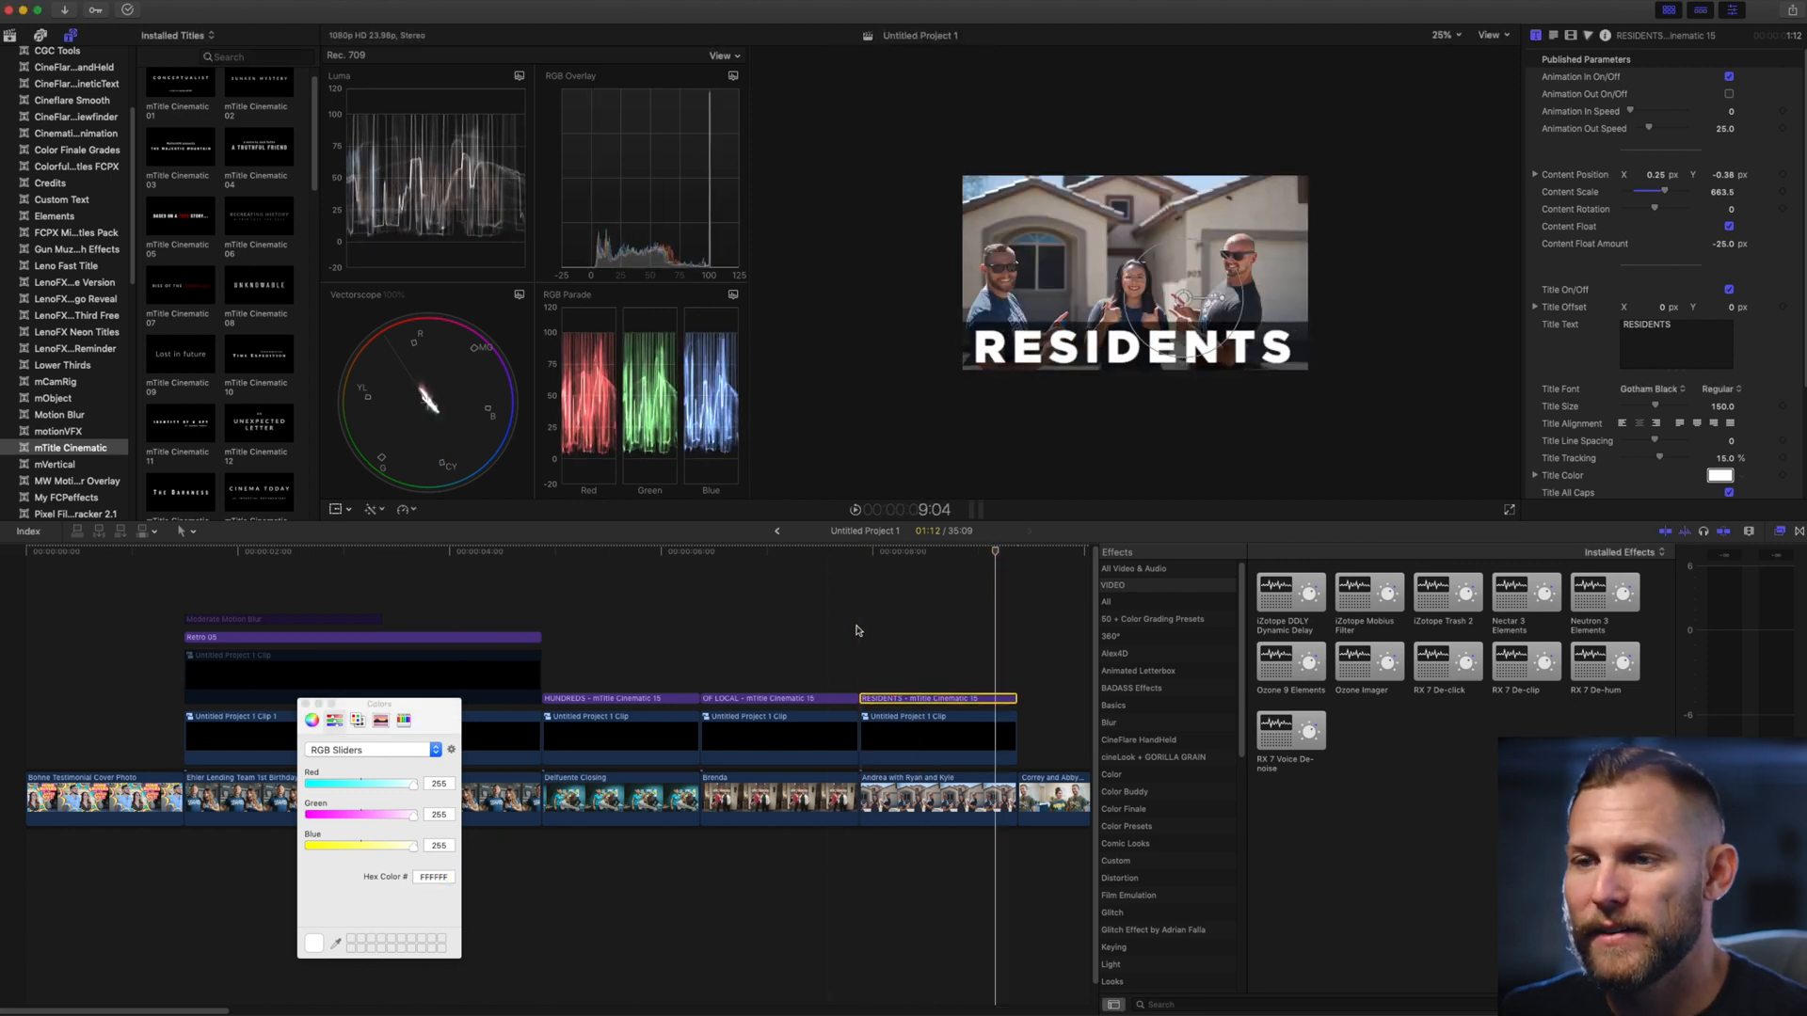
{"action": "left_click", "coordinate": [597, 552]}
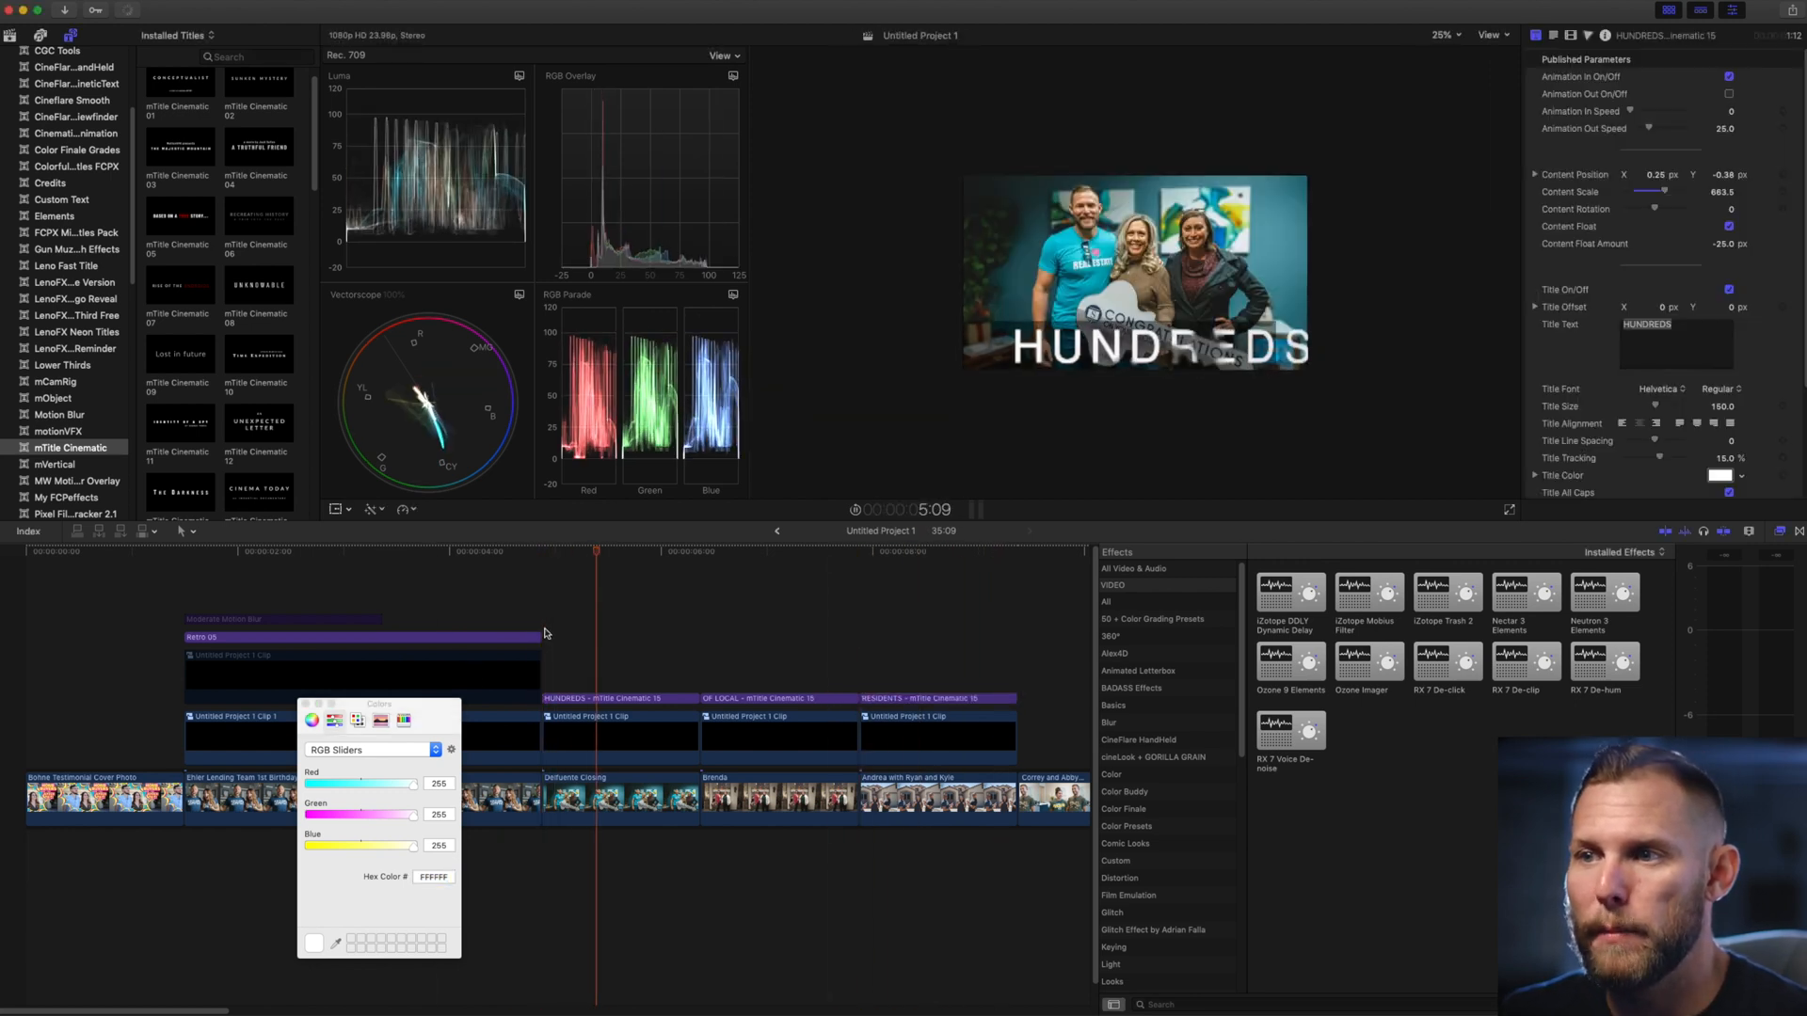
{"action": "left_click", "coordinate": [808, 549]}
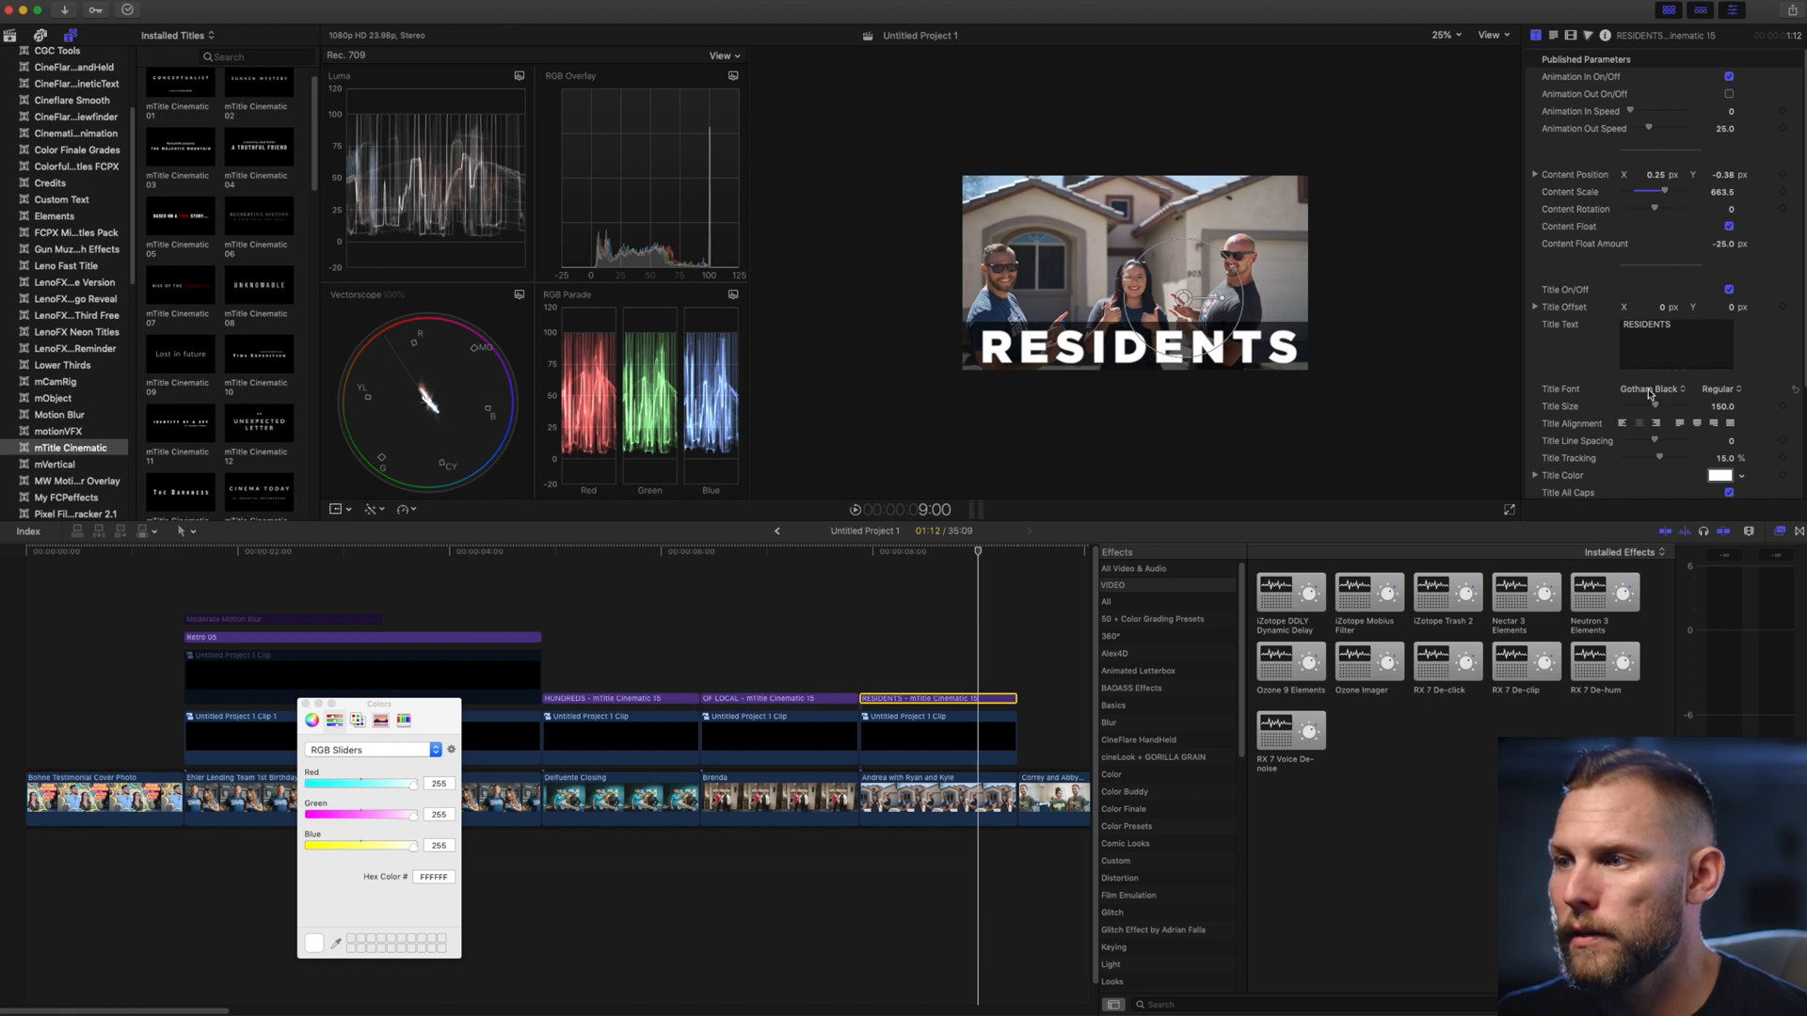
Switch the RESIDENTS title font from Gotham Black to Gobold Bold.
{"action": "left_click", "coordinate": [1650, 387]}
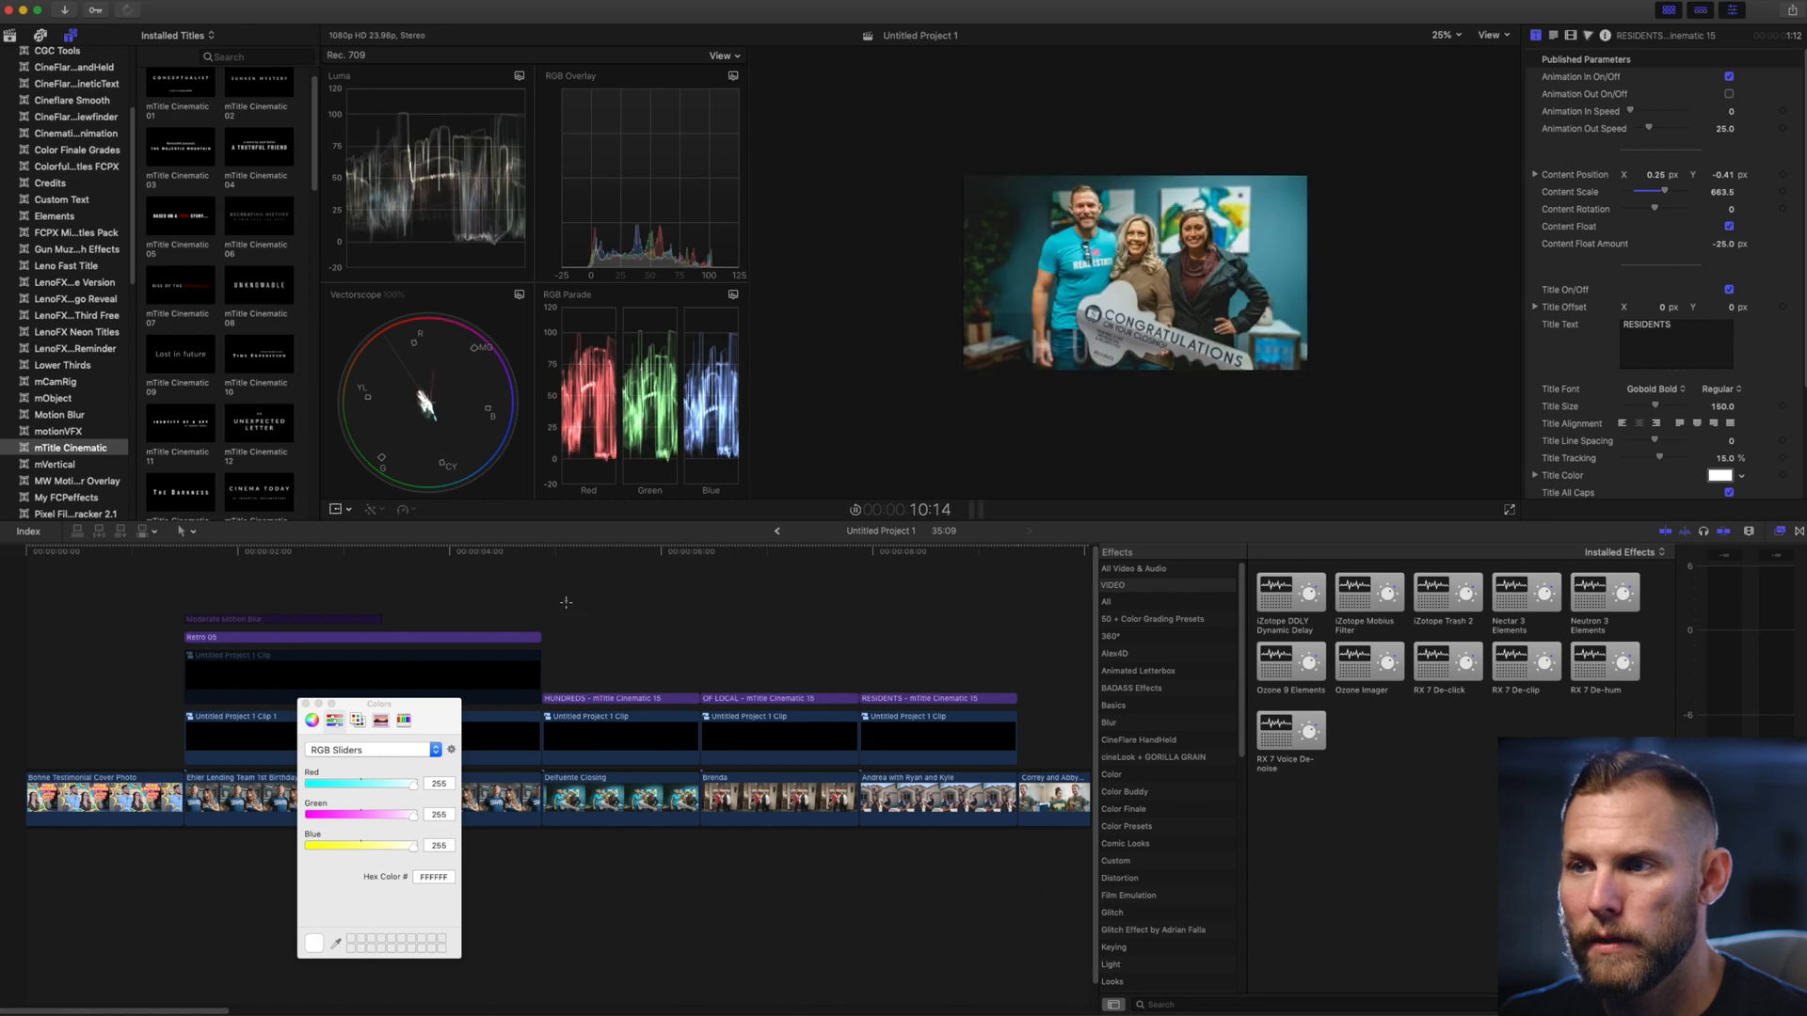
{"action": "left_click", "coordinate": [759, 551]}
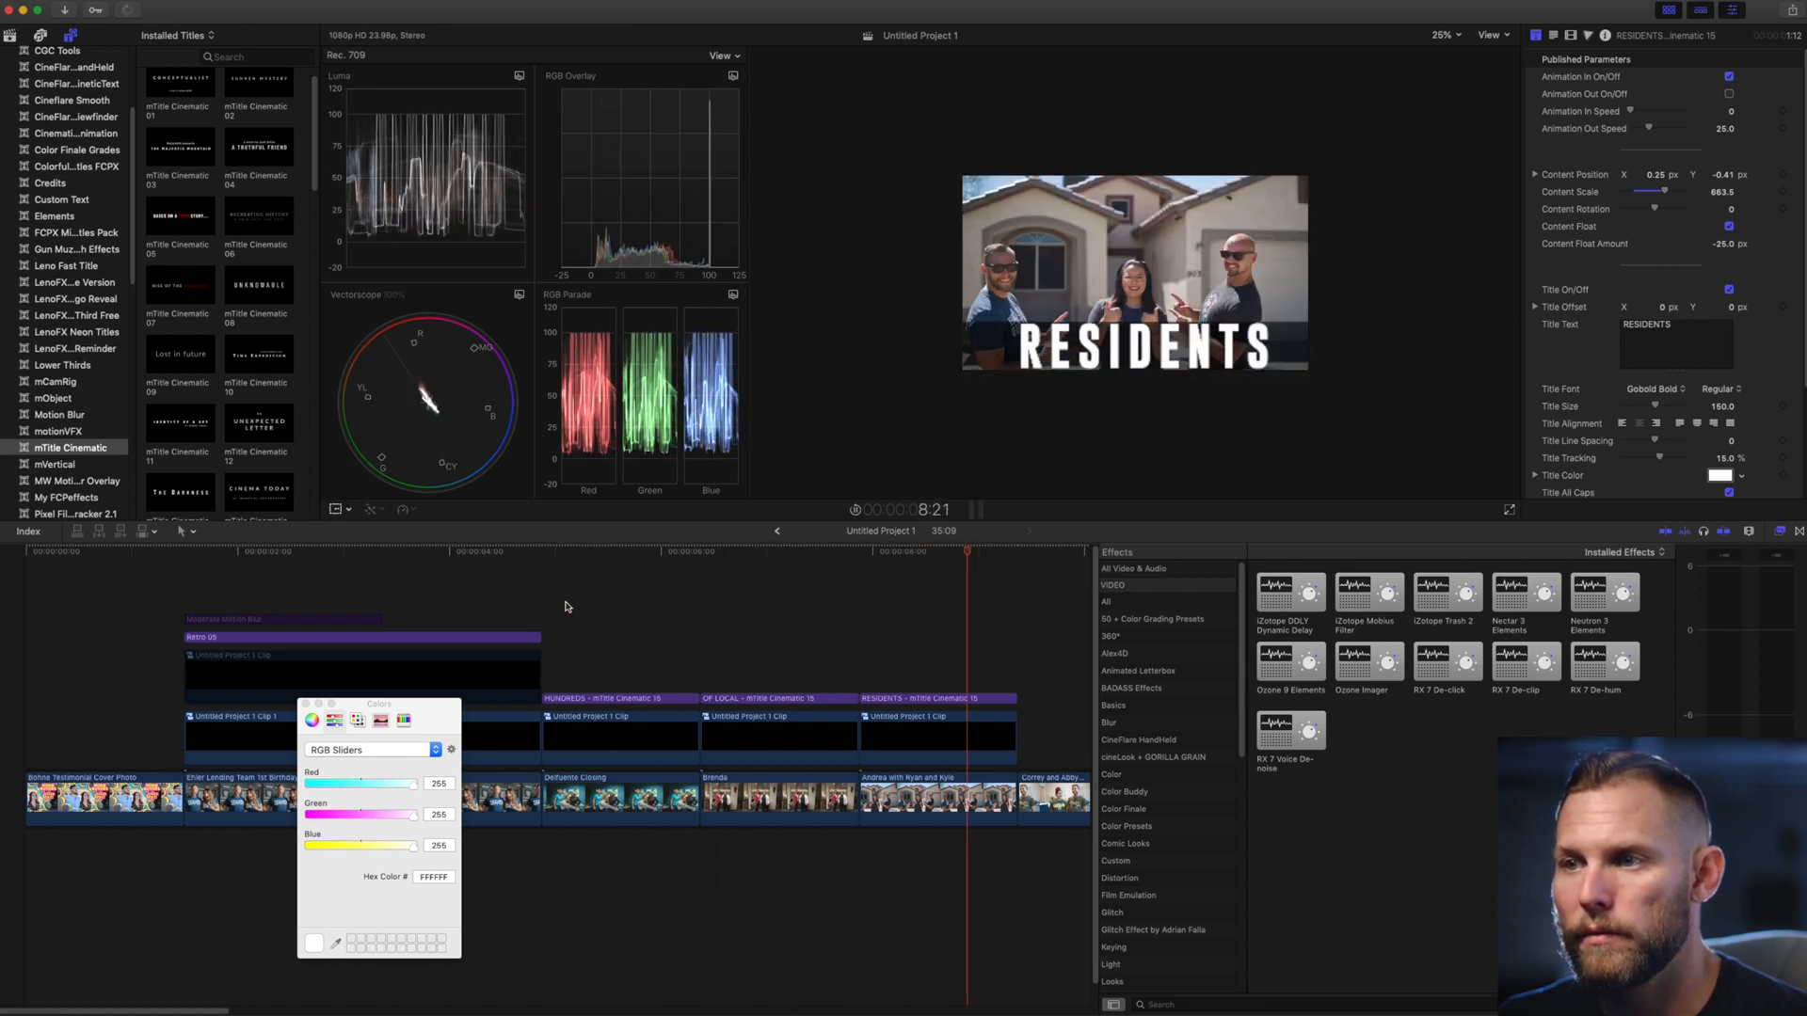
{"action": "left_click", "coordinate": [869, 559]}
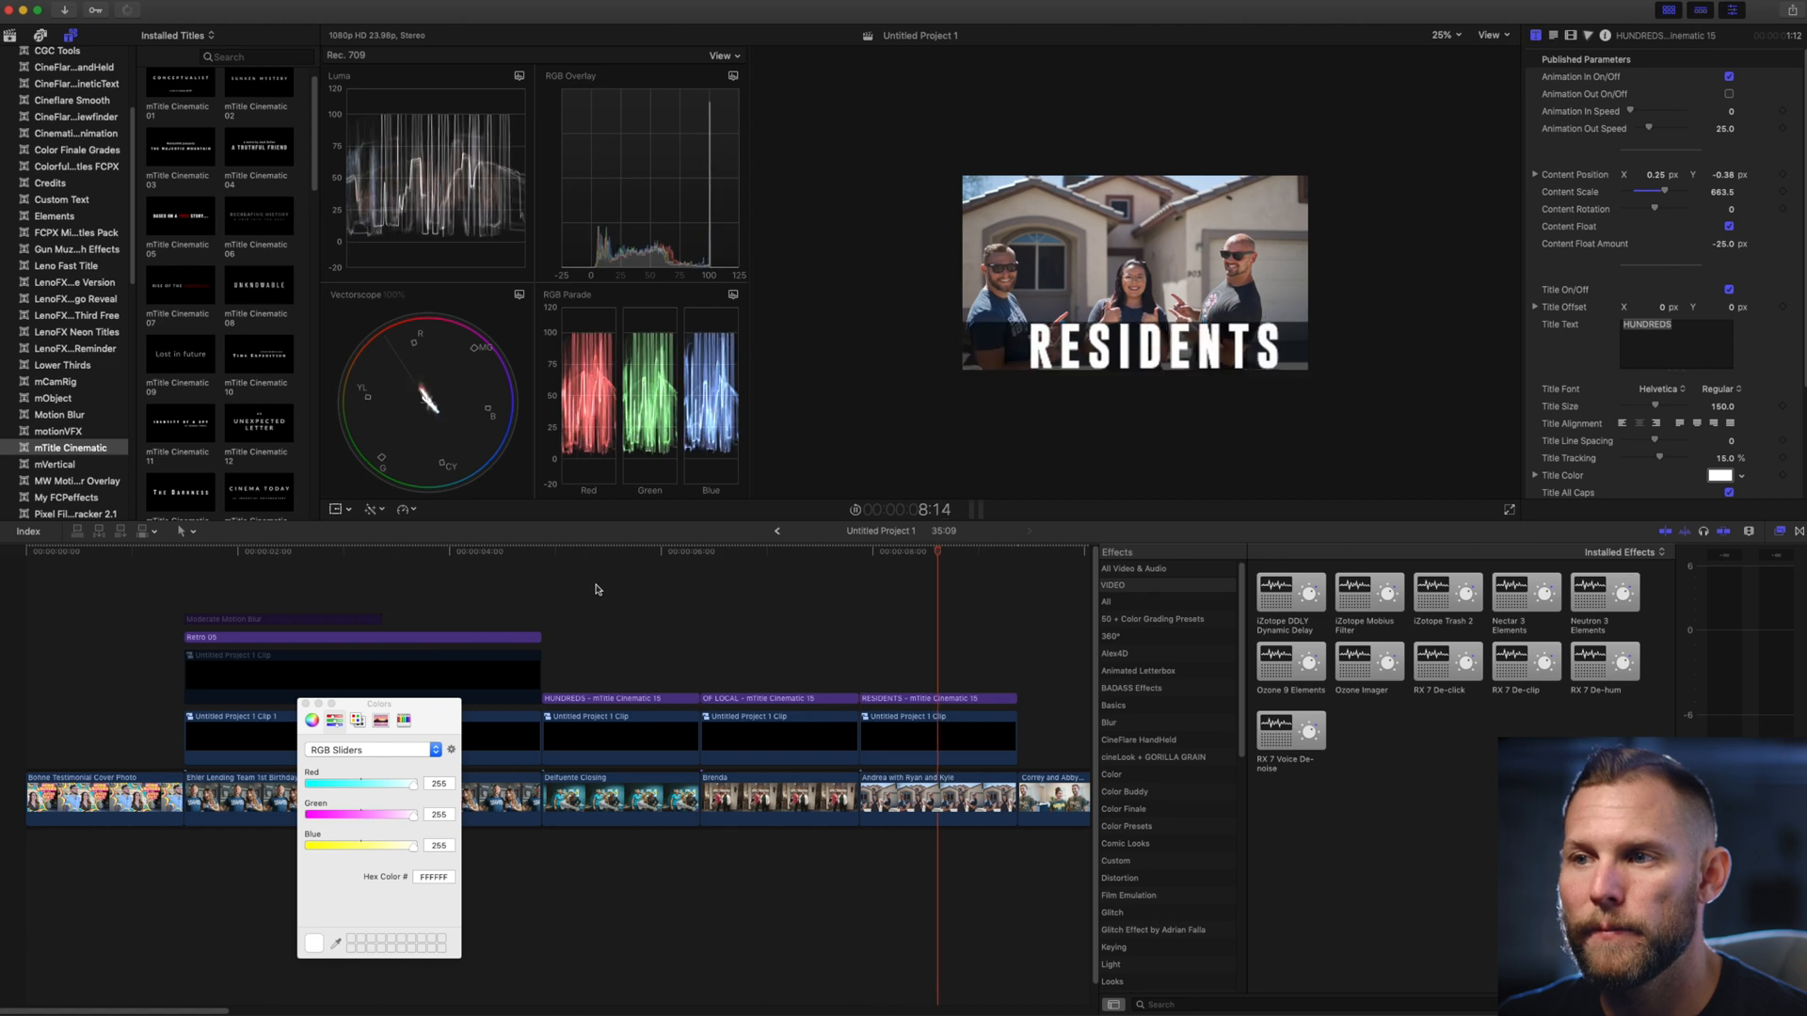
Select the black-bar compound clip beneath the HUNDREDS title and bring up its shortcut menu.
{"action": "left_click", "coordinate": [603, 552]}
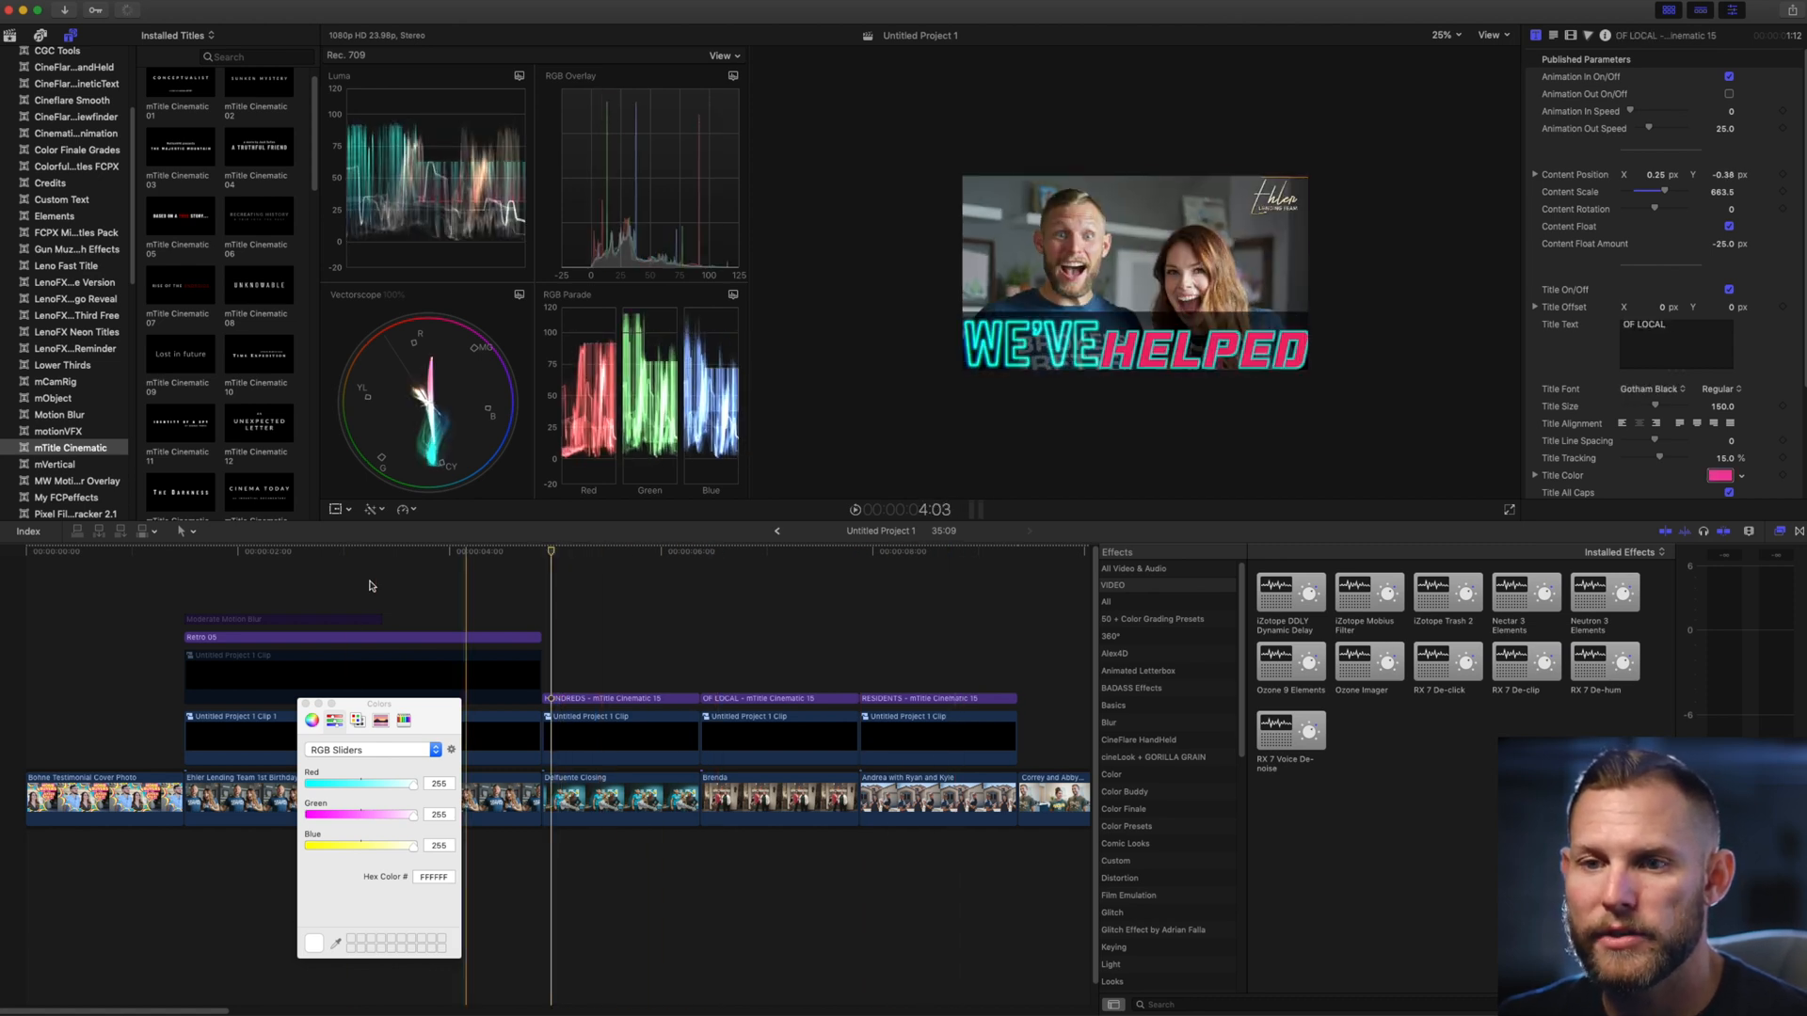
{"action": "left_click", "coordinate": [619, 736]}
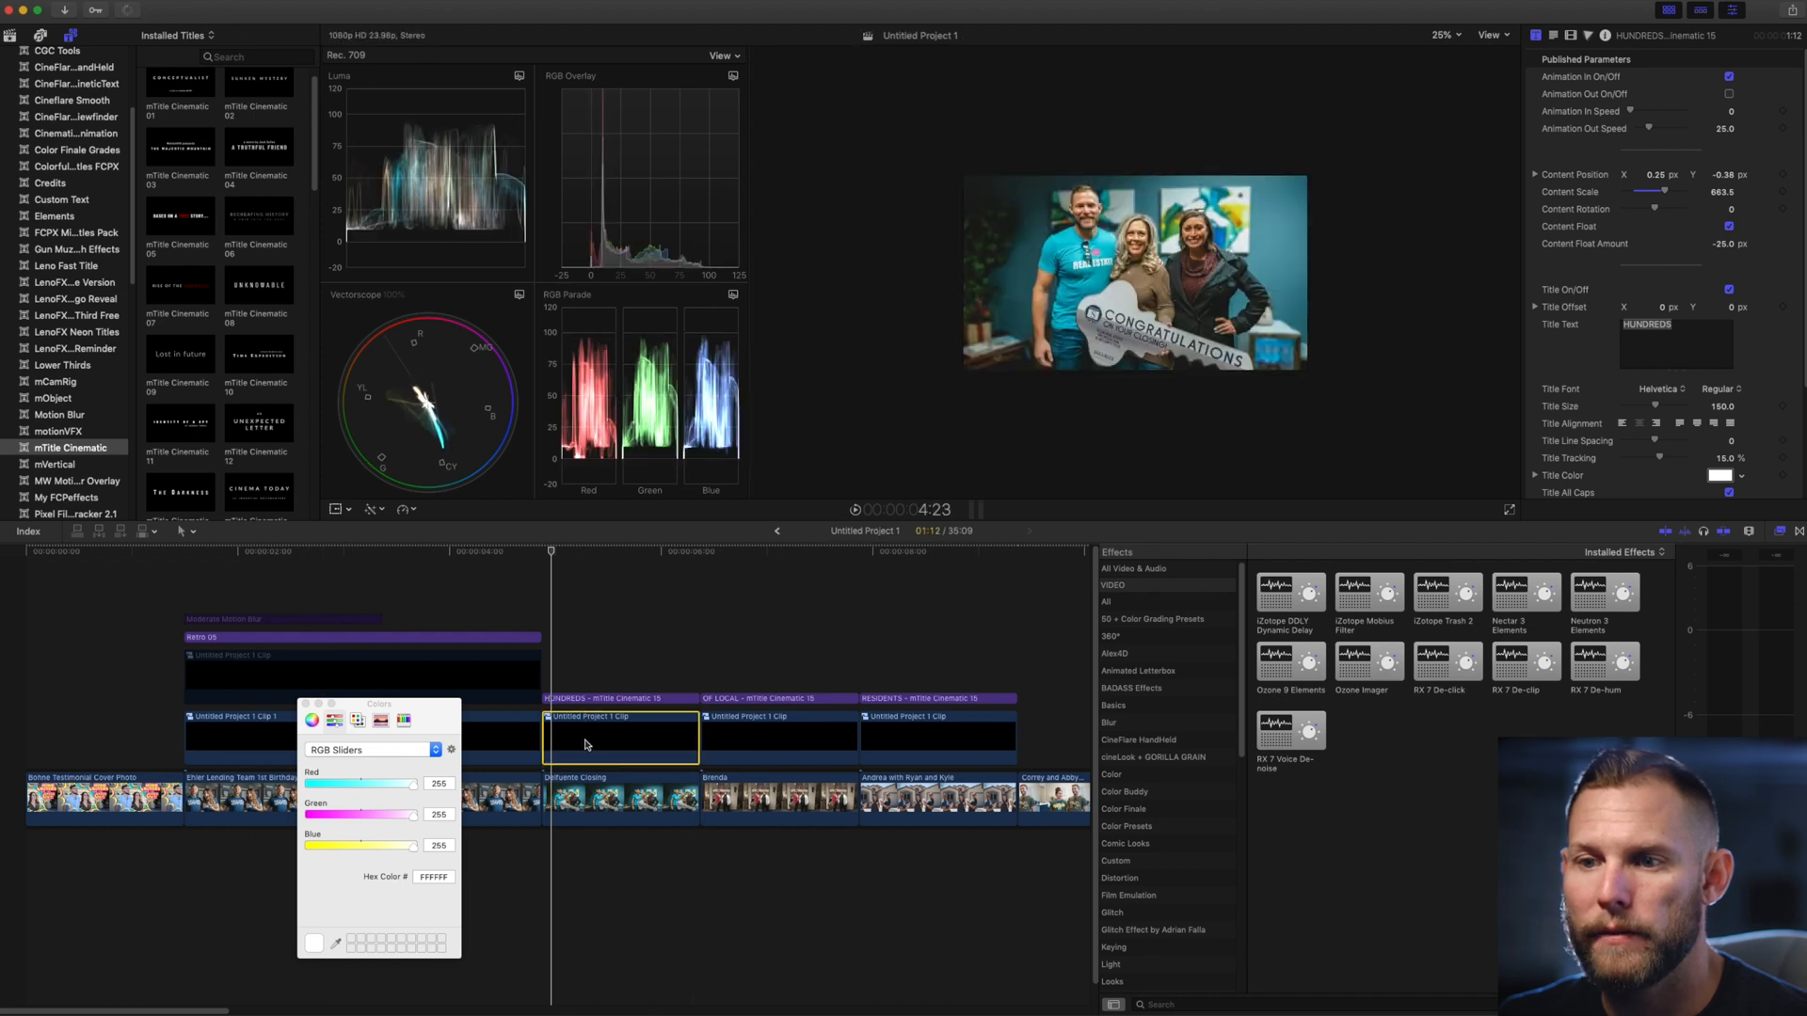
{"action": "right_click", "coordinate": [619, 734]}
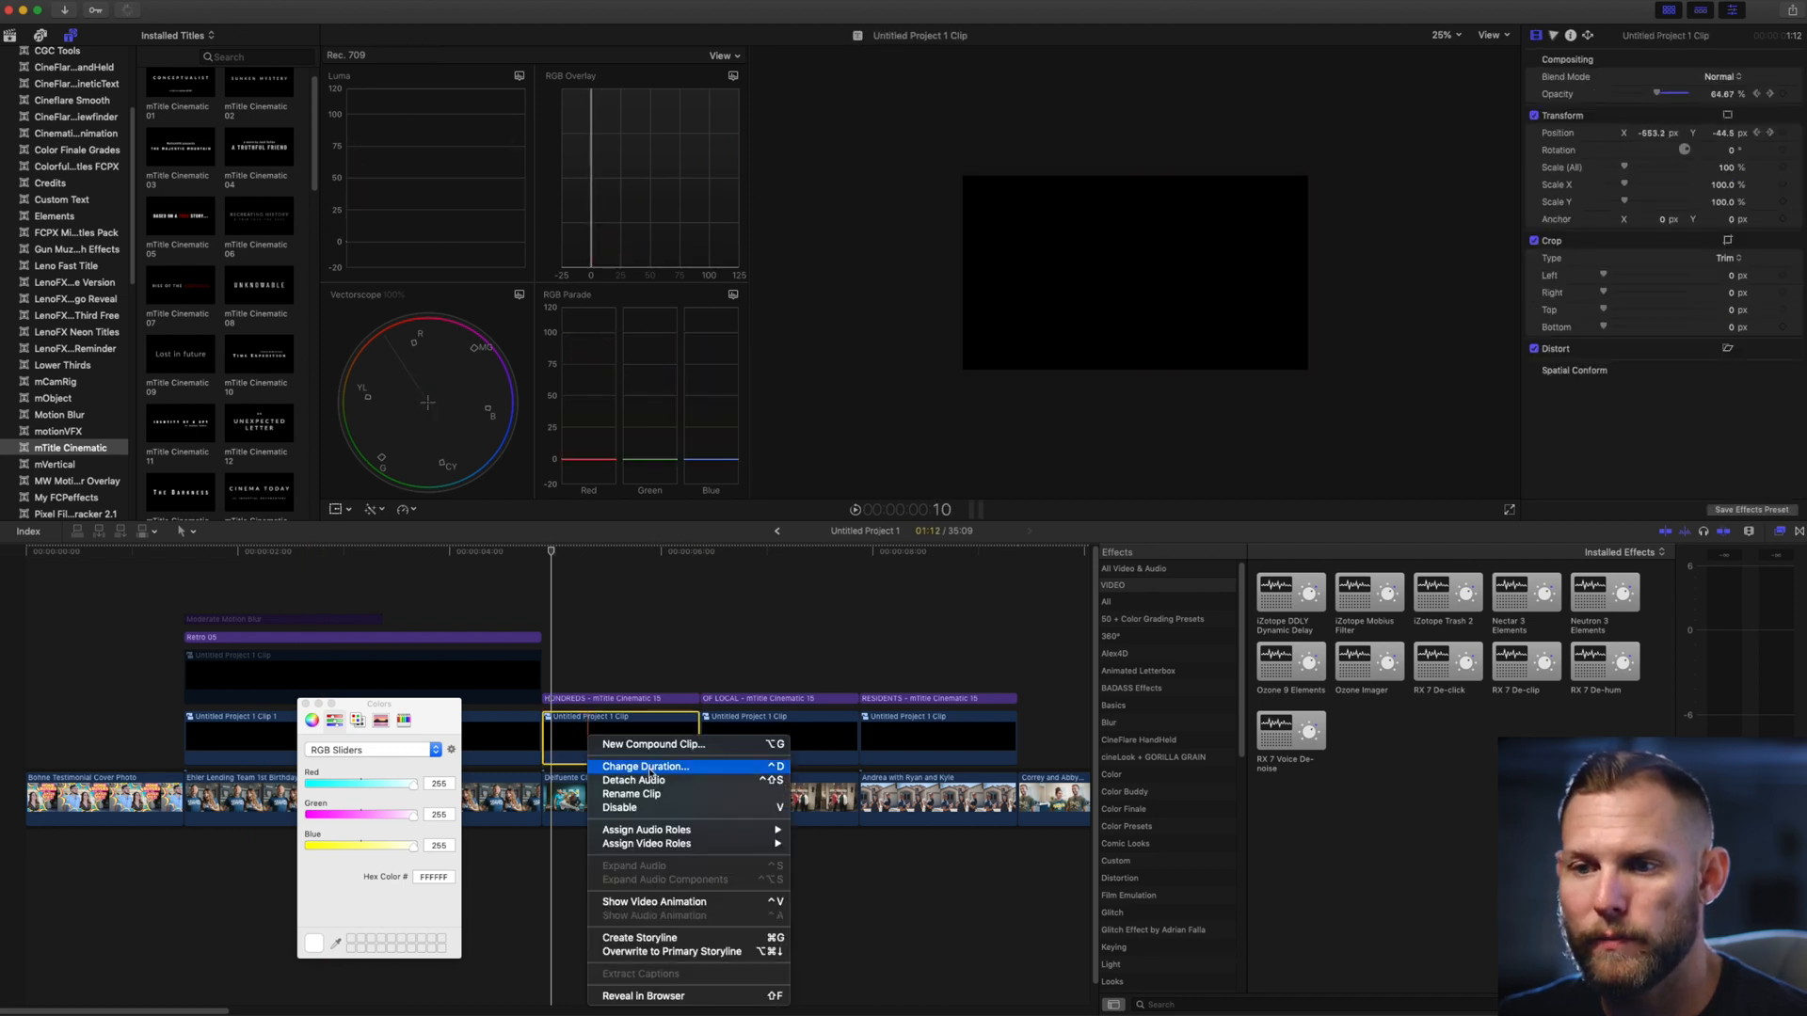